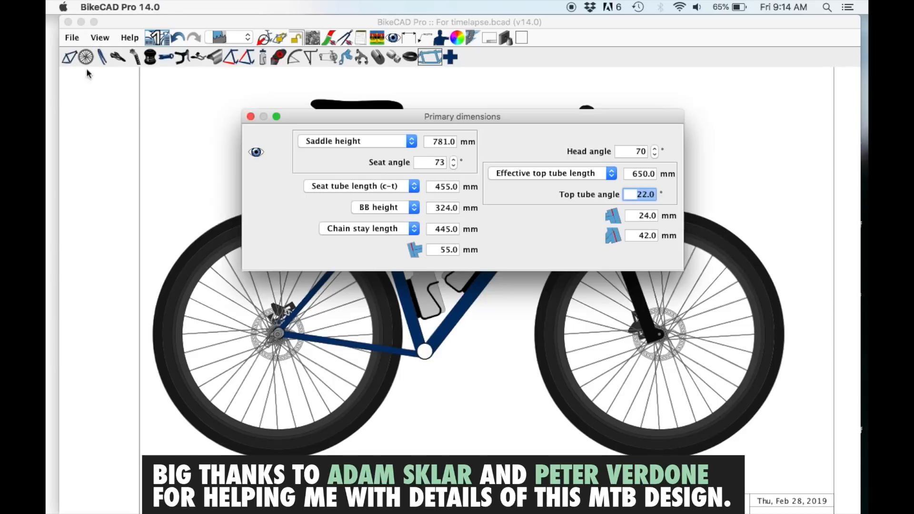
- Show the Primary dimensions dialog for the MTB 19 hardtail design
{"action": "left_click", "coordinate": [251, 116]}
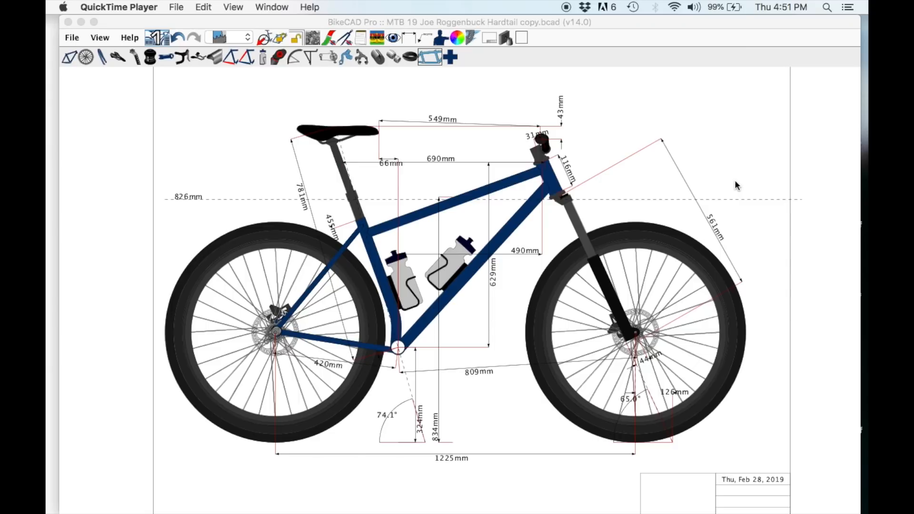
{"action": "mouse_move", "coordinate": [519, 214]}
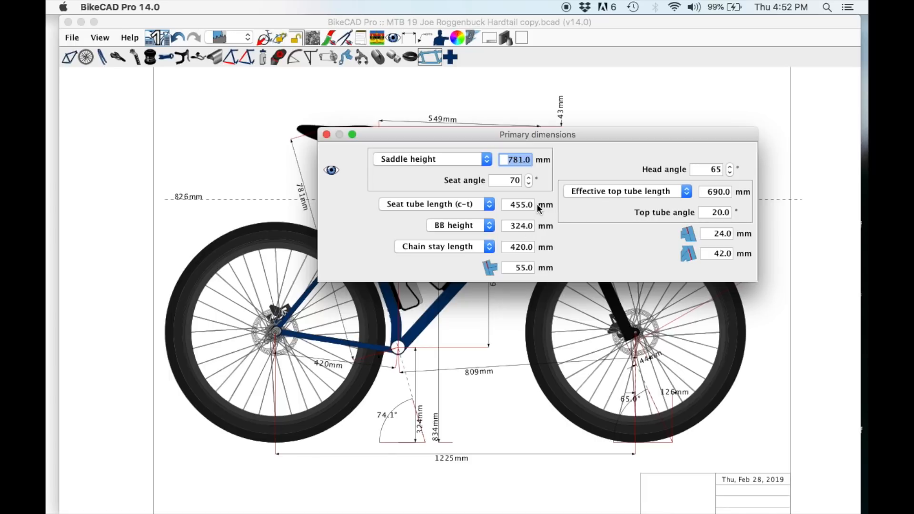
{"action": "mouse_move", "coordinate": [687, 247]}
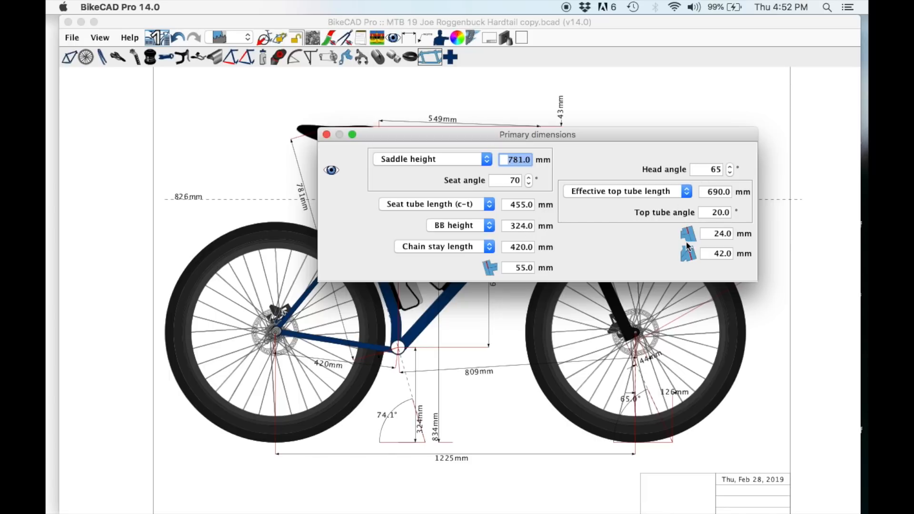
{"action": "mouse_move", "coordinate": [341, 144]}
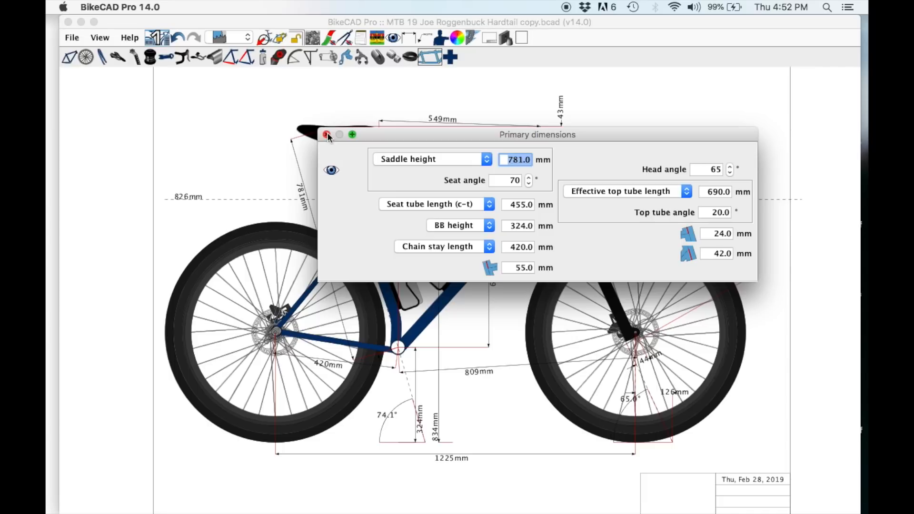
- Close the Primary dimensions dialog after reviewing the 65° head angle and 690 mm top tube
{"action": "left_click", "coordinate": [326, 135]}
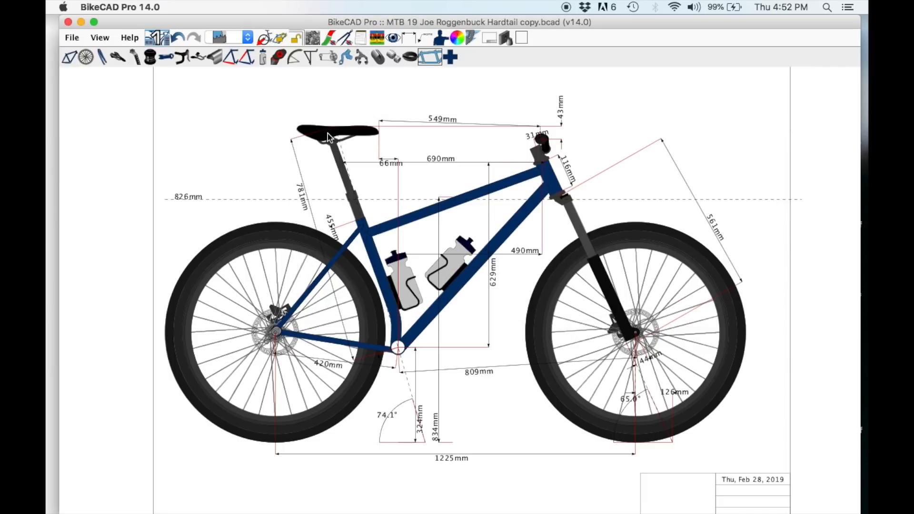
- Show the Wheels dialog with the 750 mm tire and 32 spokes, selecting the W field
{"action": "left_click", "coordinate": [86, 57]}
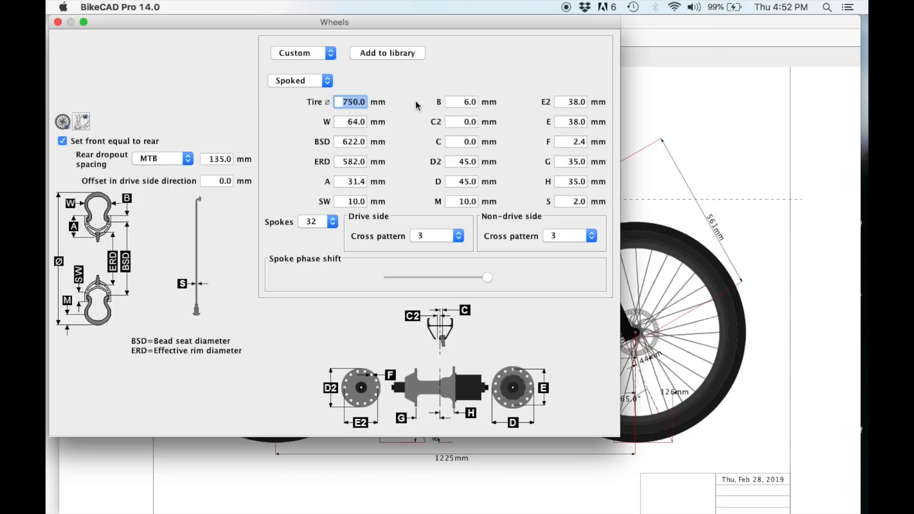
{"action": "left_click", "coordinate": [352, 121]}
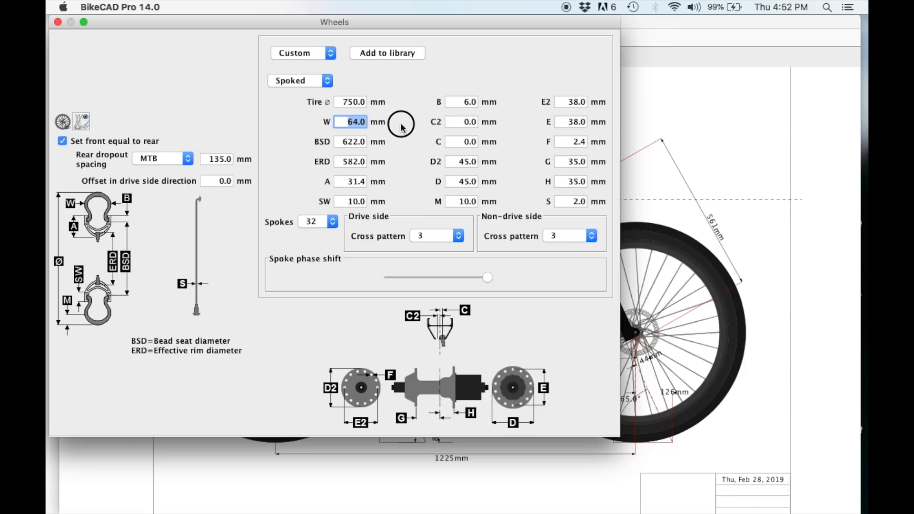
{"action": "mouse_move", "coordinate": [379, 145]}
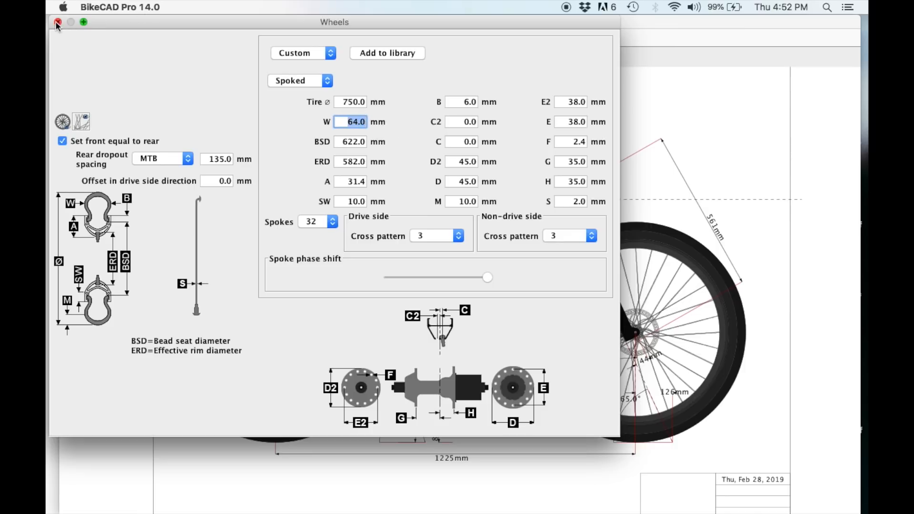
- Close the Wheels dialog, then close the Stays auxiliary view
{"action": "left_click", "coordinate": [57, 22]}
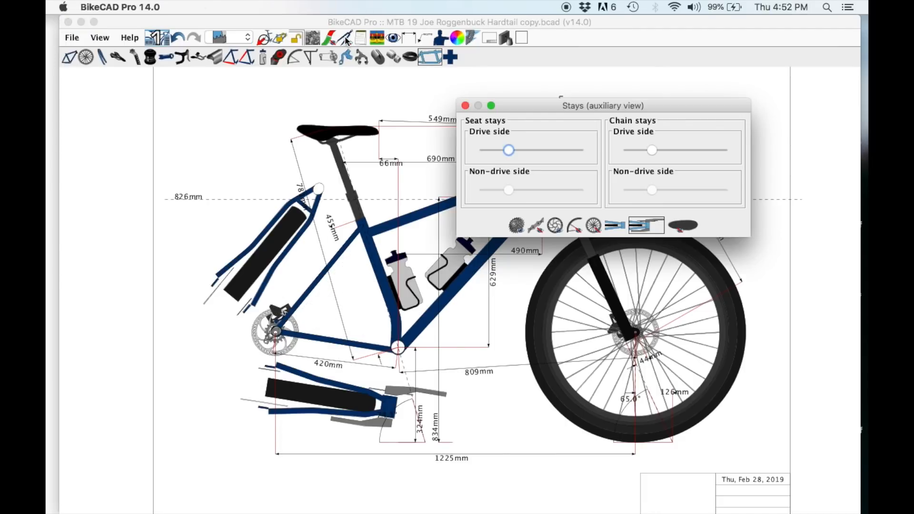
{"action": "mouse_move", "coordinate": [201, 288]}
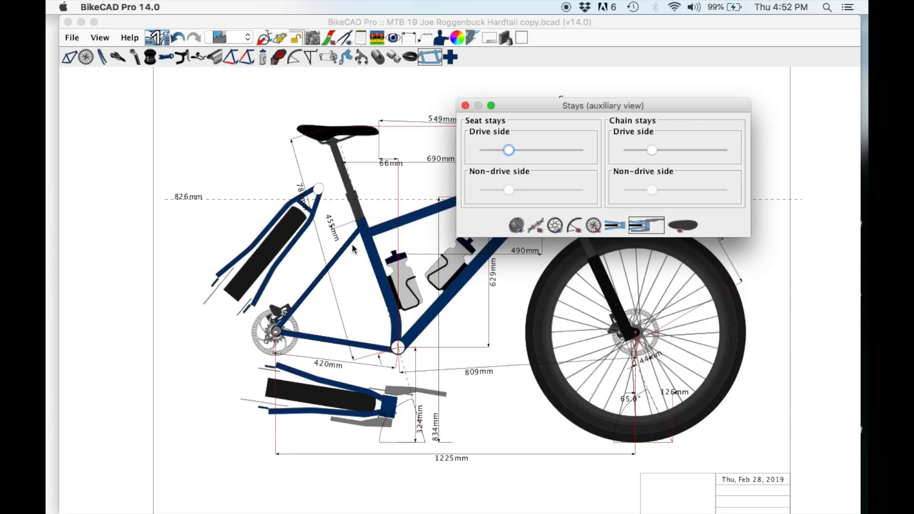
{"action": "mouse_move", "coordinate": [291, 255]}
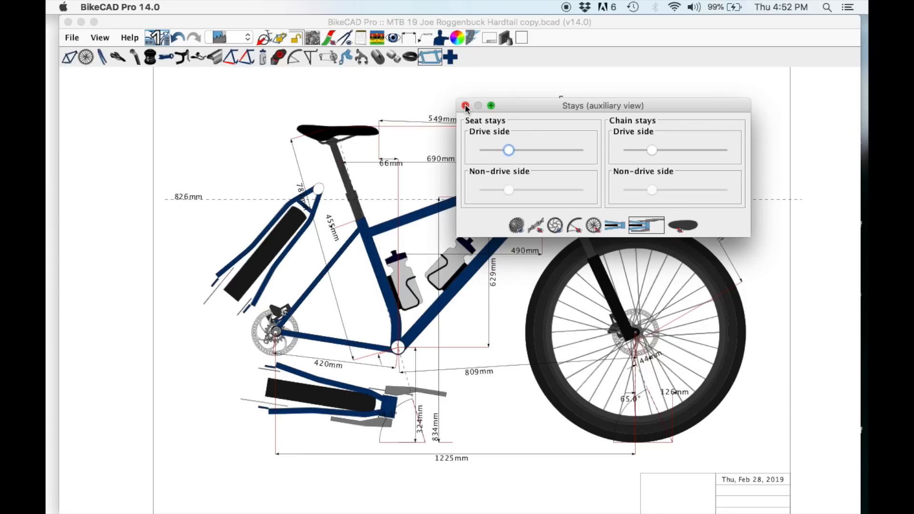
{"action": "left_click", "coordinate": [465, 106]}
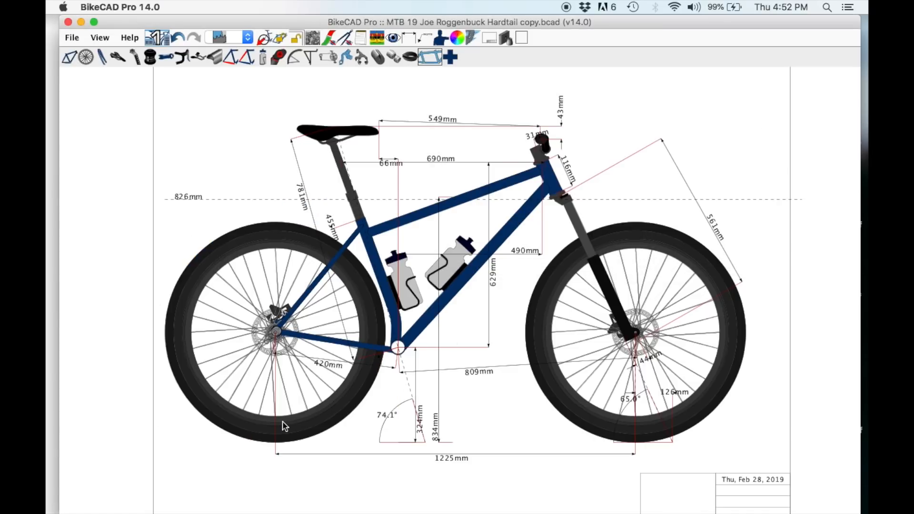
{"action": "mouse_move", "coordinate": [379, 337]}
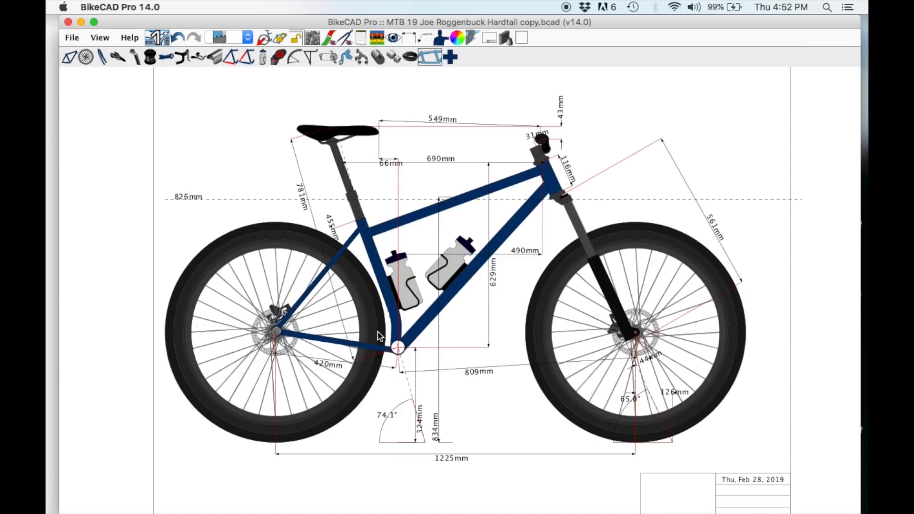
{"action": "mouse_move", "coordinate": [405, 346]}
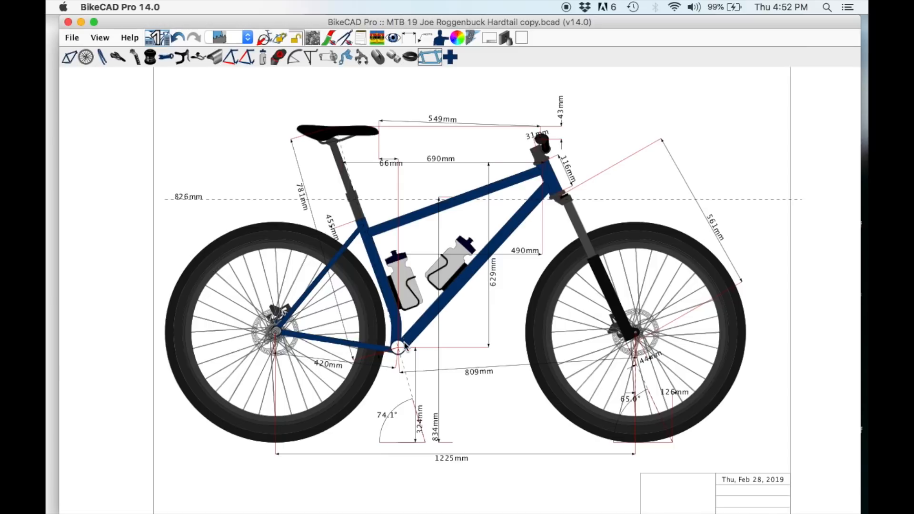
{"action": "mouse_move", "coordinate": [457, 310]}
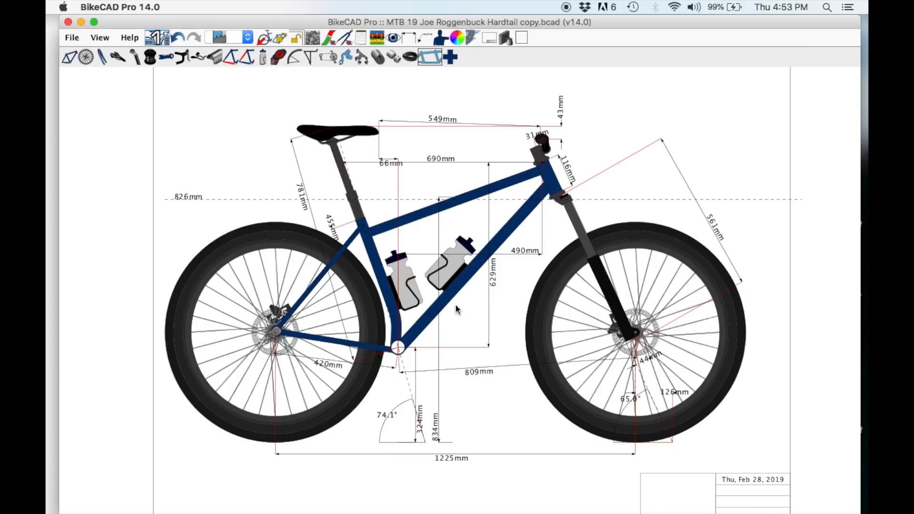
{"action": "mouse_move", "coordinate": [382, 92]}
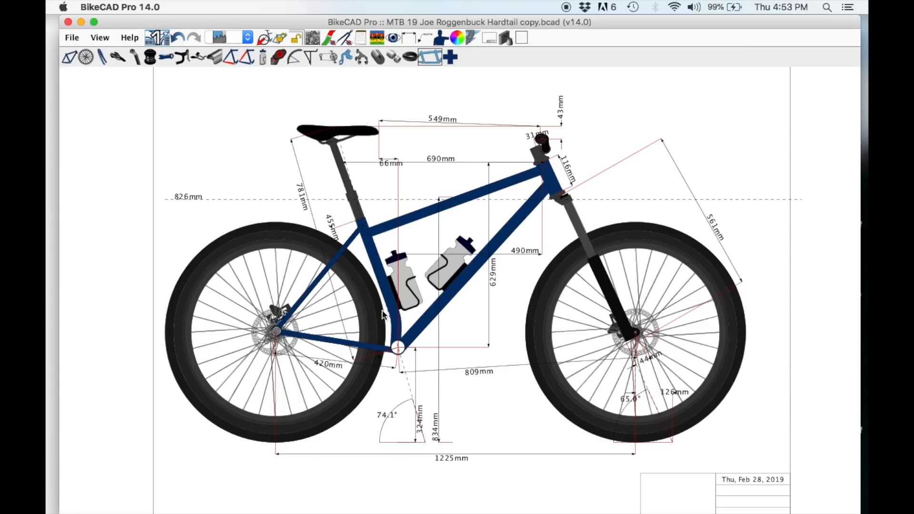
{"action": "mouse_move", "coordinate": [372, 246]}
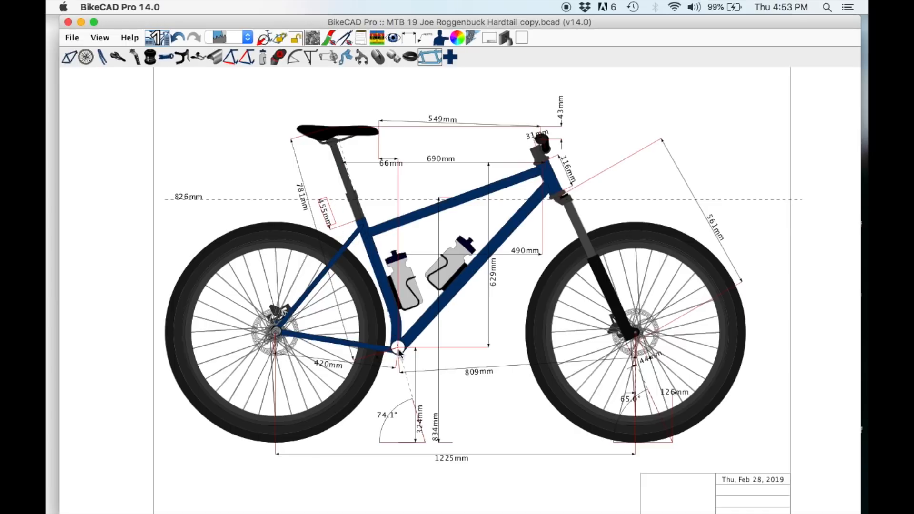
{"action": "mouse_move", "coordinate": [374, 294]}
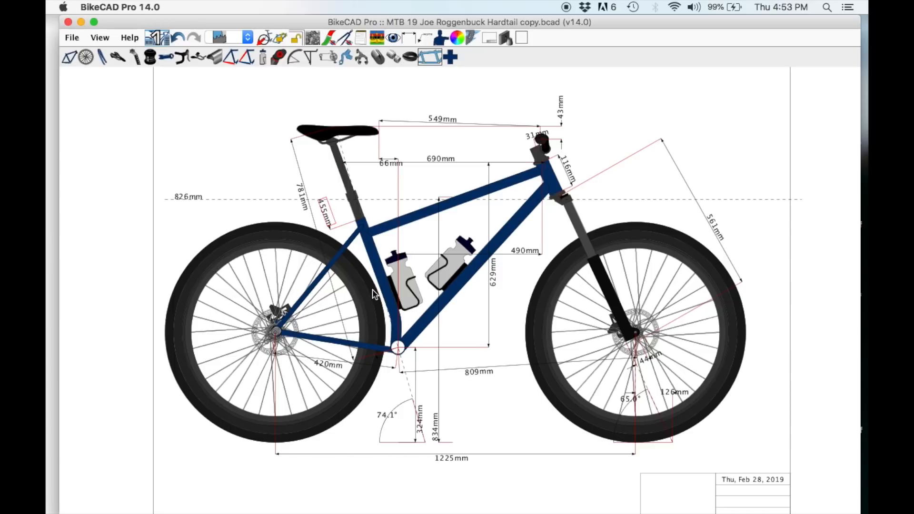
{"action": "mouse_move", "coordinate": [364, 222]}
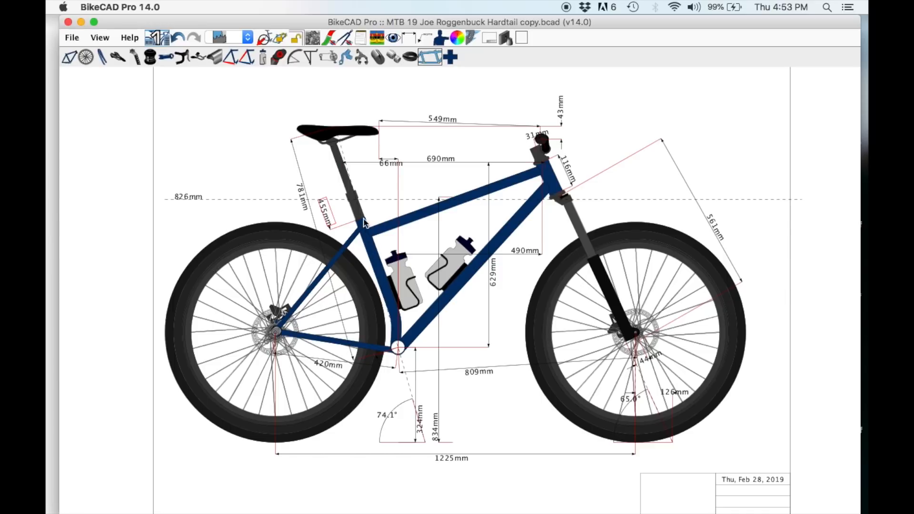
{"action": "mouse_move", "coordinate": [339, 163]}
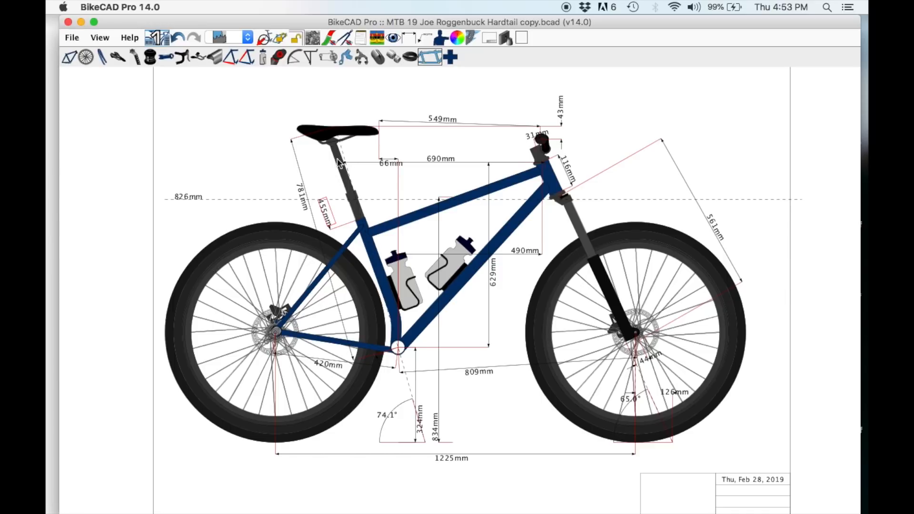
{"action": "mouse_move", "coordinate": [348, 171]}
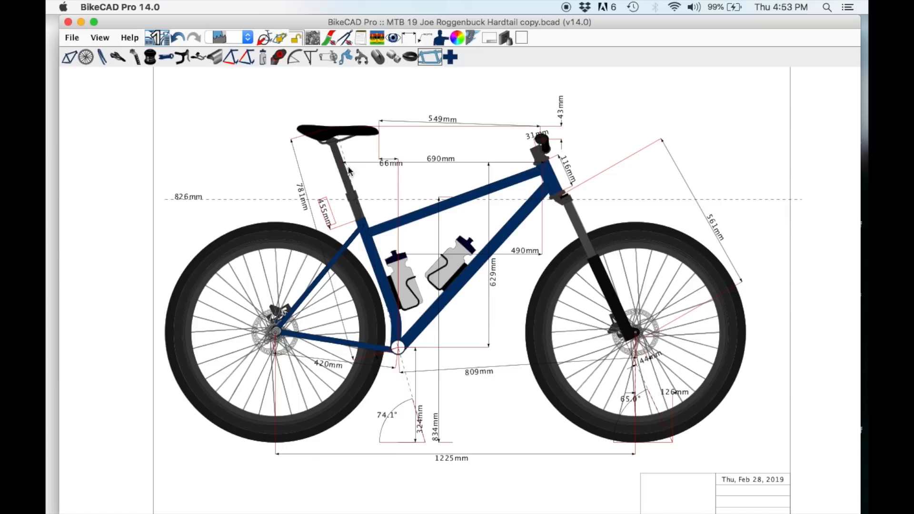
{"action": "mouse_move", "coordinate": [374, 262]}
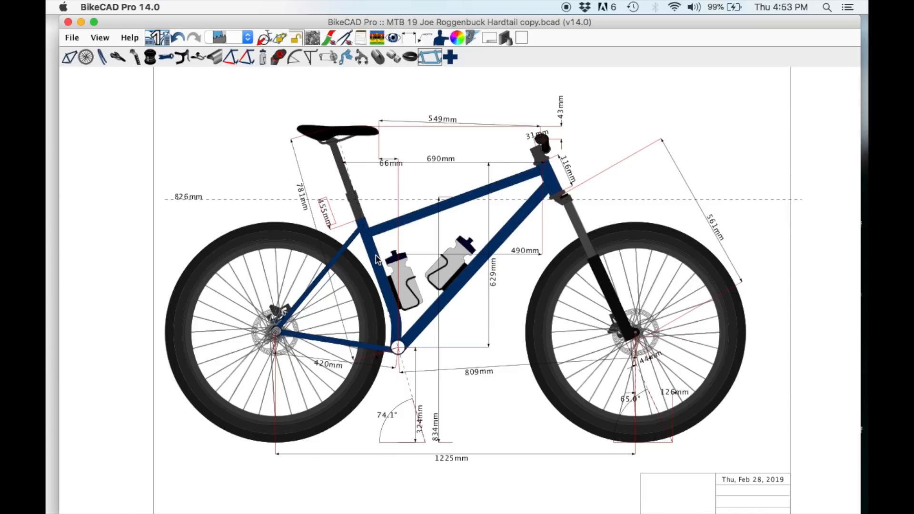
{"action": "mouse_move", "coordinate": [359, 129]}
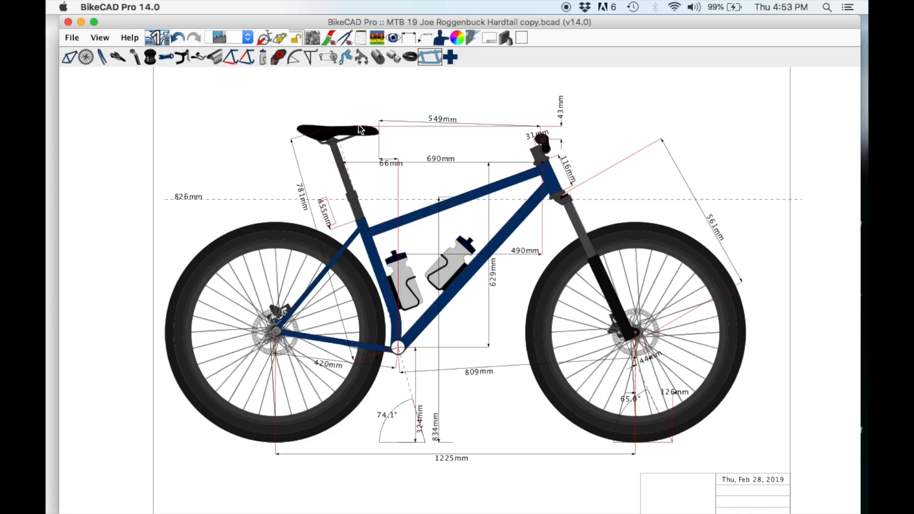
{"action": "mouse_move", "coordinate": [343, 167]}
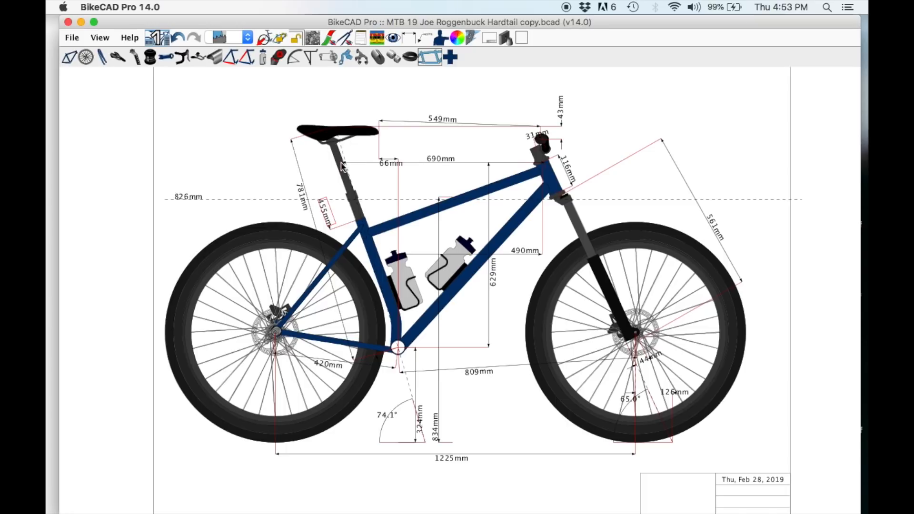
{"action": "mouse_move", "coordinate": [318, 132]}
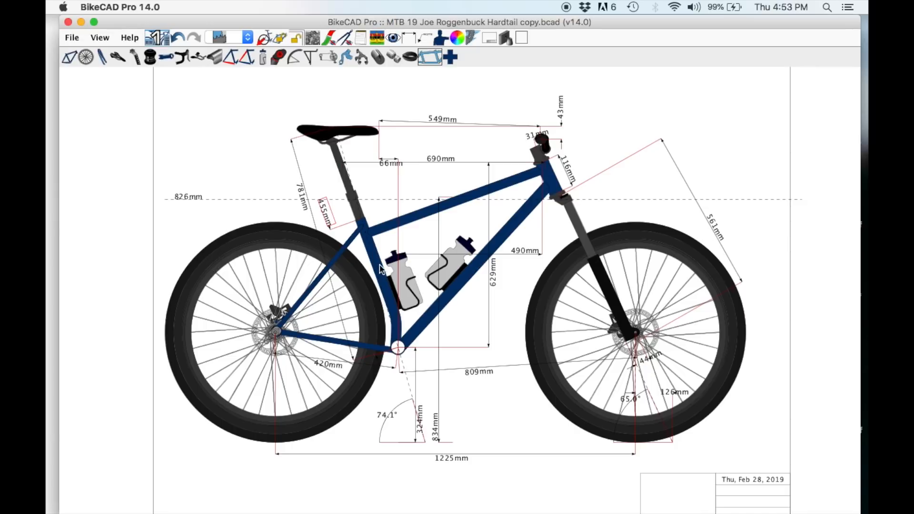
{"action": "mouse_move", "coordinate": [366, 222]}
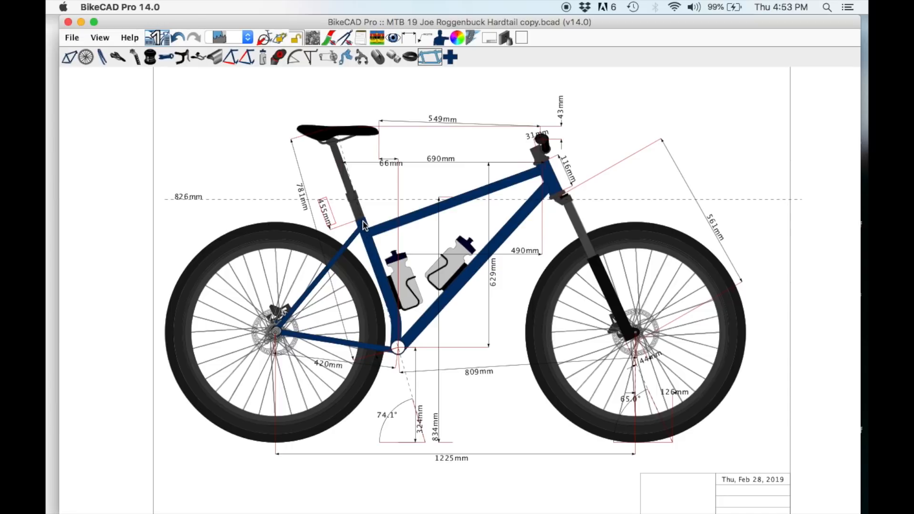
{"action": "mouse_move", "coordinate": [371, 239]}
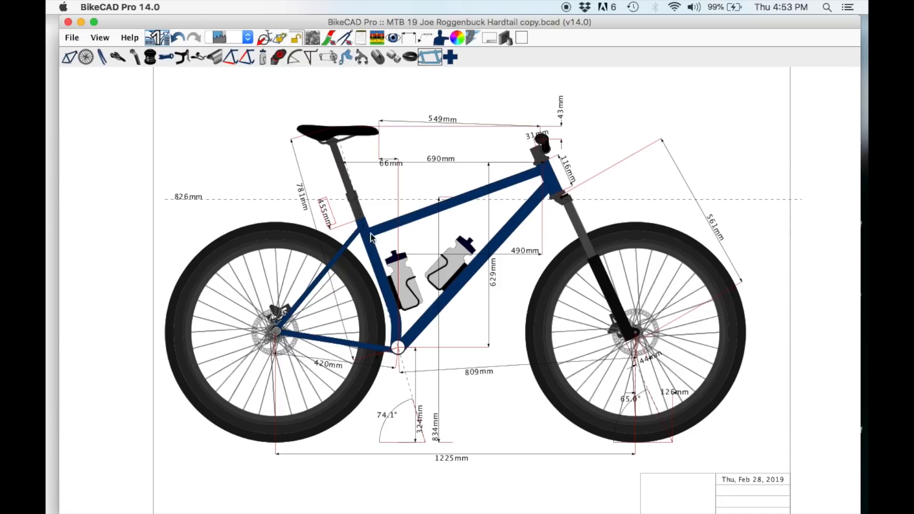
{"action": "mouse_move", "coordinate": [327, 185]}
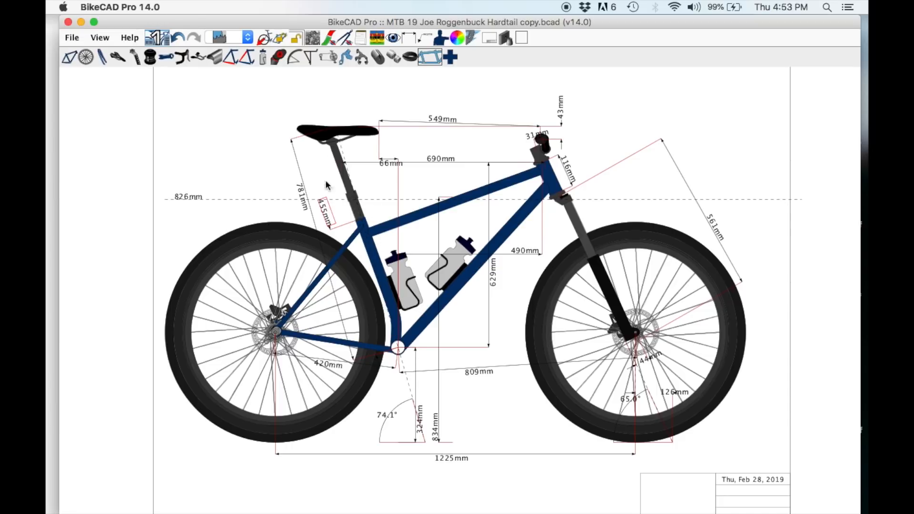
{"action": "mouse_move", "coordinate": [315, 131]}
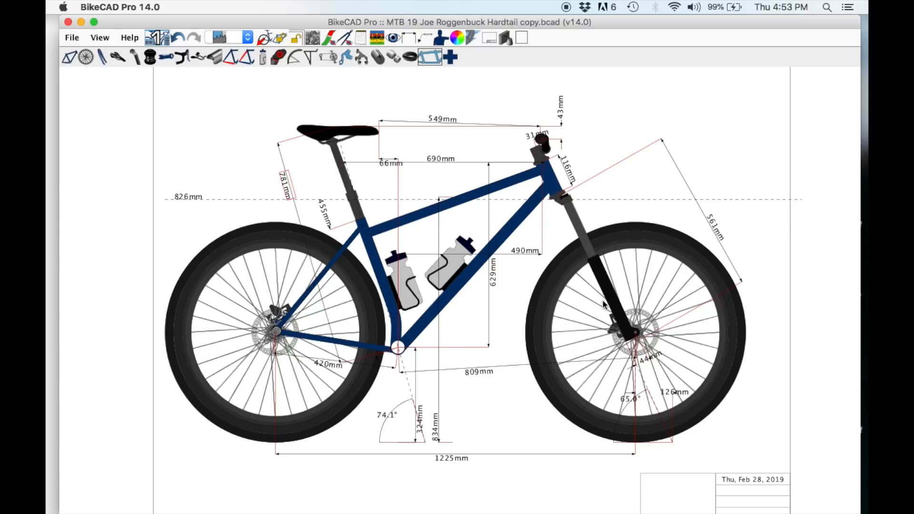
{"action": "mouse_move", "coordinate": [660, 269]}
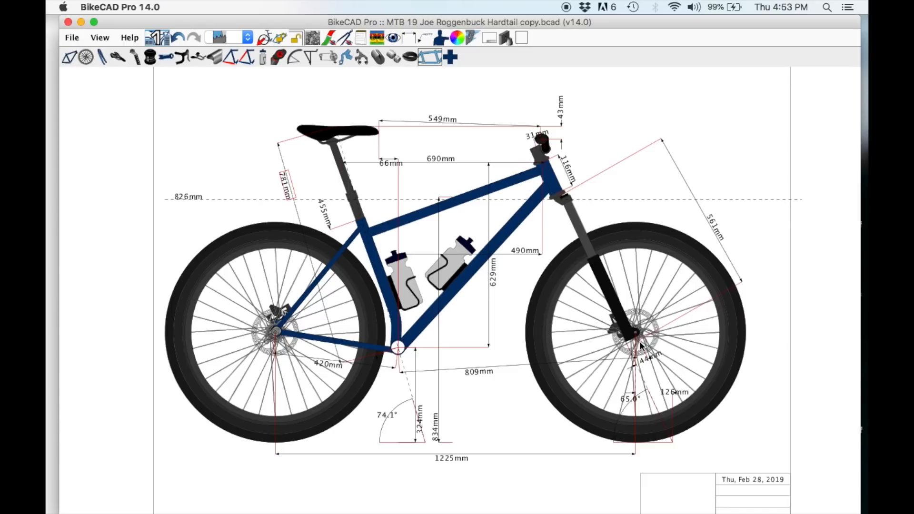
{"action": "mouse_move", "coordinate": [636, 260]}
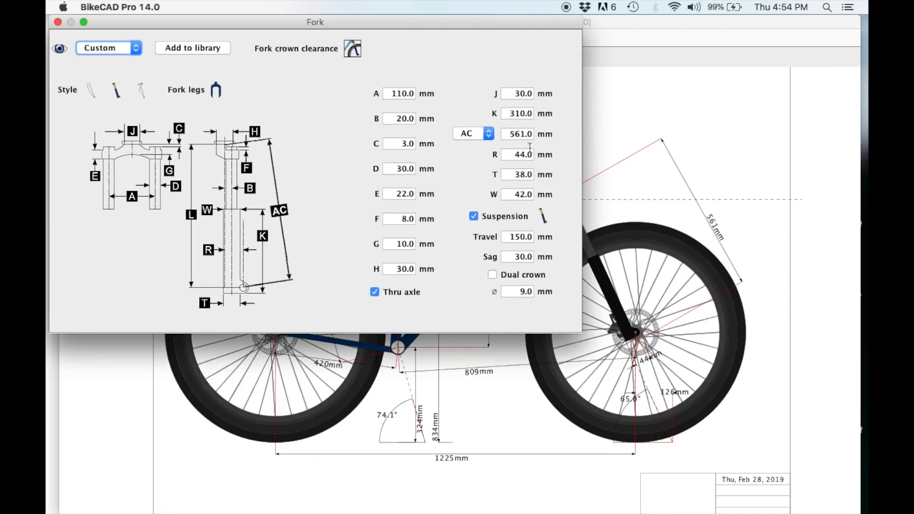
- Check the 150 mm fork travel and 30 mm sag, then close the Fork dialog
{"action": "triple_click", "coordinate": [516, 134]}
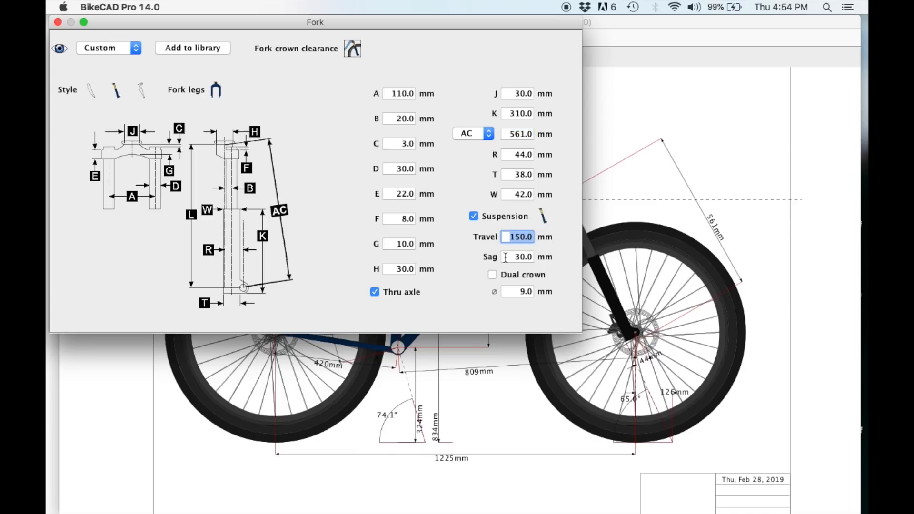
{"action": "left_click", "coordinate": [519, 257]}
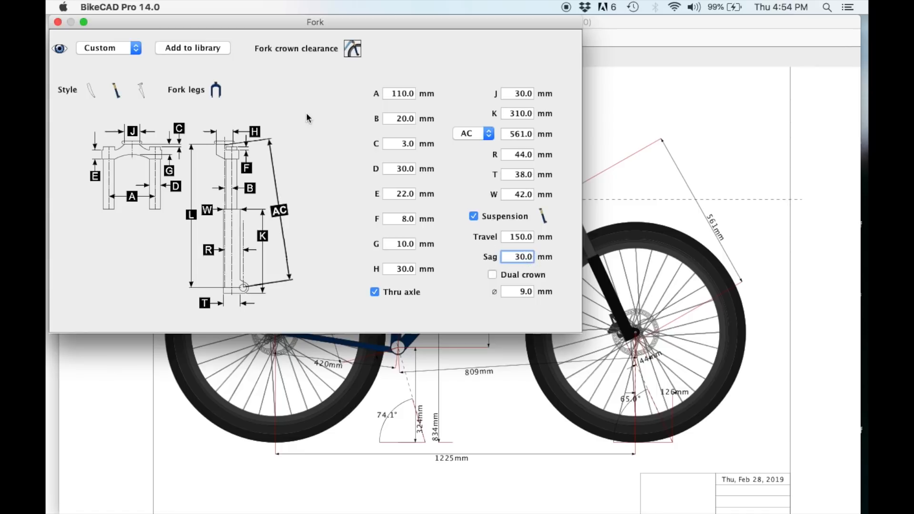
{"action": "mouse_move", "coordinate": [503, 226]}
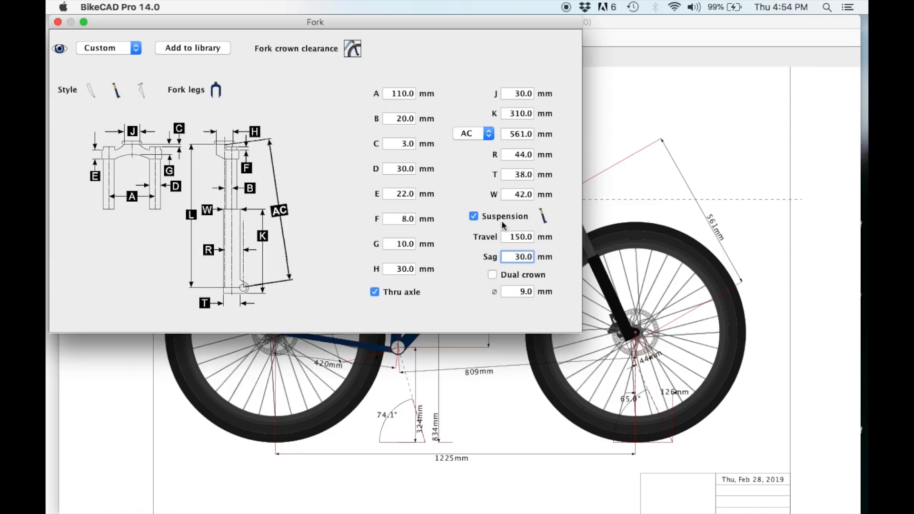
{"action": "left_click", "coordinate": [58, 22]}
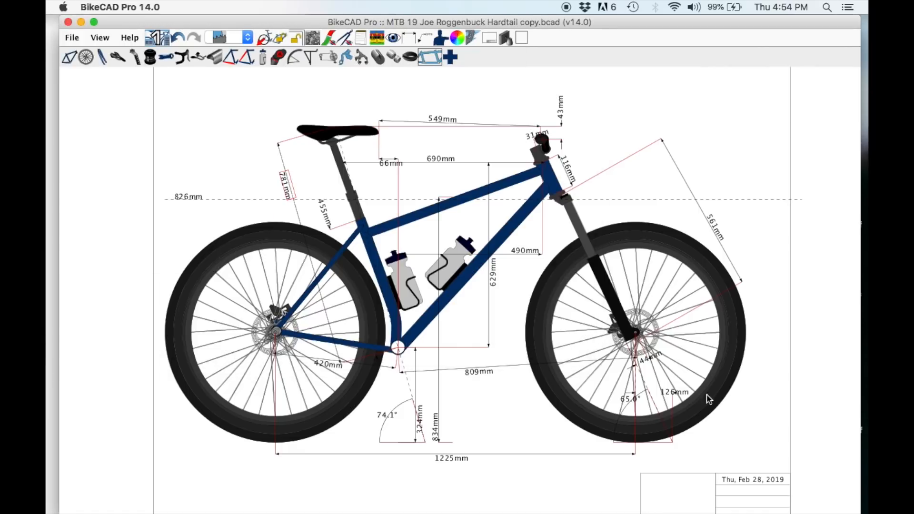
{"action": "mouse_move", "coordinate": [692, 297]}
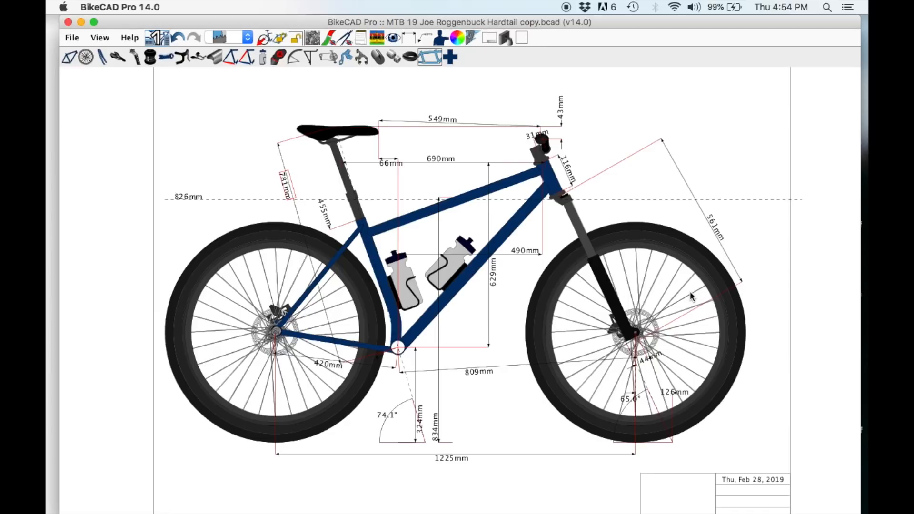
{"action": "mouse_move", "coordinate": [615, 332]}
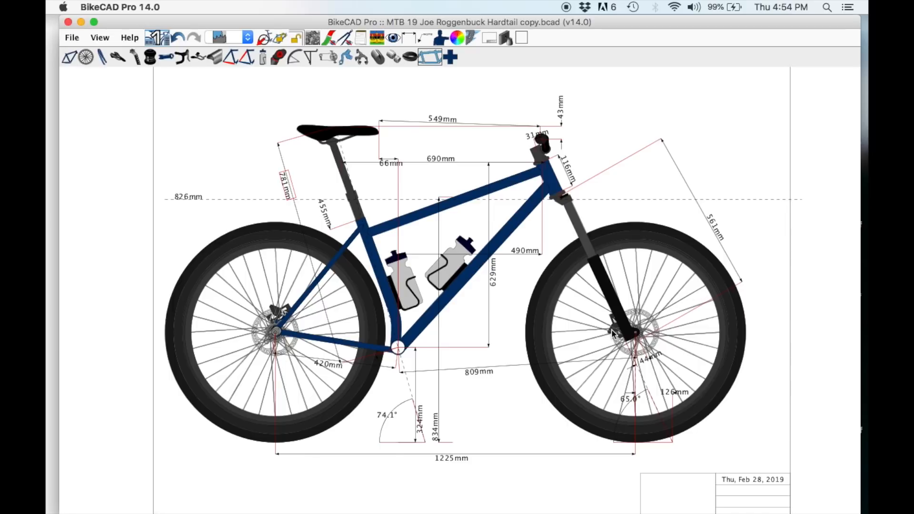
{"action": "mouse_move", "coordinate": [375, 193]}
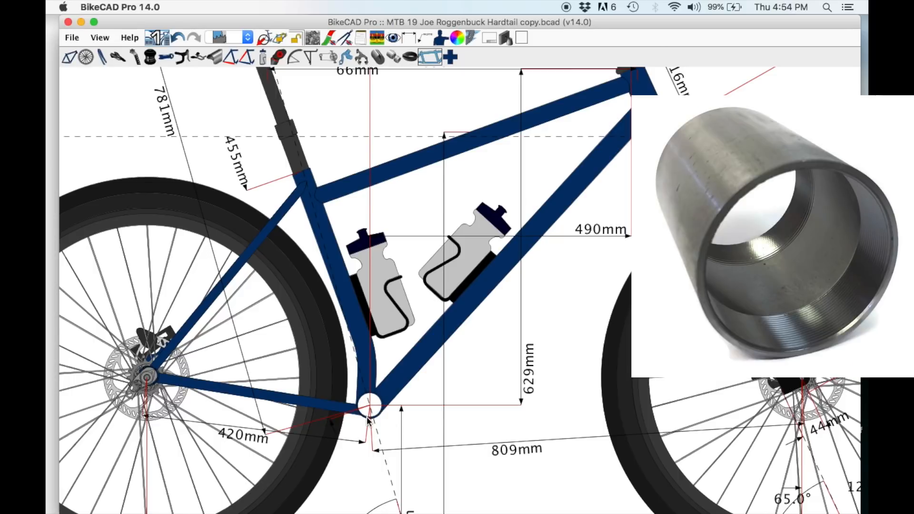
{"action": "mouse_move", "coordinate": [420, 400]}
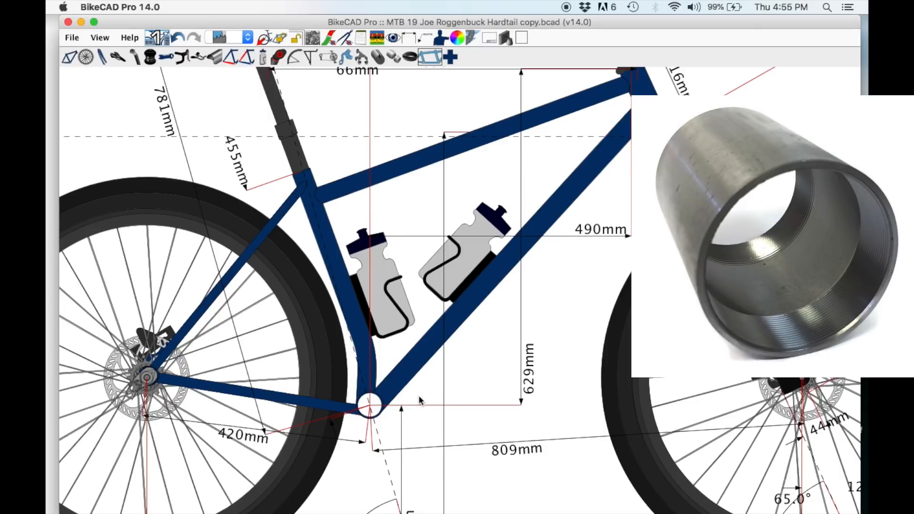
{"action": "mouse_move", "coordinate": [356, 407]}
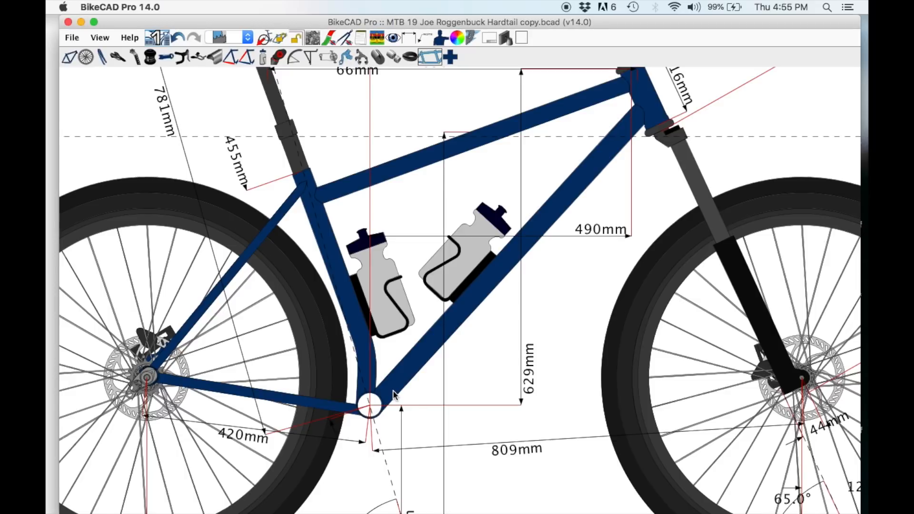
{"action": "mouse_move", "coordinate": [378, 414]}
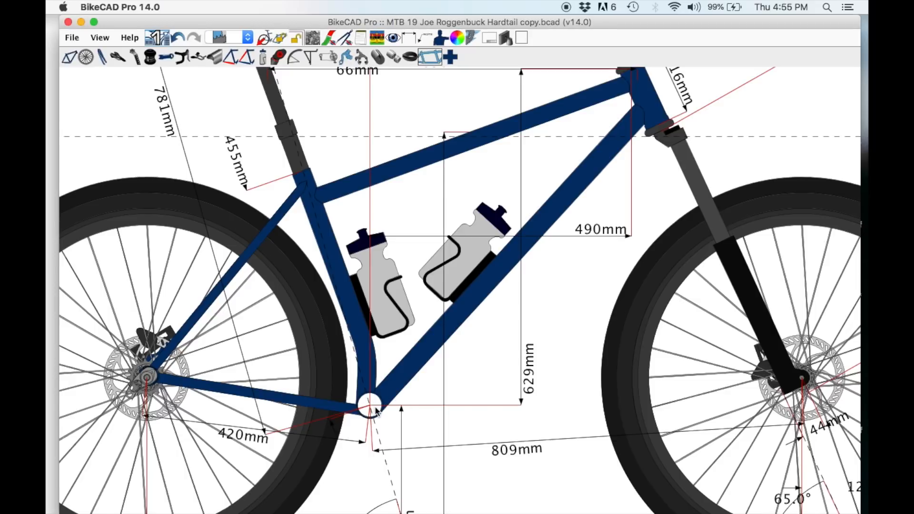
{"action": "mouse_move", "coordinate": [385, 432]}
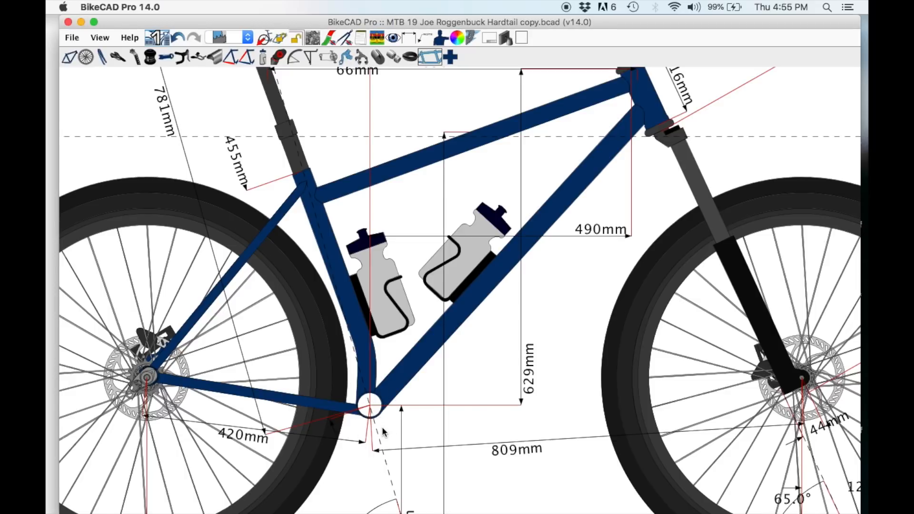
{"action": "mouse_move", "coordinate": [364, 402]}
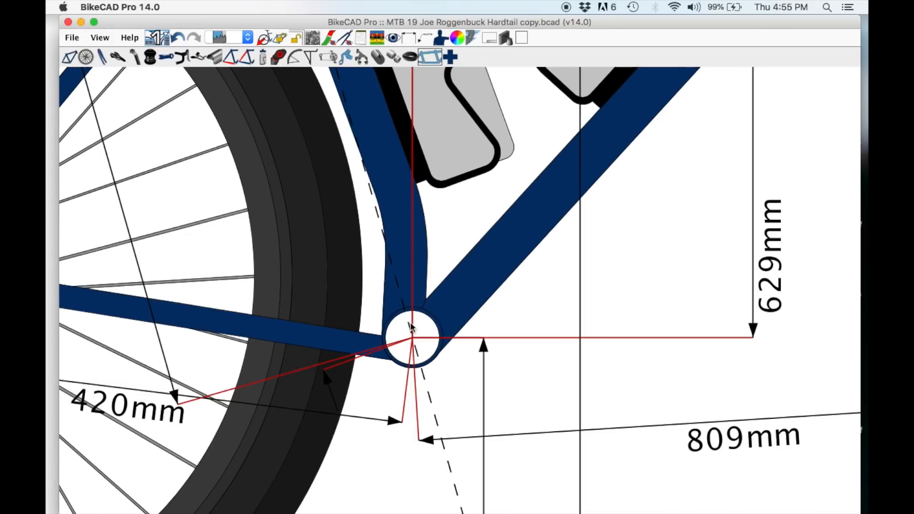
{"action": "mouse_move", "coordinate": [437, 318]}
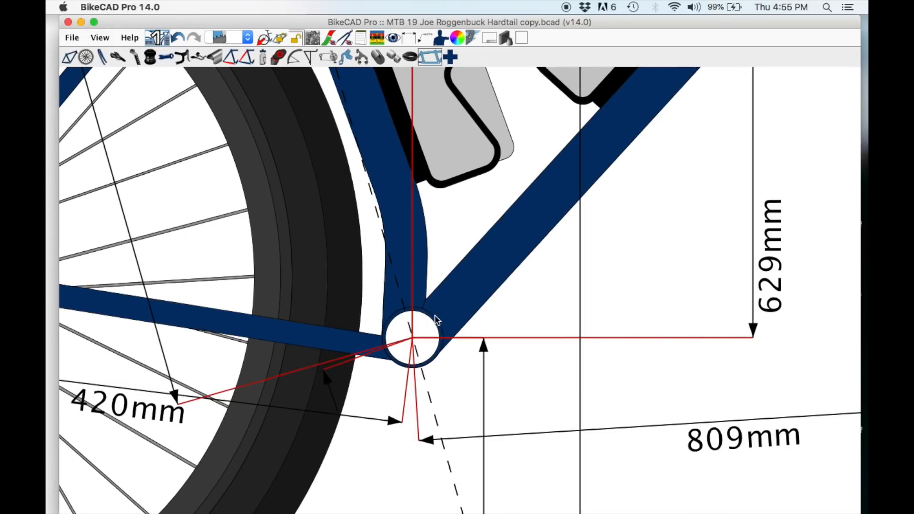
{"action": "mouse_move", "coordinate": [397, 320]}
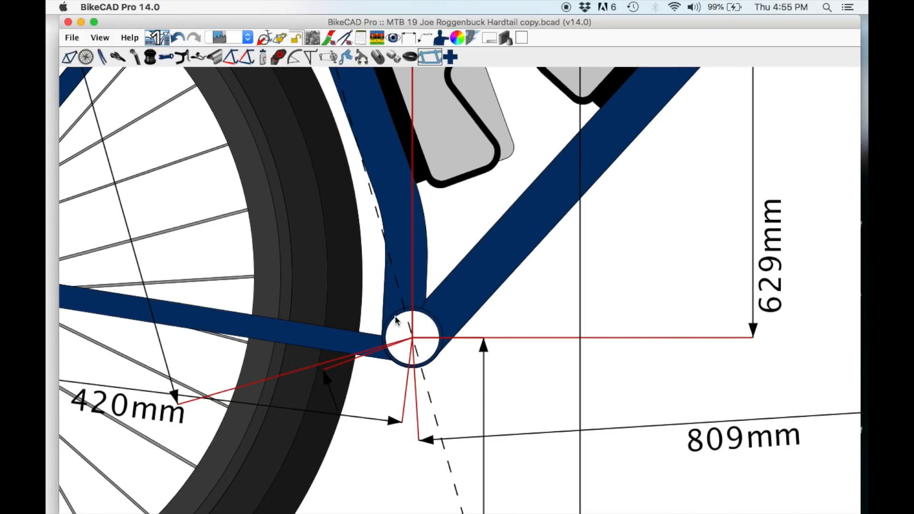
{"action": "mouse_move", "coordinate": [398, 324]}
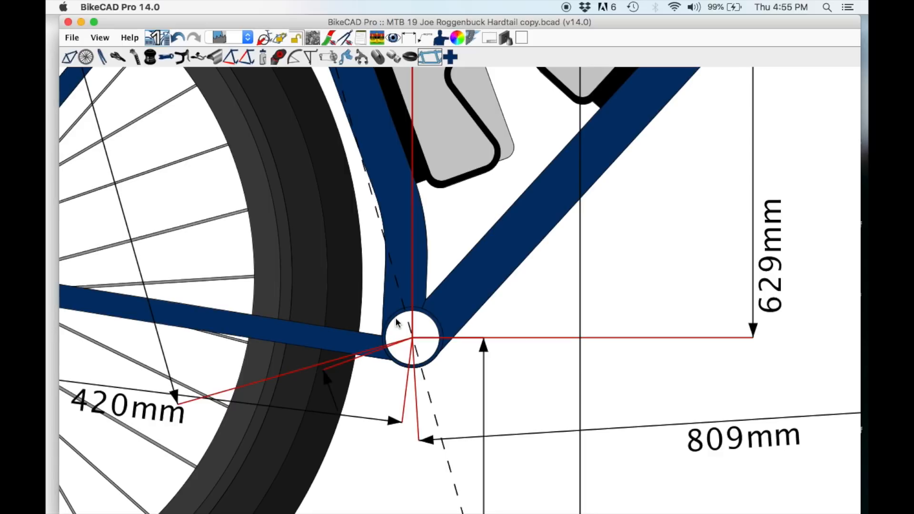
{"action": "mouse_move", "coordinate": [412, 315]}
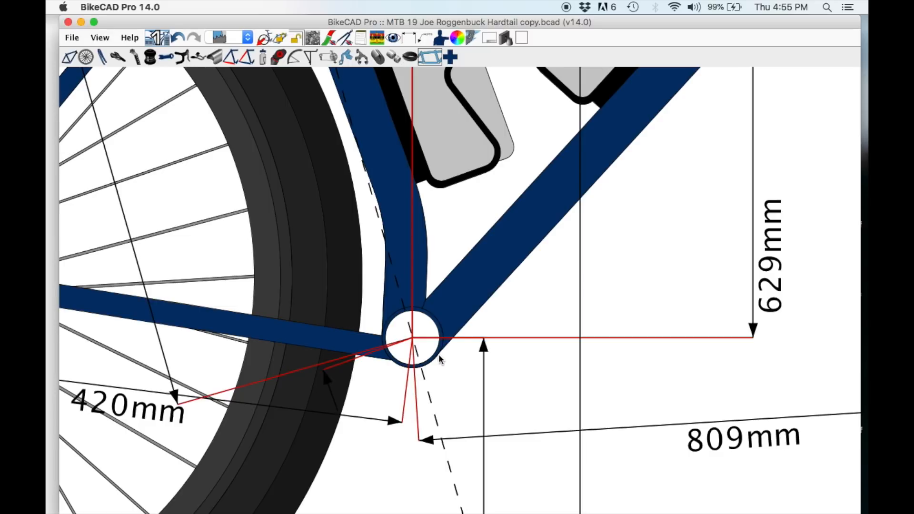
{"action": "mouse_move", "coordinate": [431, 340]}
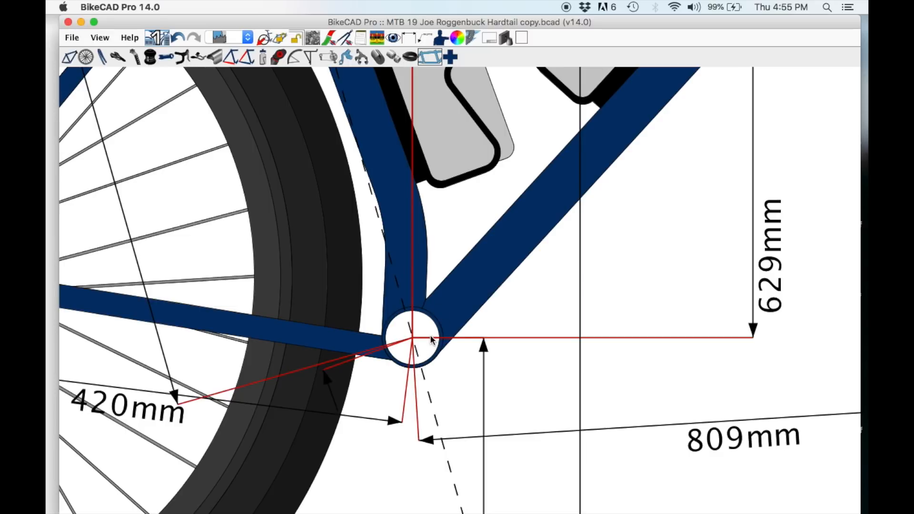
{"action": "mouse_move", "coordinate": [373, 368]}
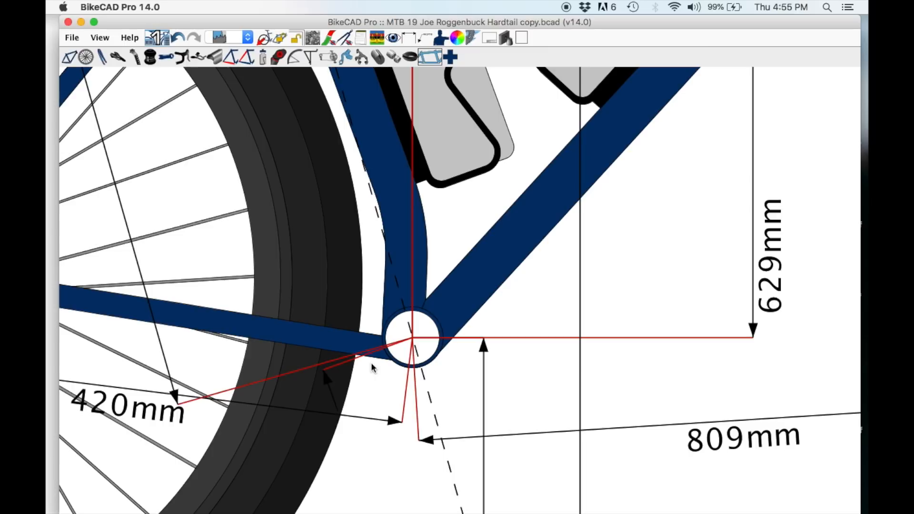
{"action": "mouse_move", "coordinate": [406, 308]}
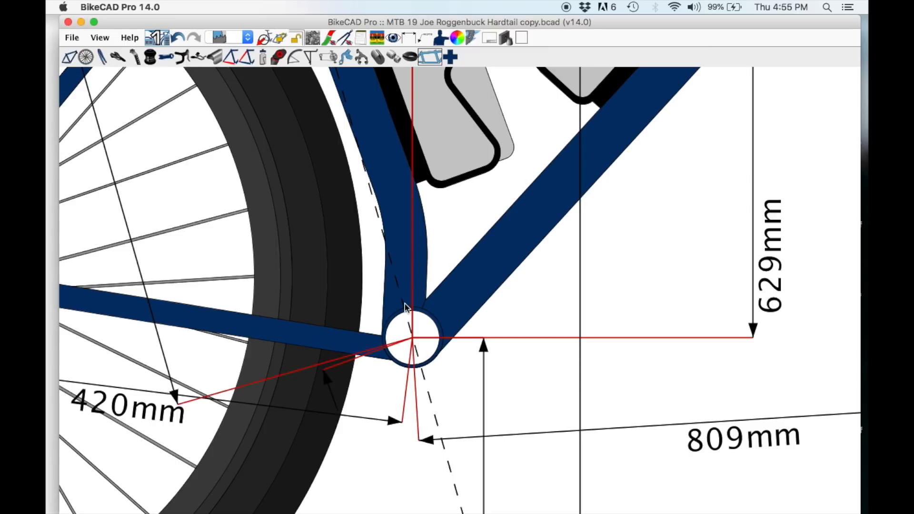
{"action": "mouse_move", "coordinate": [436, 334]}
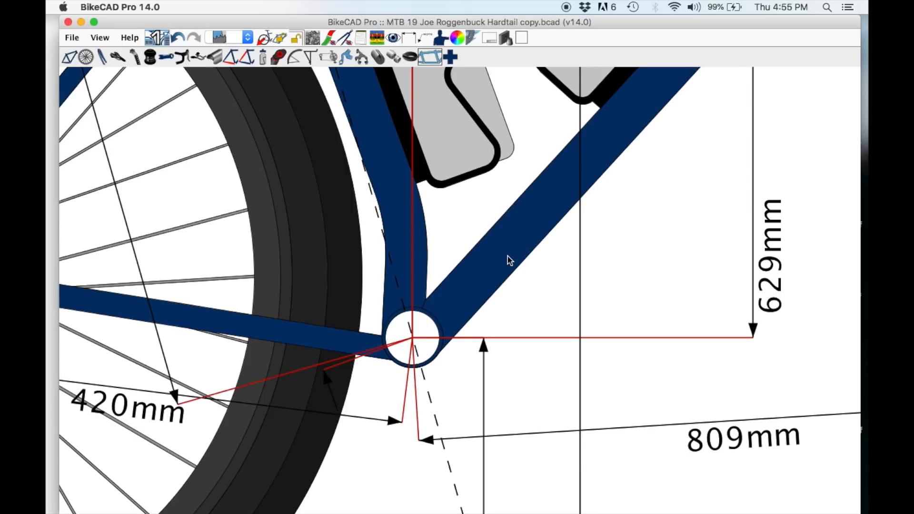
{"action": "mouse_move", "coordinate": [332, 349]}
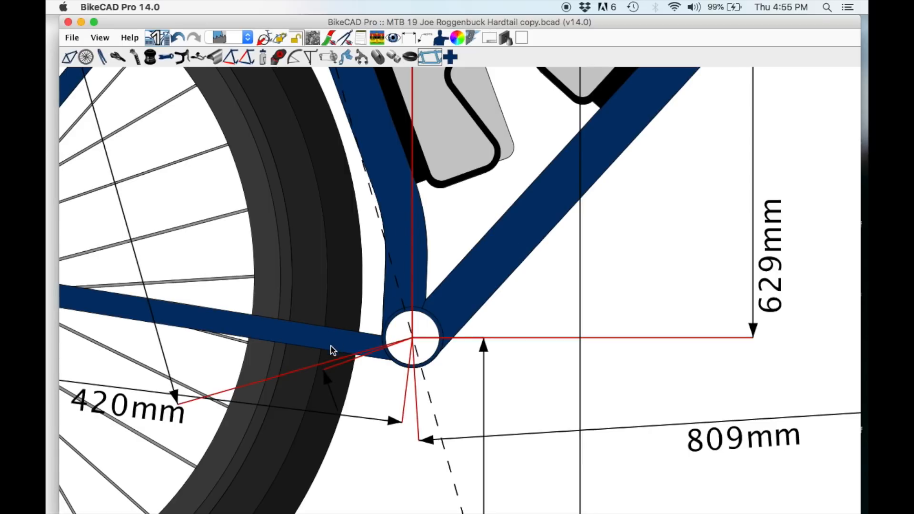
{"action": "mouse_move", "coordinate": [406, 360]}
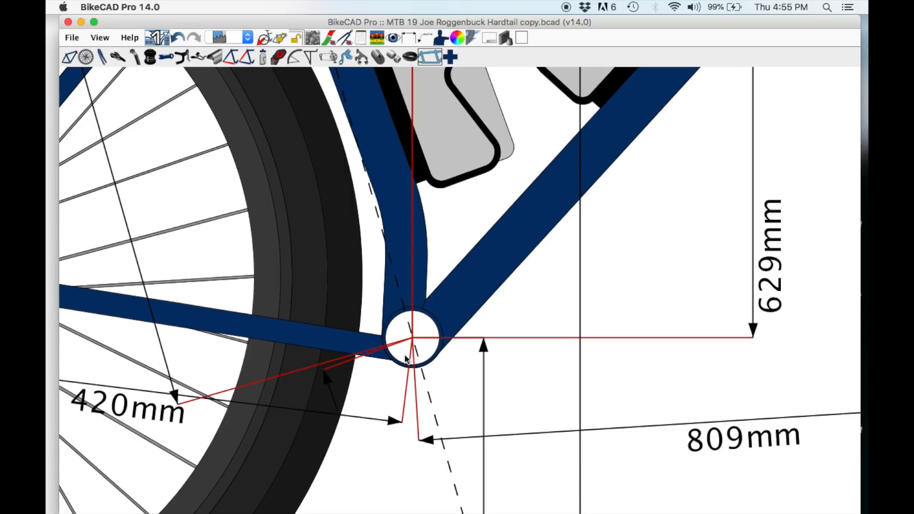
{"action": "mouse_move", "coordinate": [393, 362]}
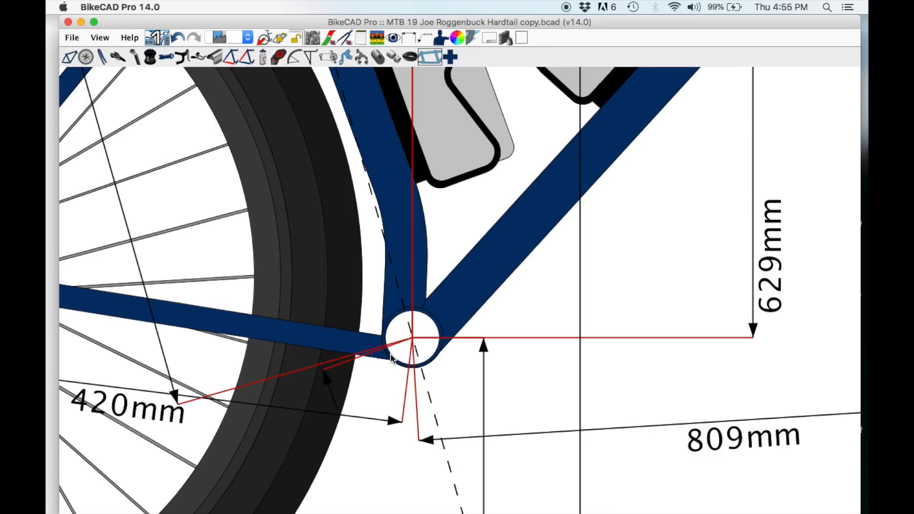
{"action": "mouse_move", "coordinate": [392, 359]}
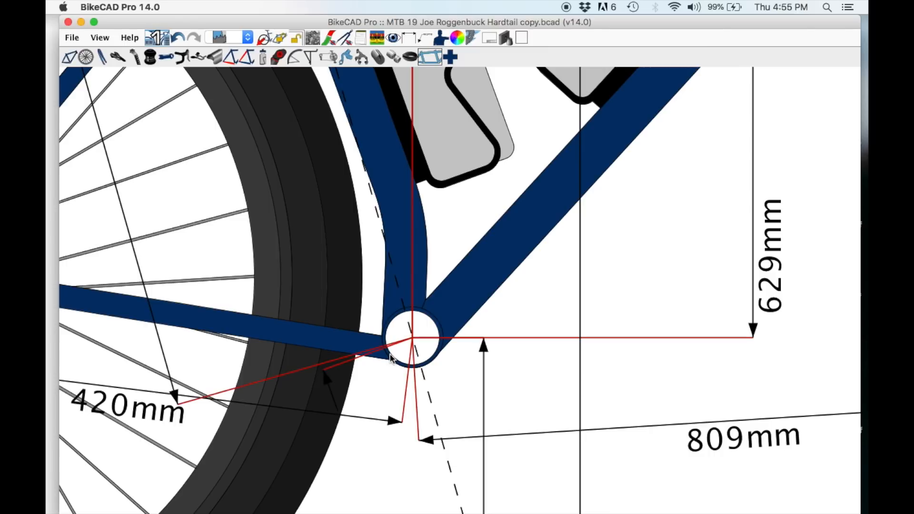
{"action": "mouse_move", "coordinate": [432, 331]}
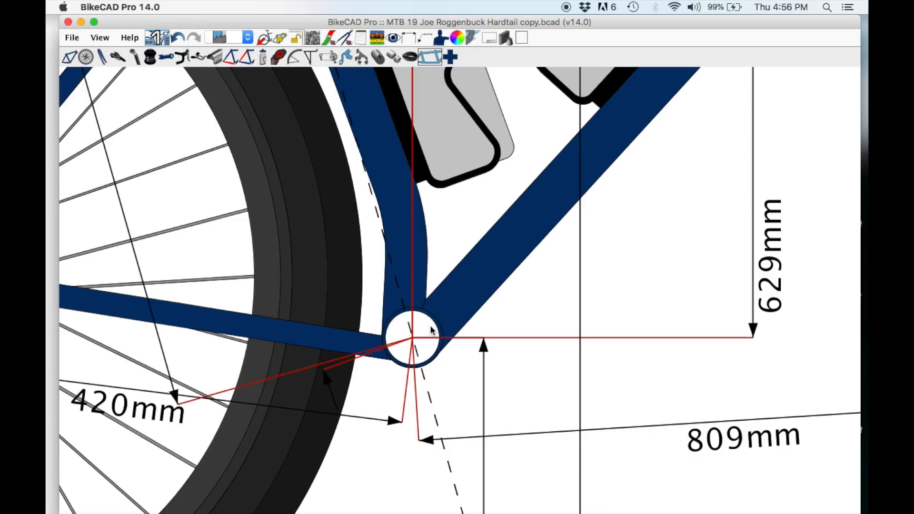
{"action": "mouse_move", "coordinate": [450, 317]}
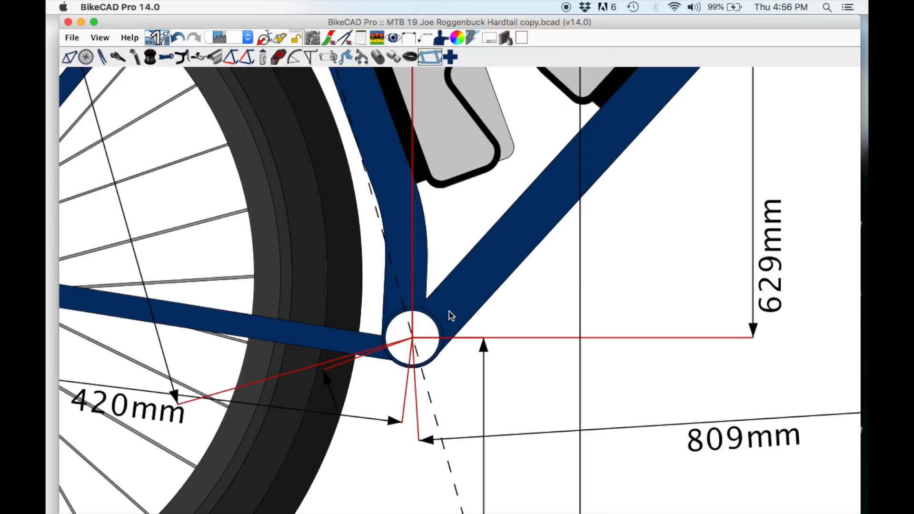
{"action": "mouse_move", "coordinate": [478, 290]}
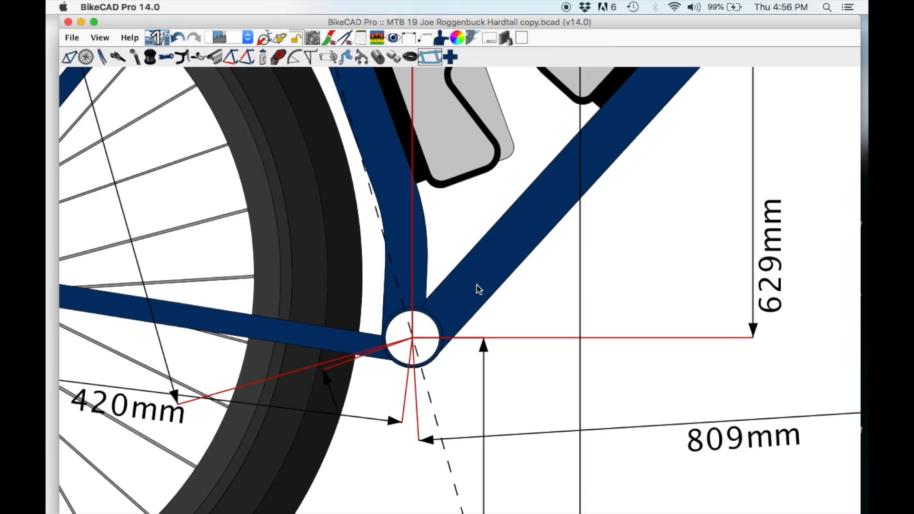
{"action": "mouse_move", "coordinate": [606, 354]}
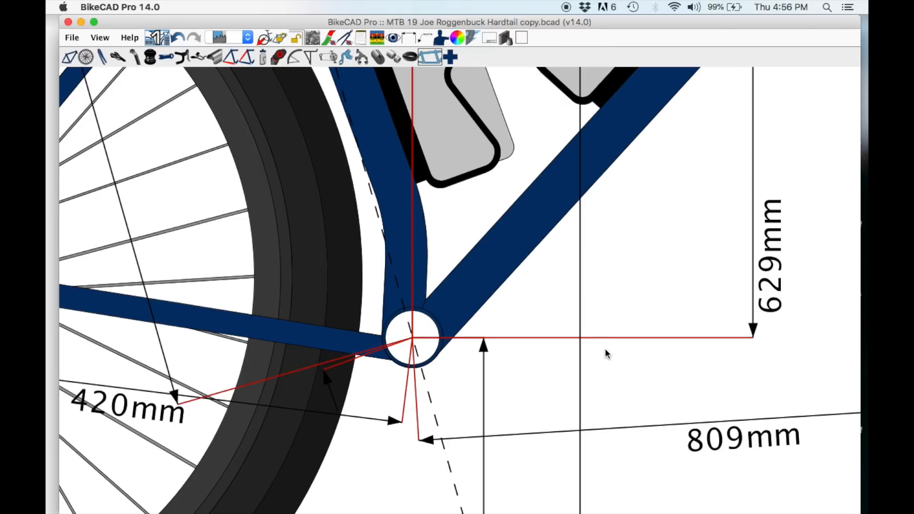
{"action": "mouse_move", "coordinate": [213, 254]}
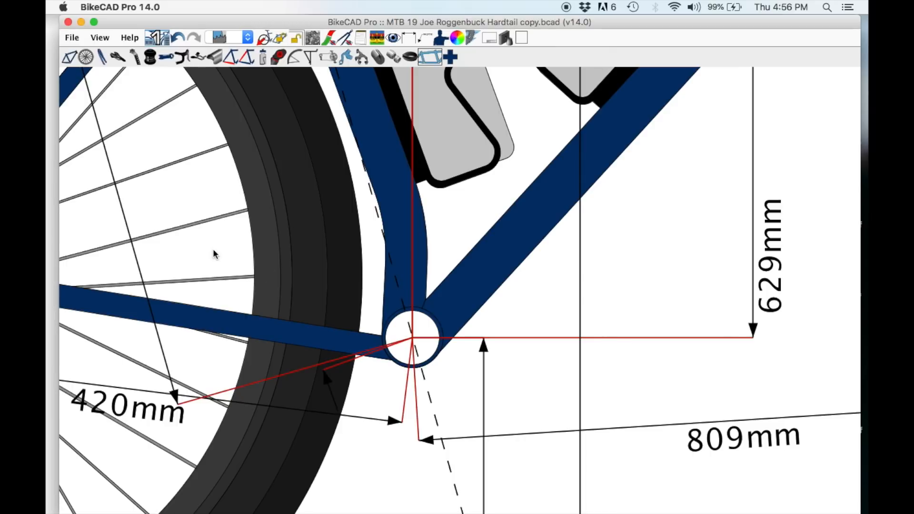
{"action": "mouse_move", "coordinate": [383, 344]}
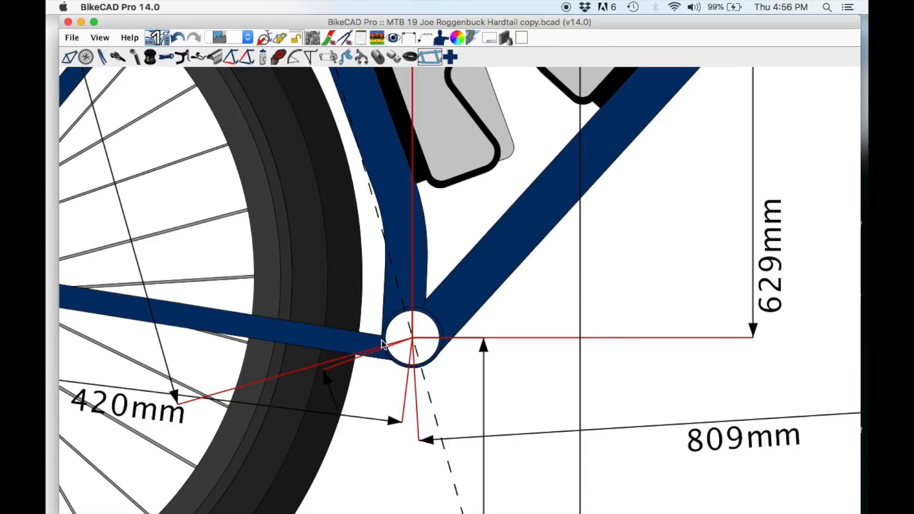
{"action": "mouse_move", "coordinate": [383, 330]}
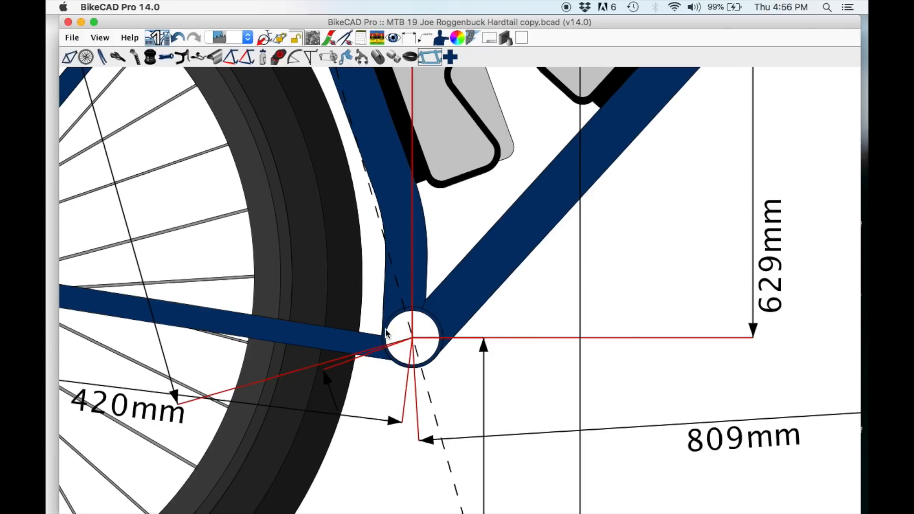
{"action": "mouse_move", "coordinate": [600, 154]}
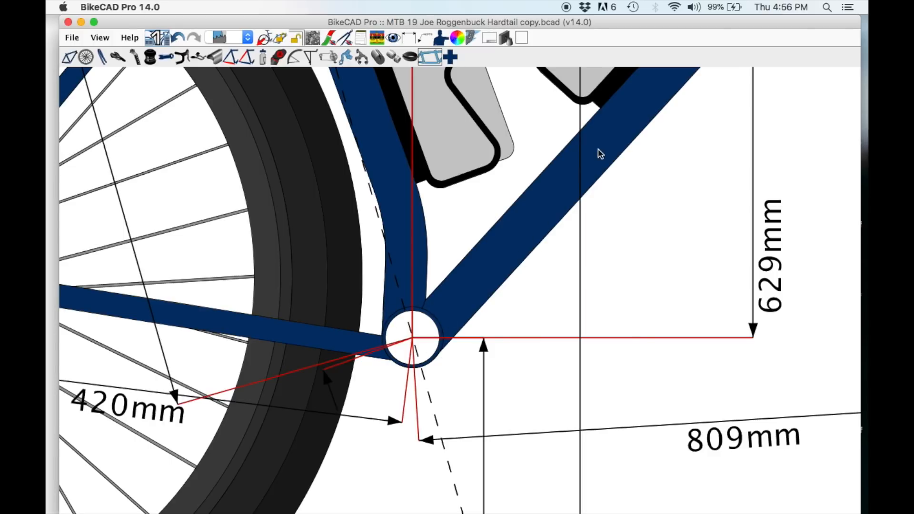
{"action": "mouse_move", "coordinate": [472, 336]}
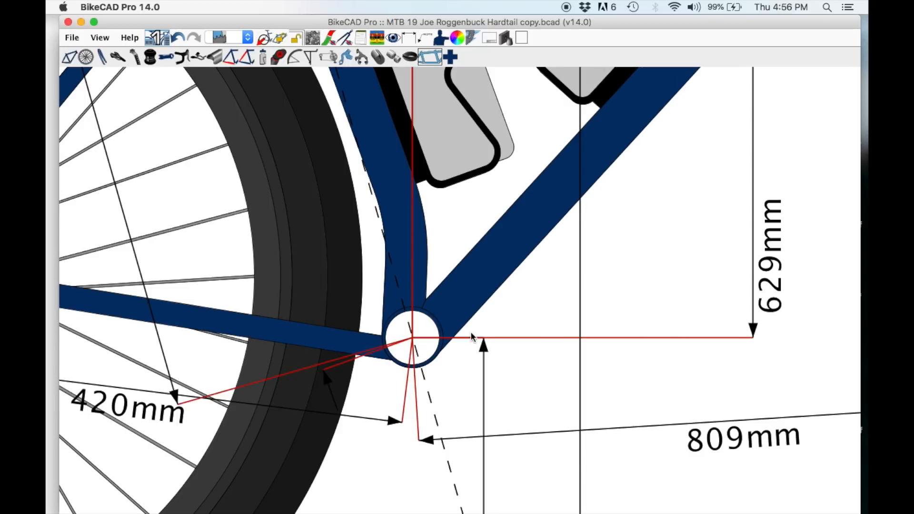
{"action": "mouse_move", "coordinate": [425, 373]}
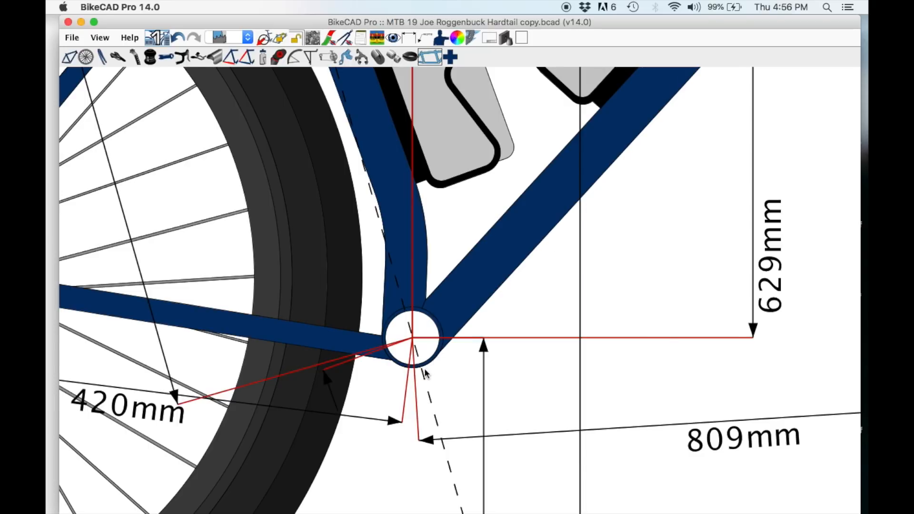
{"action": "mouse_move", "coordinate": [390, 376]}
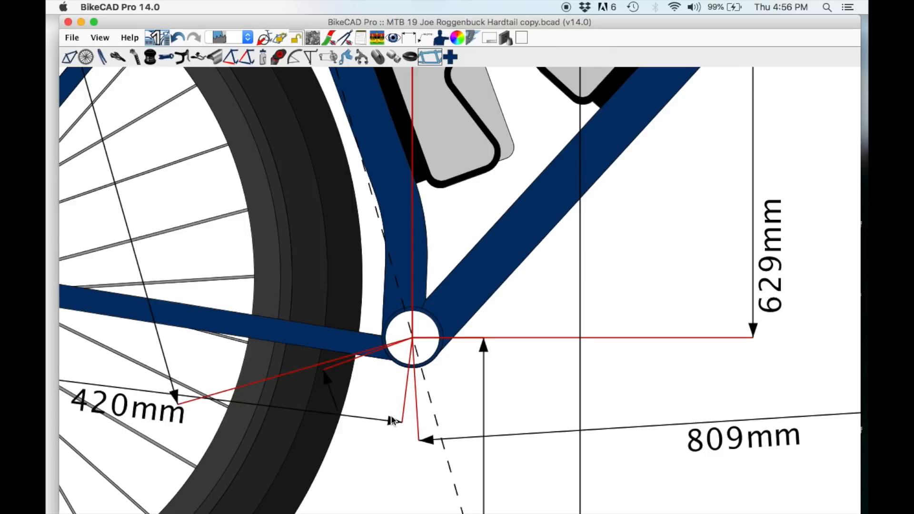
{"action": "mouse_move", "coordinate": [393, 402]}
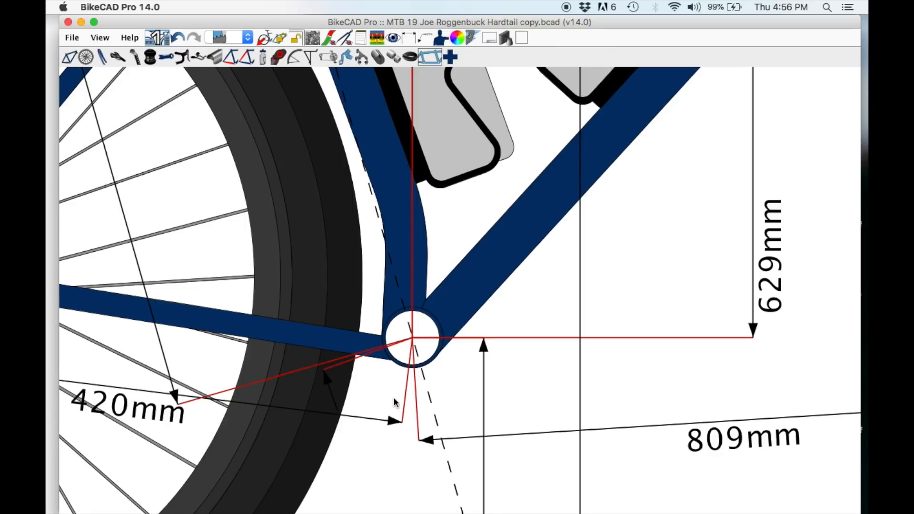
{"action": "mouse_move", "coordinate": [440, 305]}
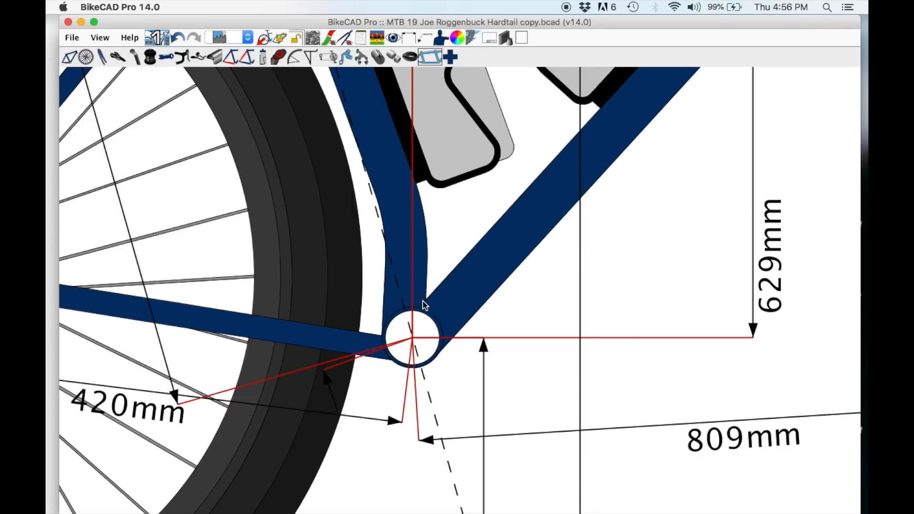
{"action": "mouse_move", "coordinate": [443, 359]}
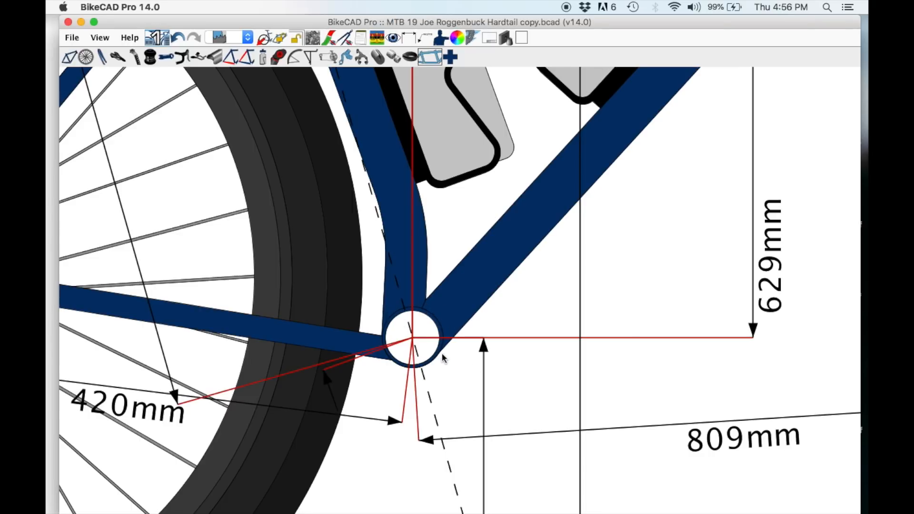
{"action": "mouse_move", "coordinate": [439, 365]}
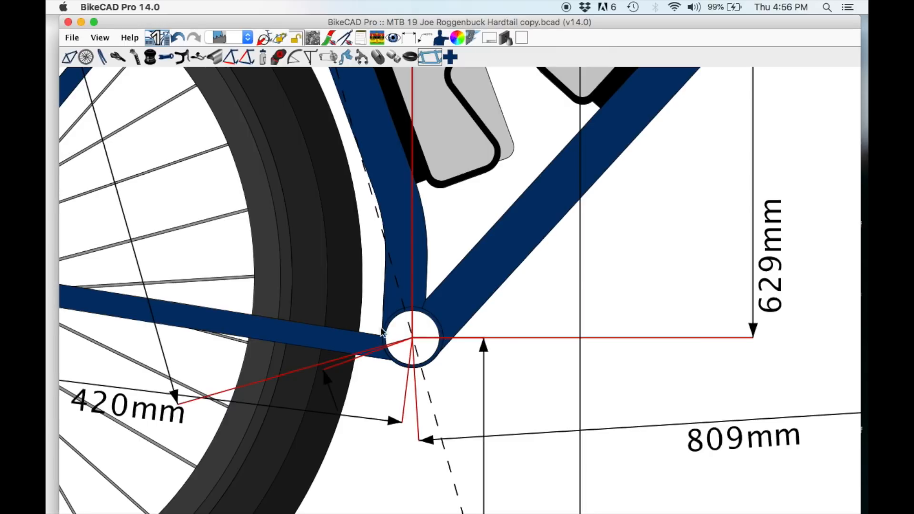
{"action": "mouse_move", "coordinate": [415, 381]}
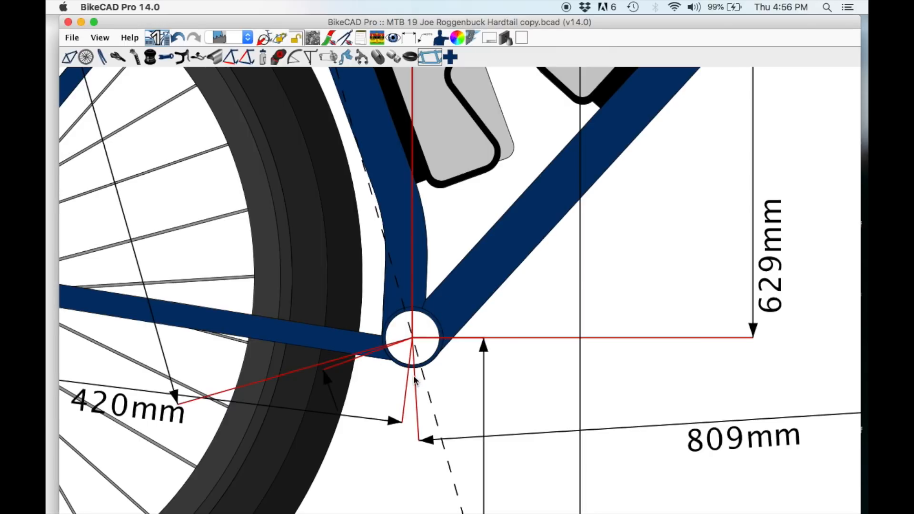
{"action": "mouse_move", "coordinate": [417, 333]}
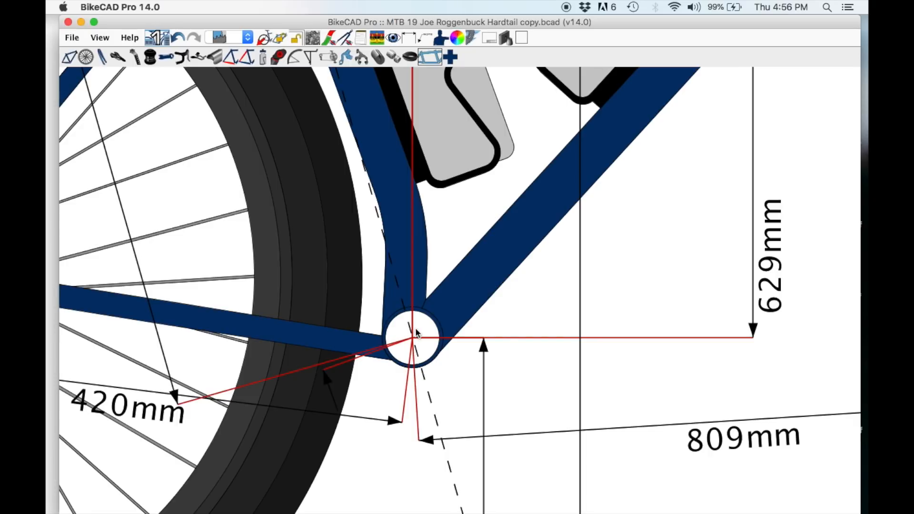
{"action": "mouse_move", "coordinate": [382, 347]}
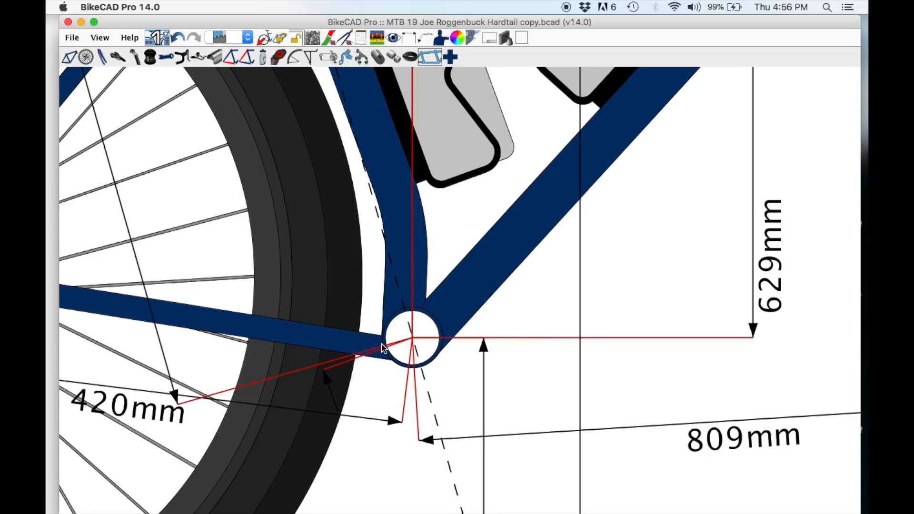
{"action": "mouse_move", "coordinate": [392, 388]}
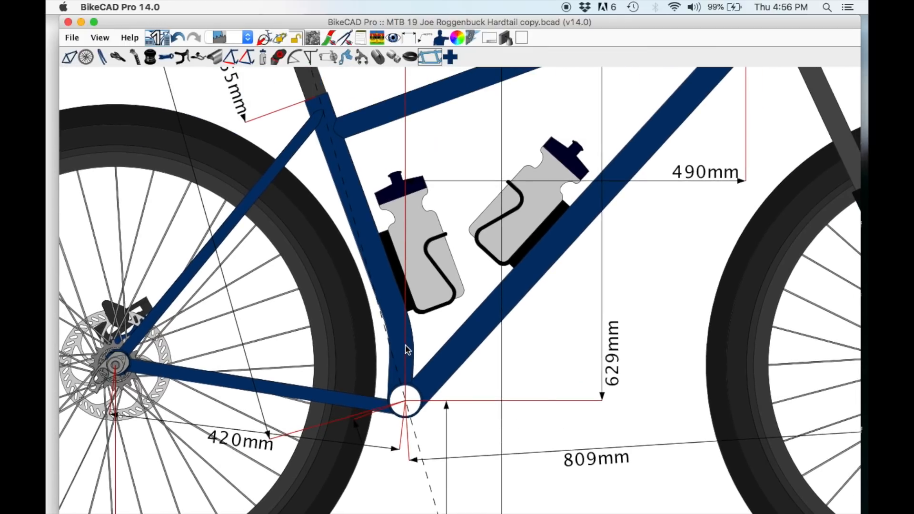
{"action": "mouse_move", "coordinate": [410, 348]}
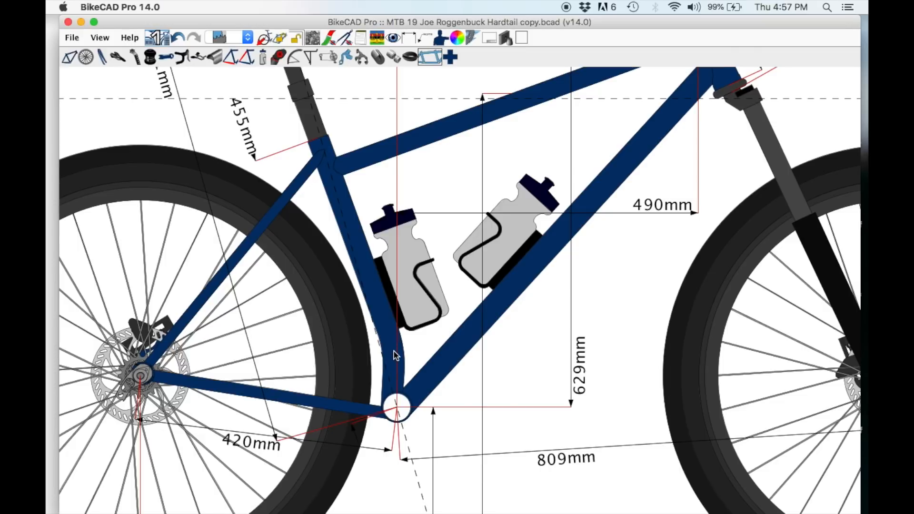
{"action": "mouse_move", "coordinate": [400, 385]}
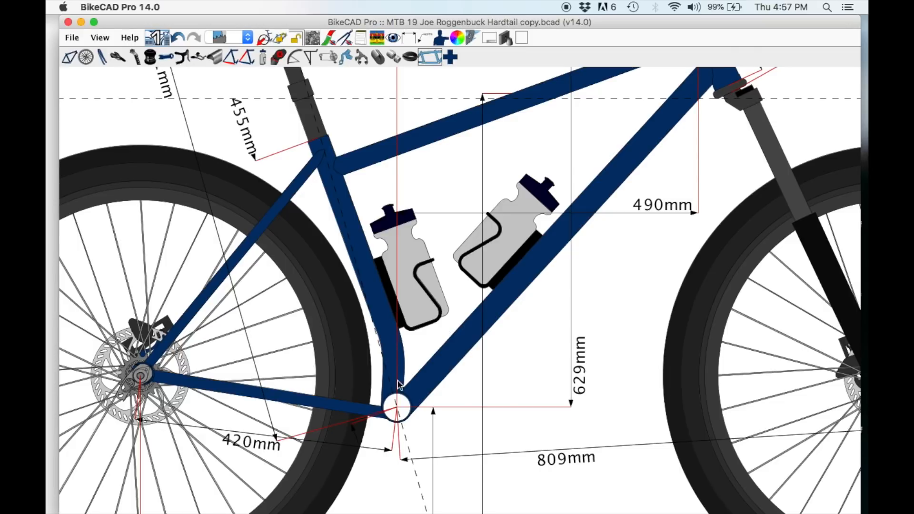
{"action": "mouse_move", "coordinate": [399, 361]}
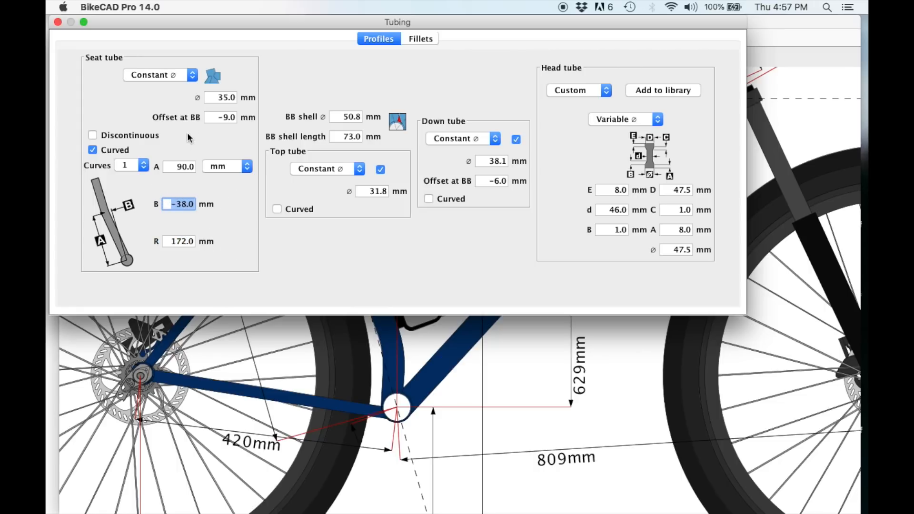
- Close the Tubing profile dialog
{"action": "left_click", "coordinate": [58, 22]}
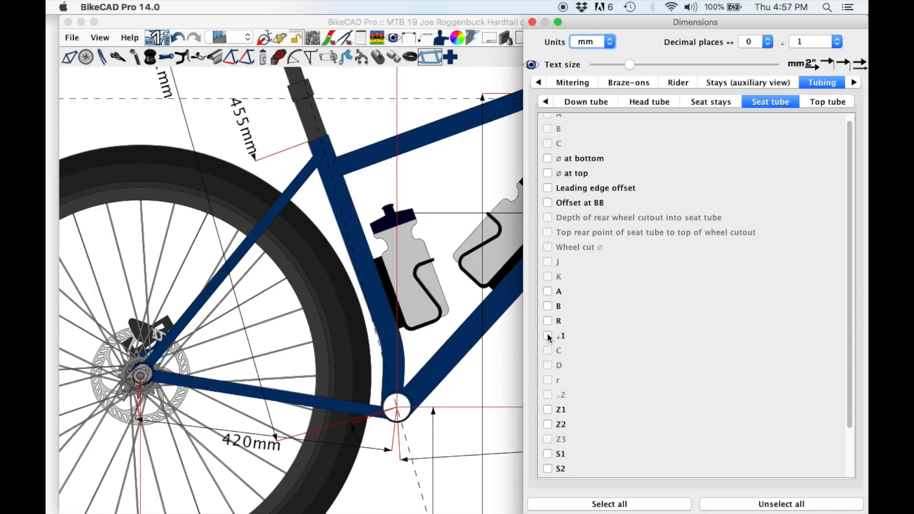
- Toggle the seat tube ∠1 bend angle dimension on and off, leaving it hidden, then close Dimensions
{"action": "left_click", "coordinate": [547, 335]}
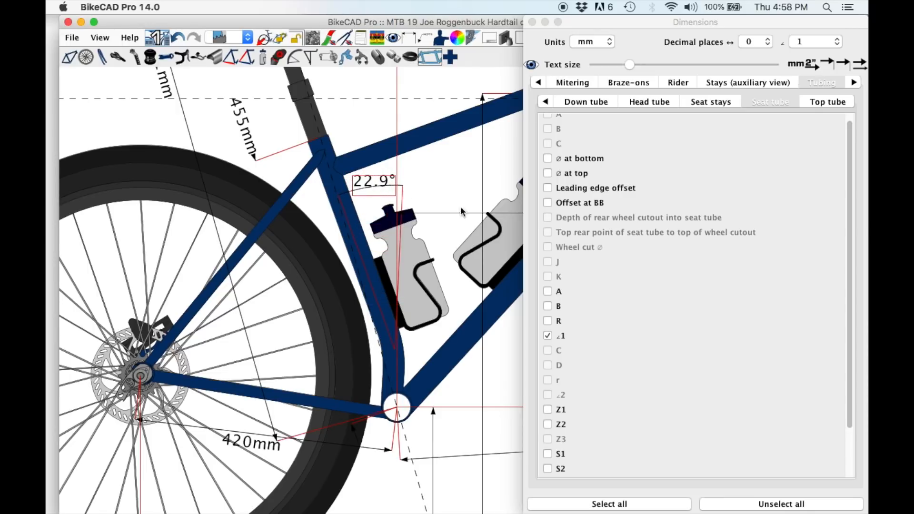
{"action": "left_click", "coordinate": [547, 335]}
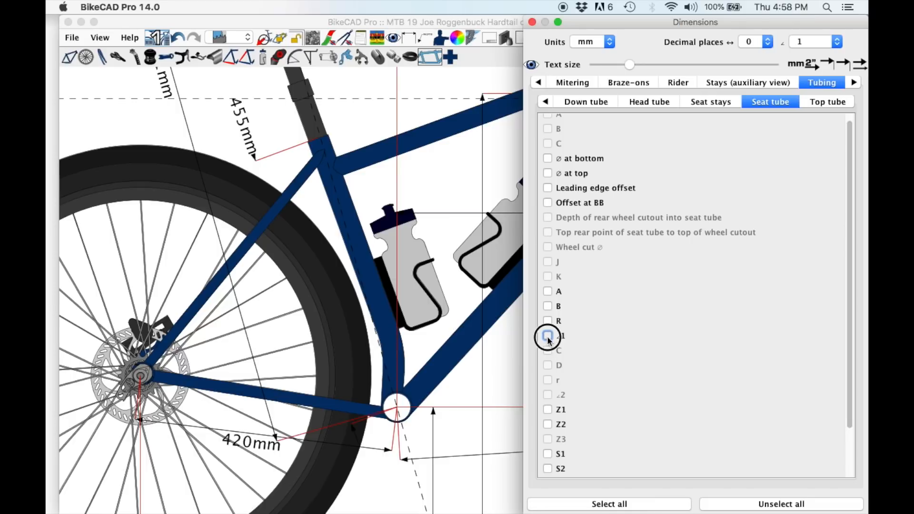
{"action": "left_click", "coordinate": [547, 335]}
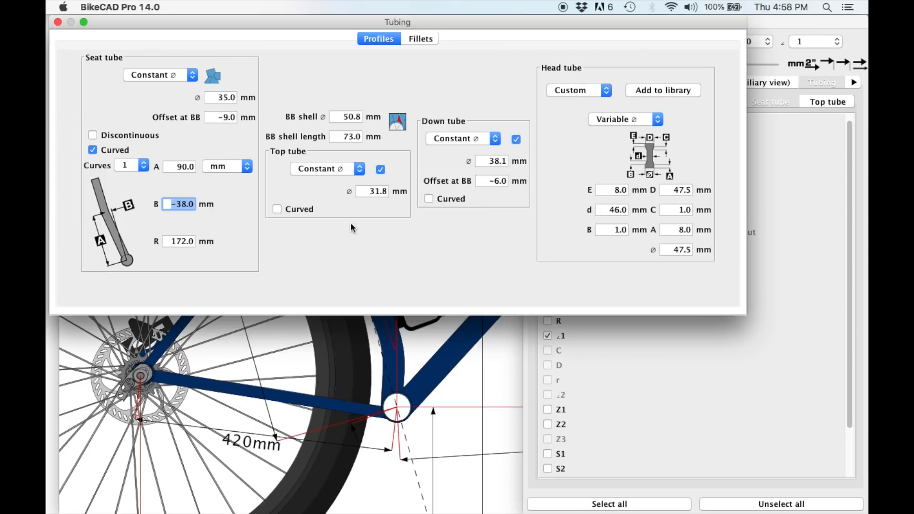
{"action": "mouse_move", "coordinate": [102, 218]}
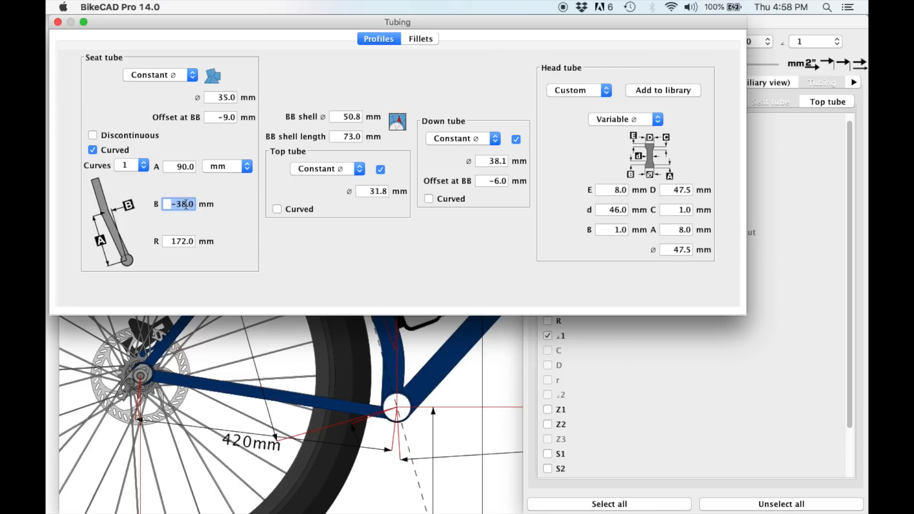
{"action": "mouse_move", "coordinate": [108, 213]}
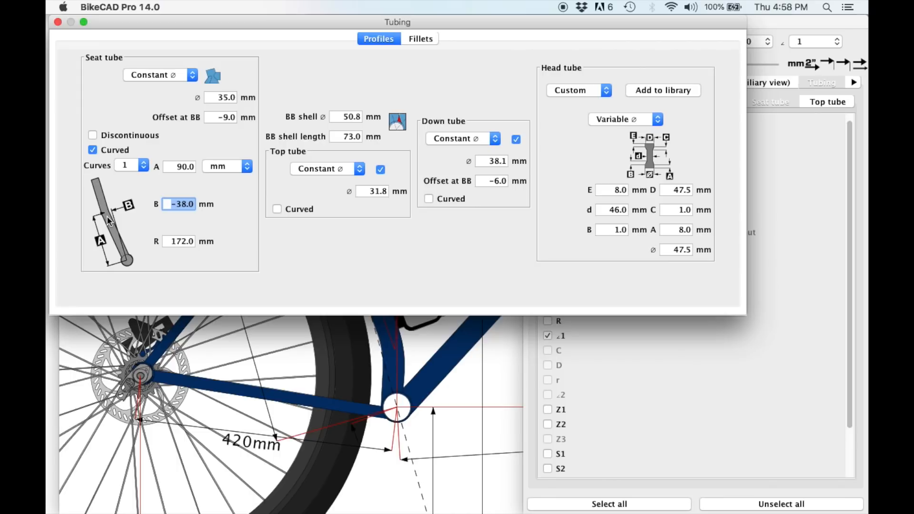
{"action": "mouse_move", "coordinate": [129, 265]}
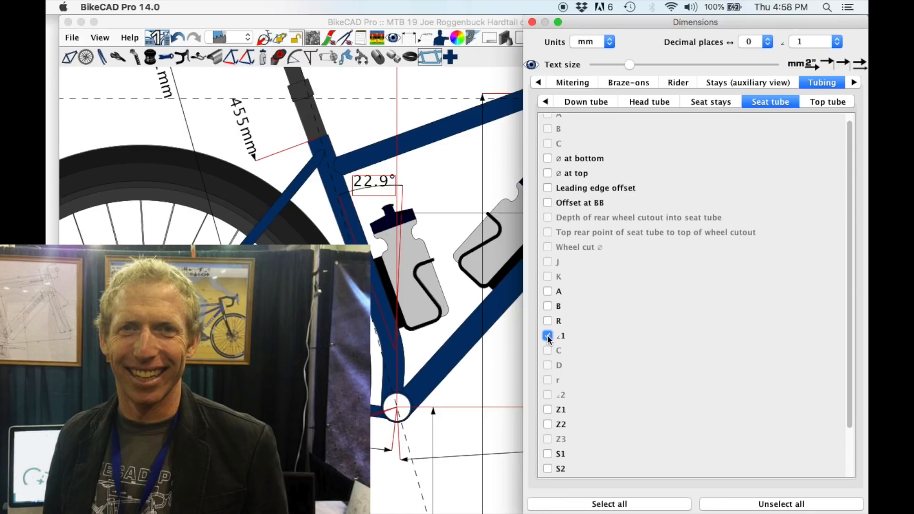
{"action": "left_click", "coordinate": [548, 335]}
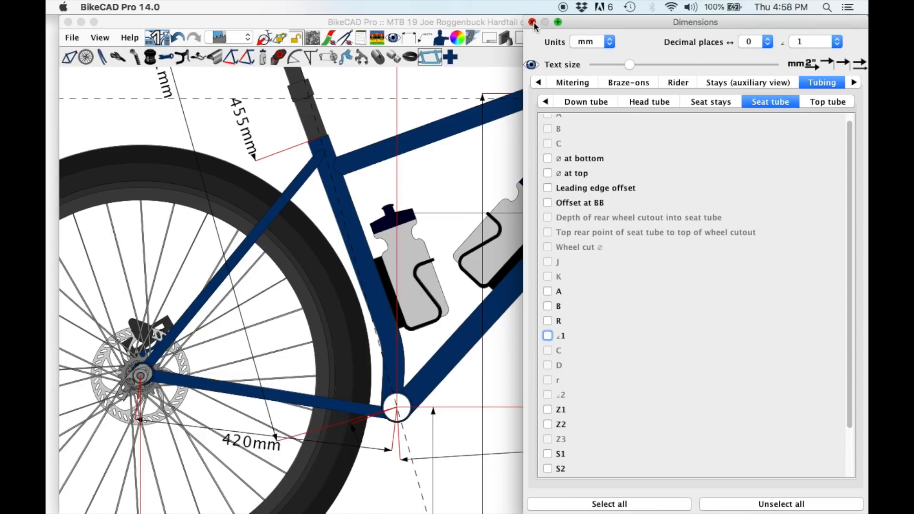
{"action": "left_click", "coordinate": [533, 22]}
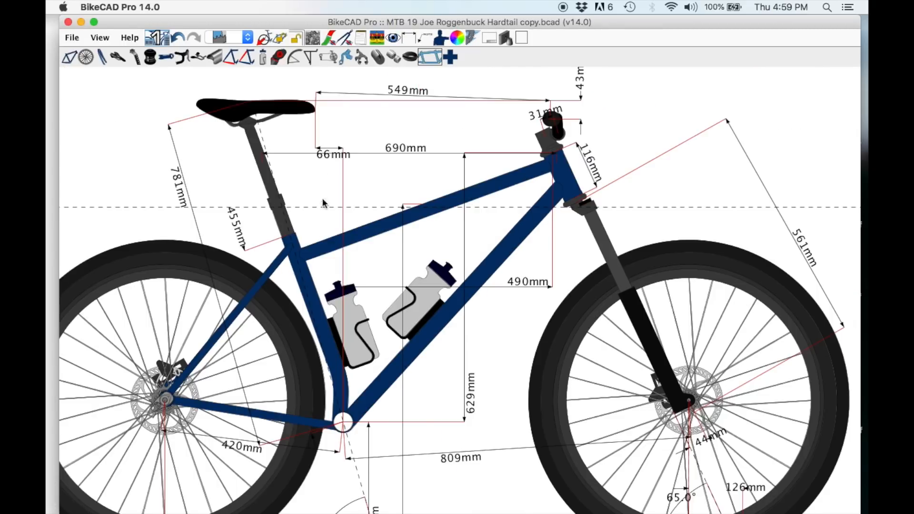
{"action": "mouse_move", "coordinate": [286, 235]}
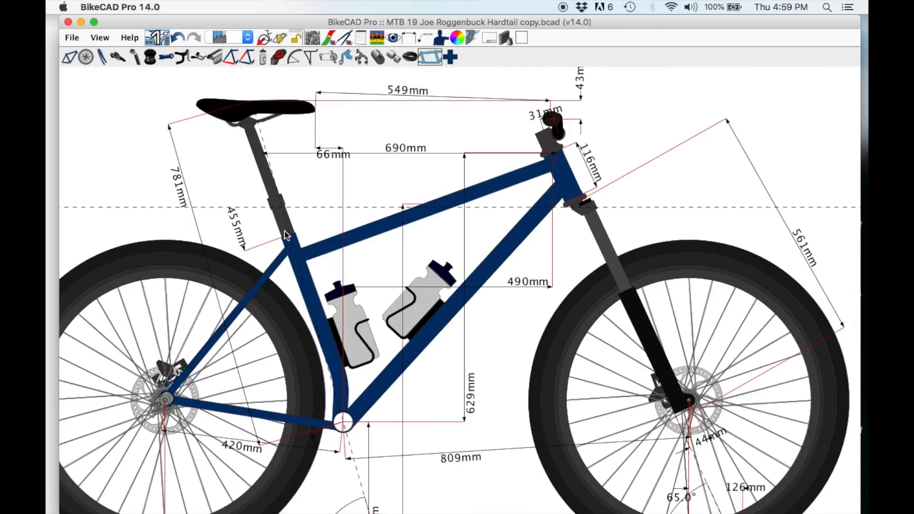
{"action": "mouse_move", "coordinate": [277, 242]}
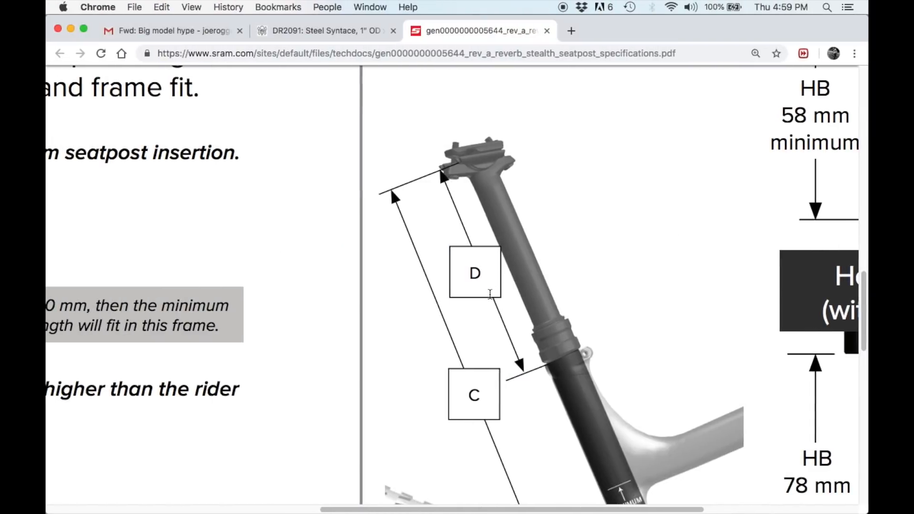
- Scroll the Reverb Stealth spec sheet to the travel table and select the 215 value
{"action": "scroll", "scroll_direction": "up", "scroll_amount": 3}
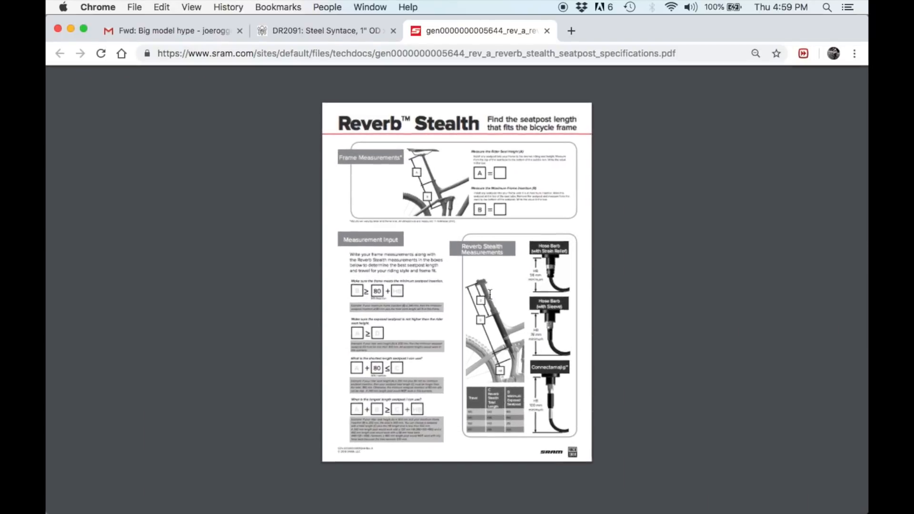
{"action": "scroll", "scroll_direction": "down", "scroll_amount": 3}
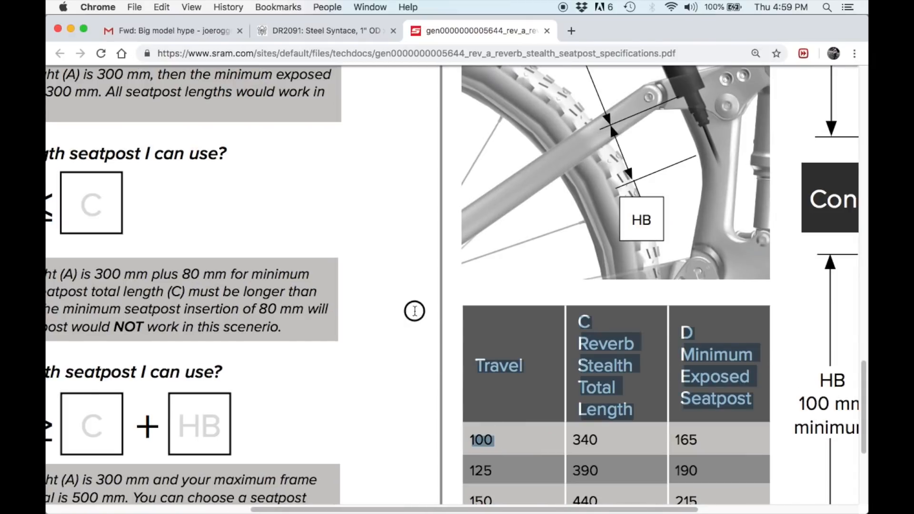
{"action": "scroll", "scroll_direction": "down", "scroll_amount": 3}
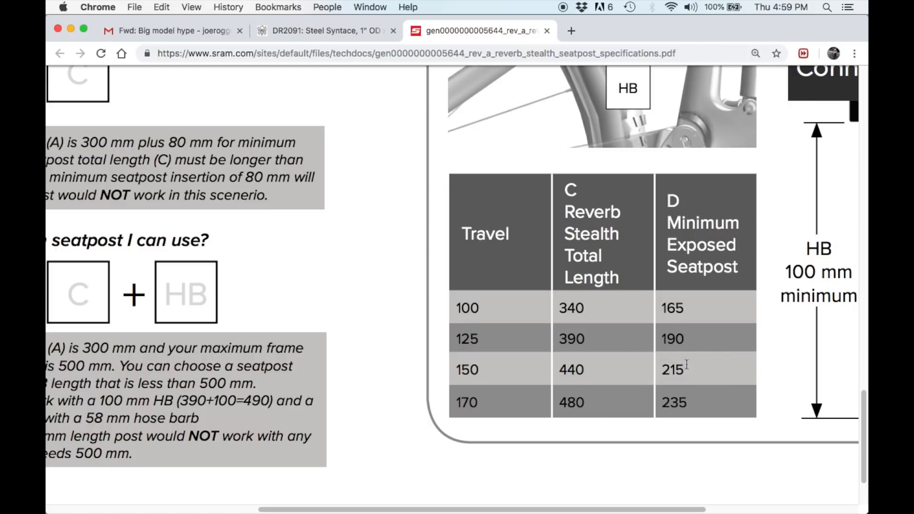
{"action": "double_click", "coordinate": [672, 369]}
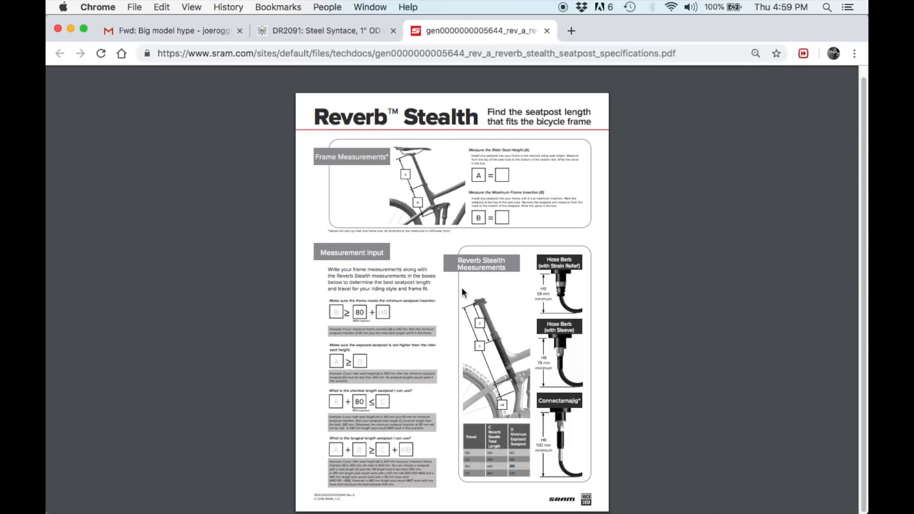
{"action": "mouse_move", "coordinate": [457, 314]}
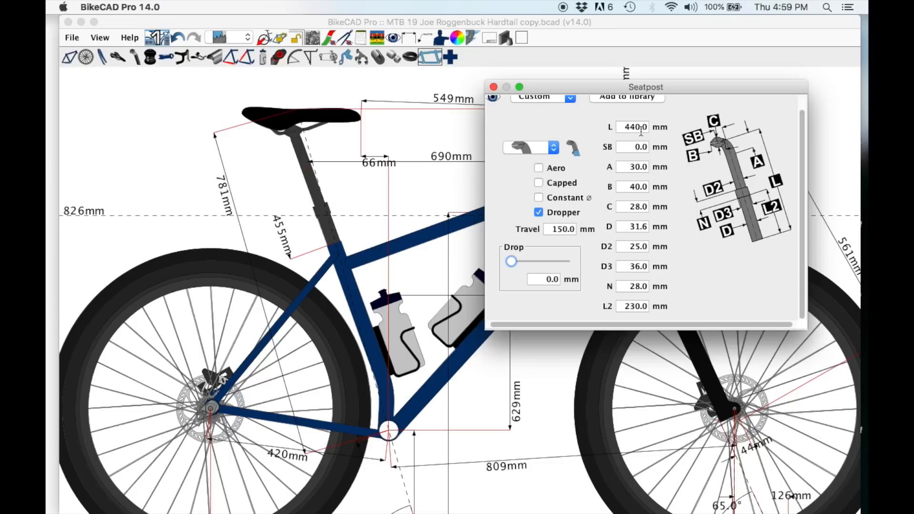
- Set the seatpost length L to 440 mm, then close the Seatpost dialog
{"action": "triple_click", "coordinate": [633, 127]}
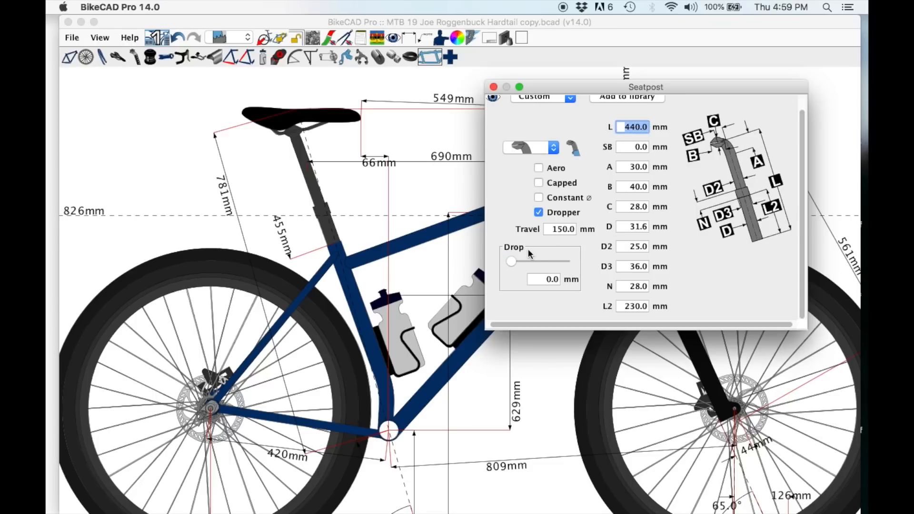
{"action": "left_click", "coordinate": [561, 228]}
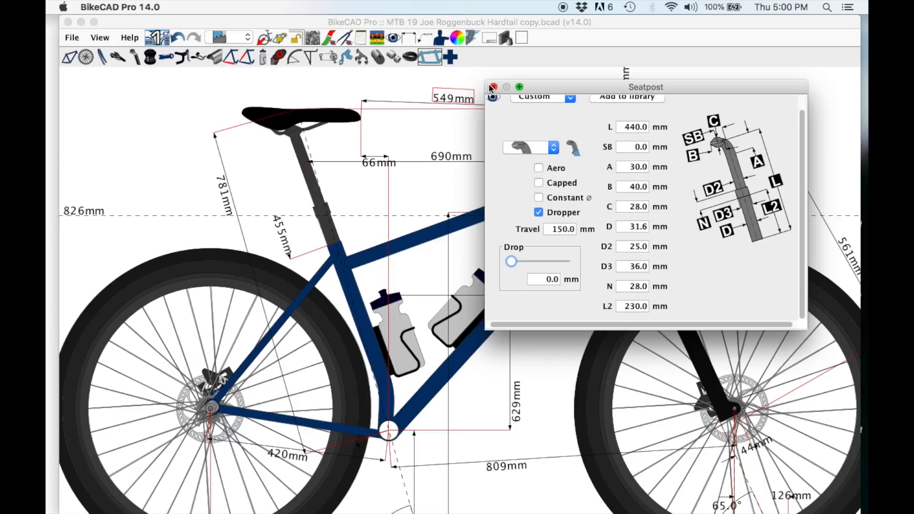
{"action": "left_click", "coordinate": [493, 87]}
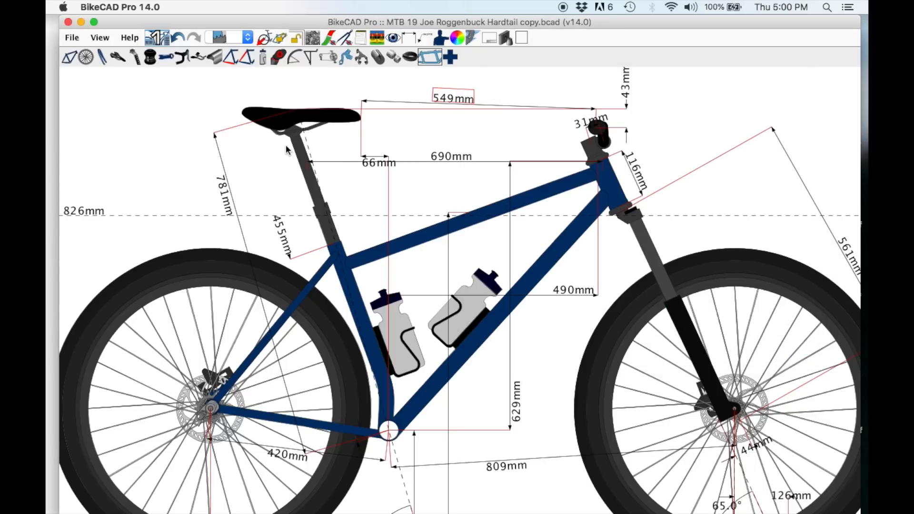
{"action": "mouse_move", "coordinate": [278, 143]}
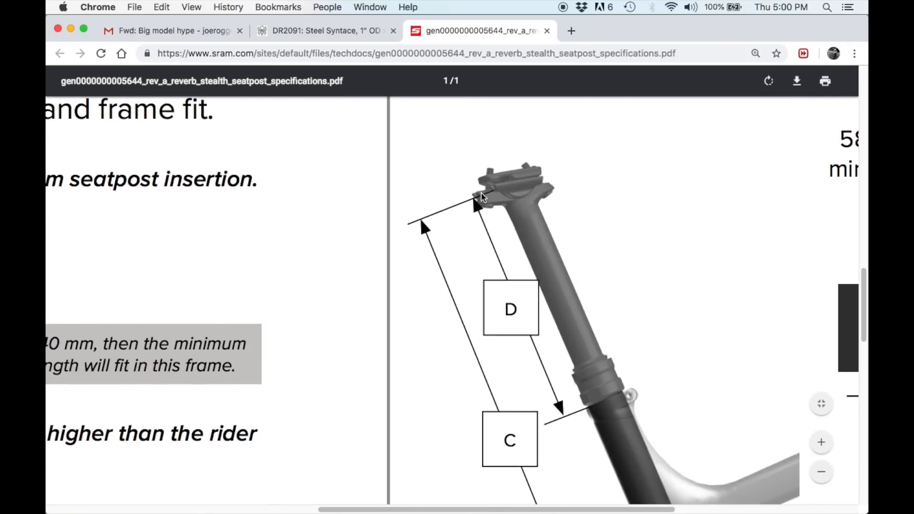
{"action": "mouse_move", "coordinate": [615, 376]}
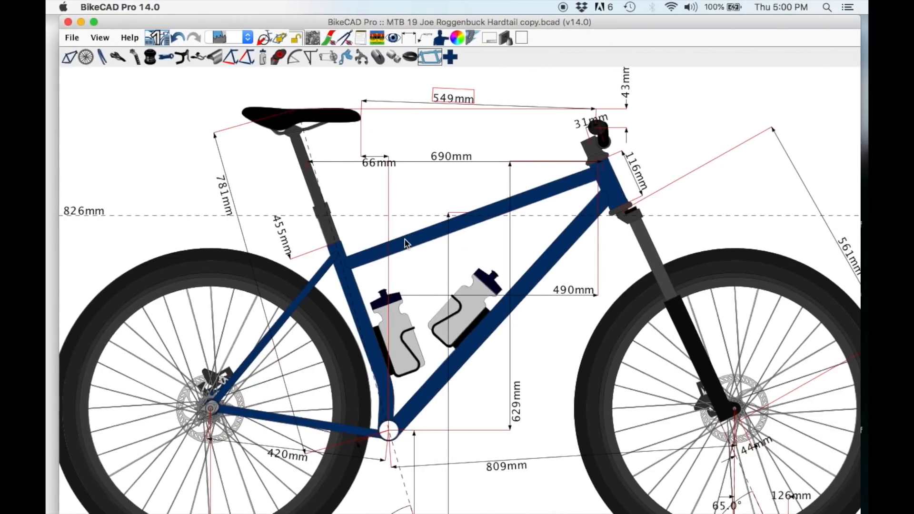
{"action": "mouse_move", "coordinate": [287, 138]}
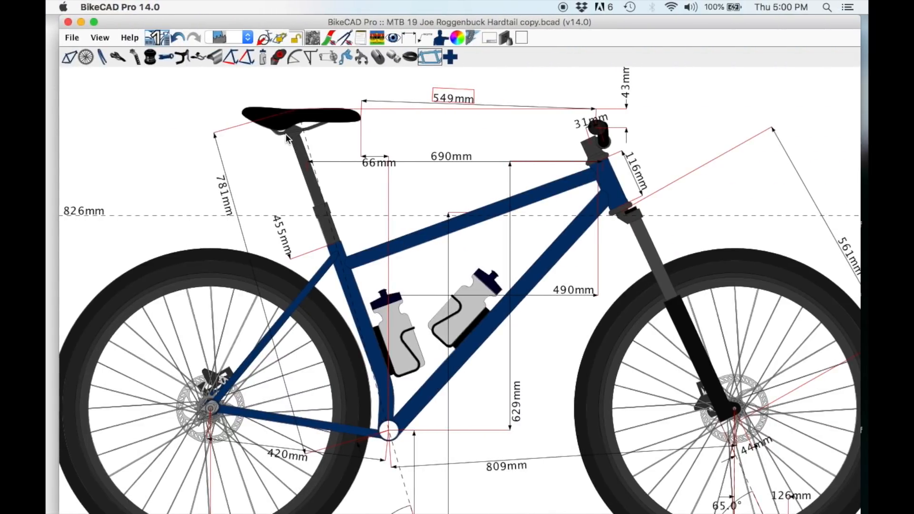
{"action": "right_click", "coordinate": [285, 138]}
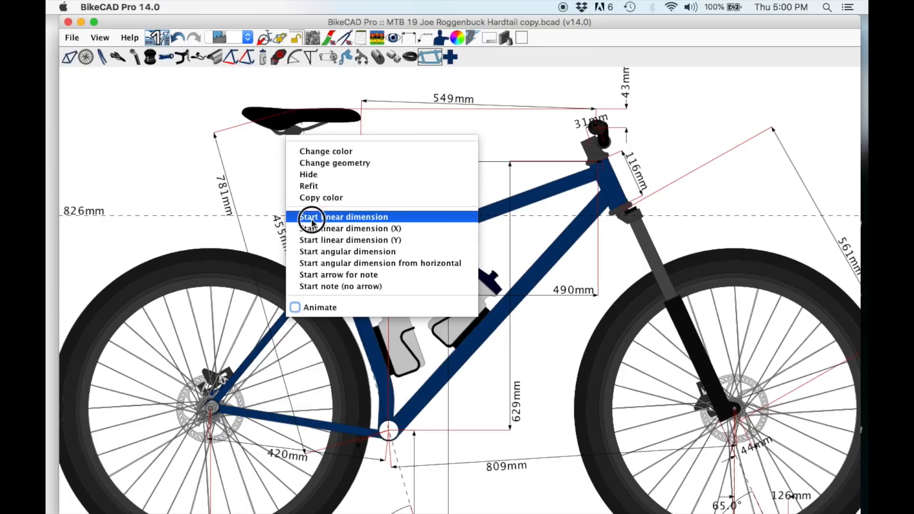
{"action": "left_click", "coordinate": [343, 217]}
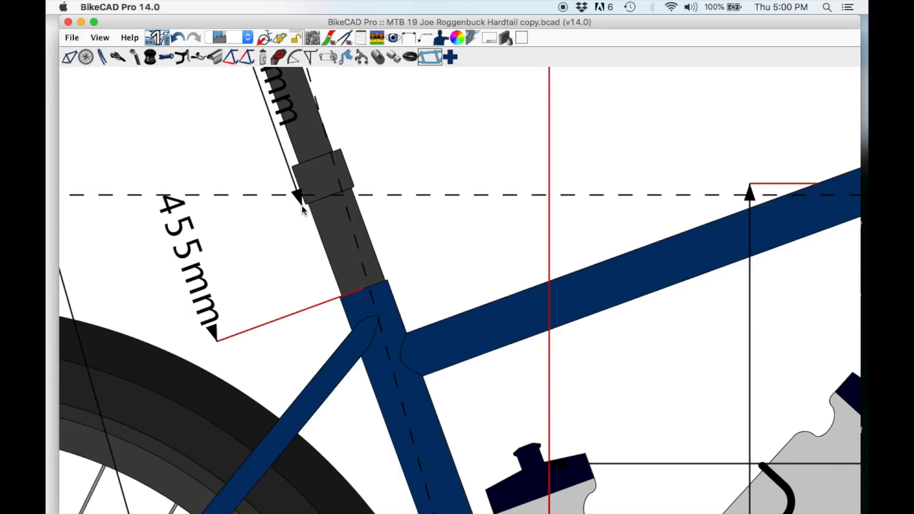
{"action": "mouse_move", "coordinate": [244, 169]}
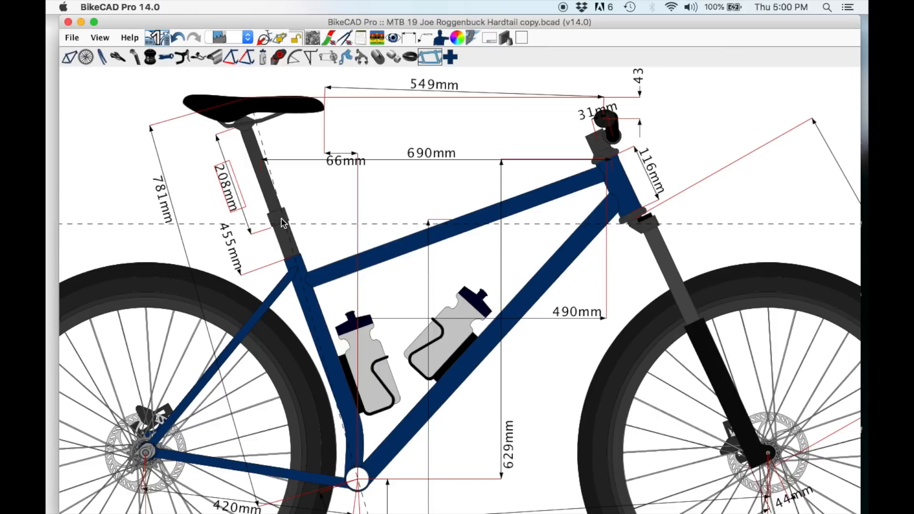
{"action": "mouse_move", "coordinate": [297, 265]}
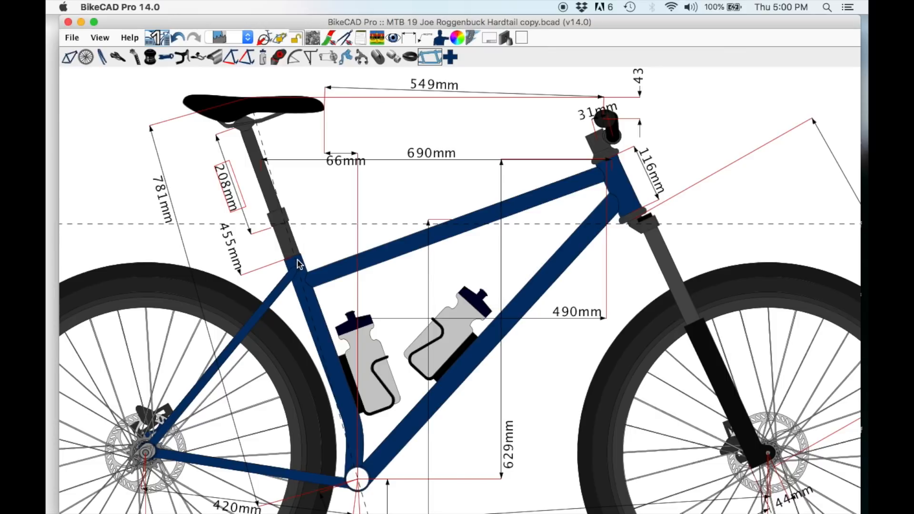
{"action": "mouse_move", "coordinate": [300, 271]}
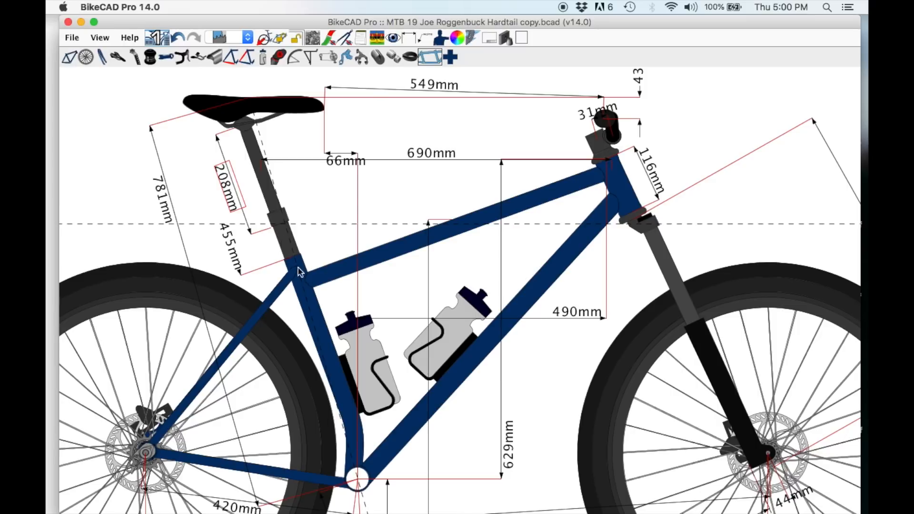
{"action": "mouse_move", "coordinate": [290, 253]}
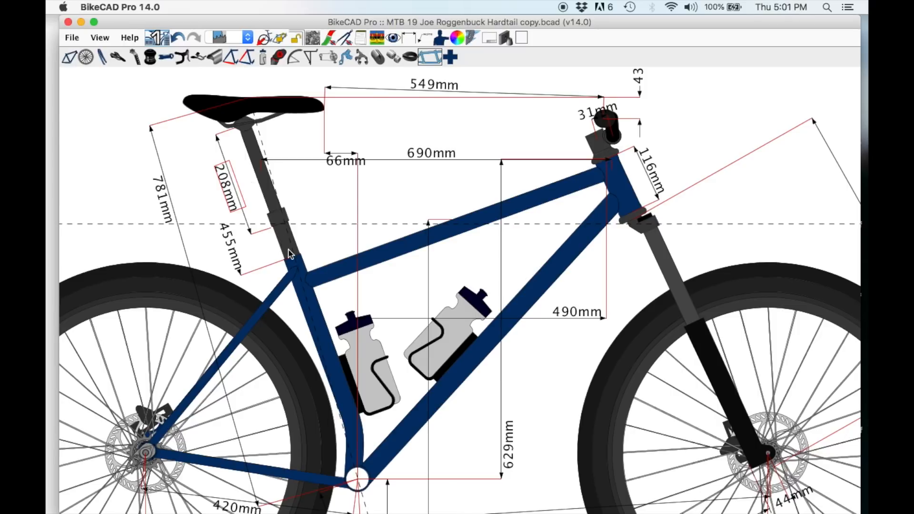
{"action": "mouse_move", "coordinate": [302, 257]}
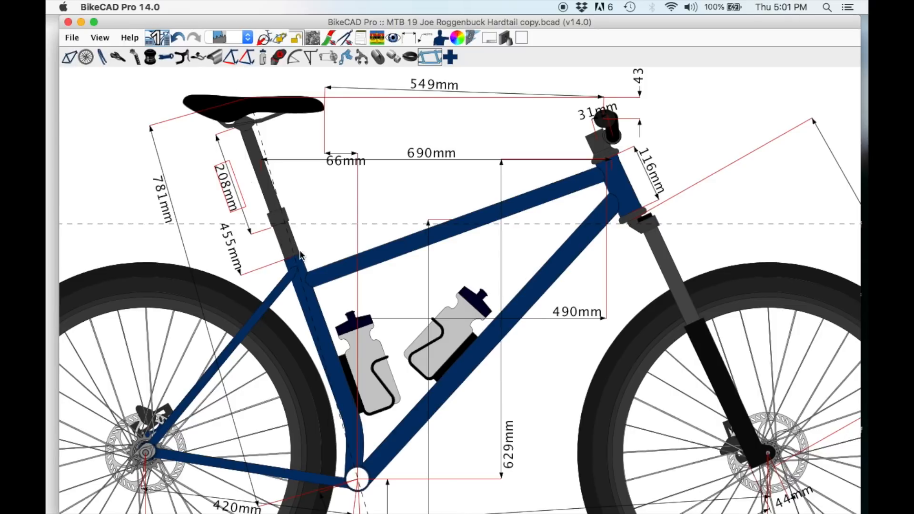
{"action": "mouse_move", "coordinate": [282, 216]}
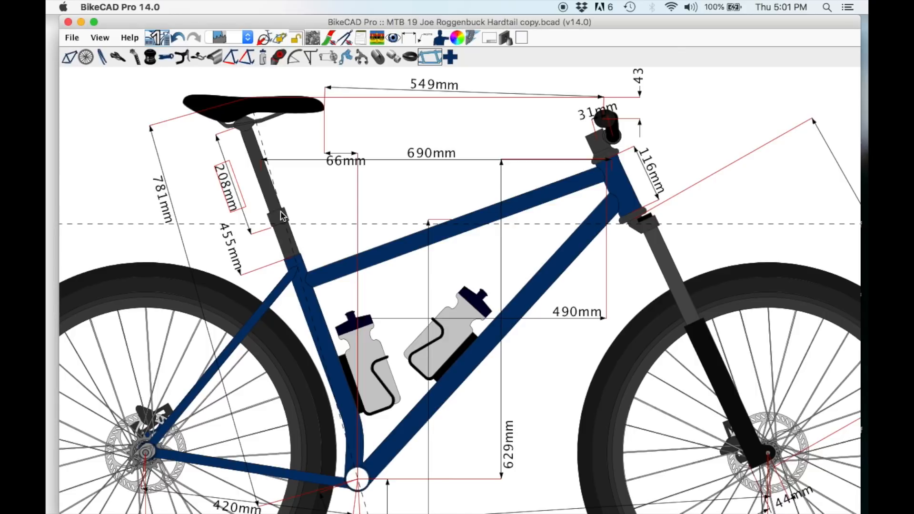
{"action": "mouse_move", "coordinate": [296, 260]}
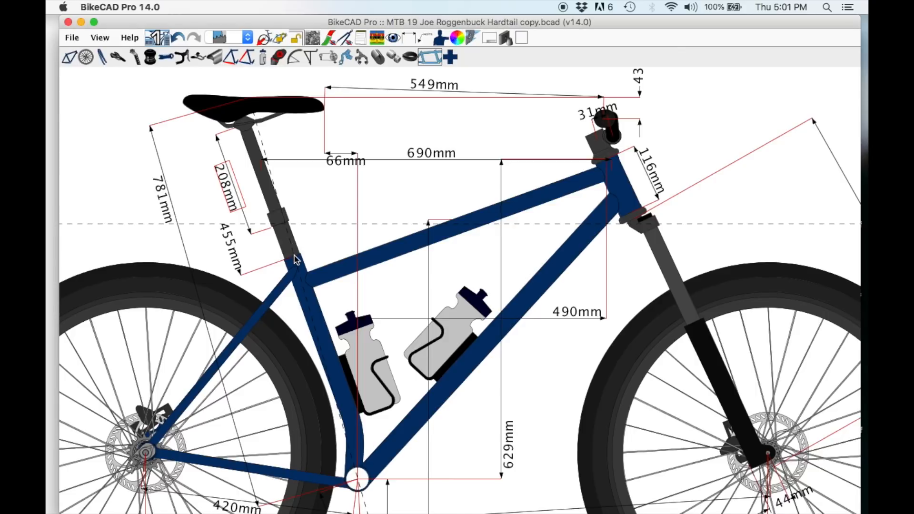
{"action": "mouse_move", "coordinate": [294, 238]}
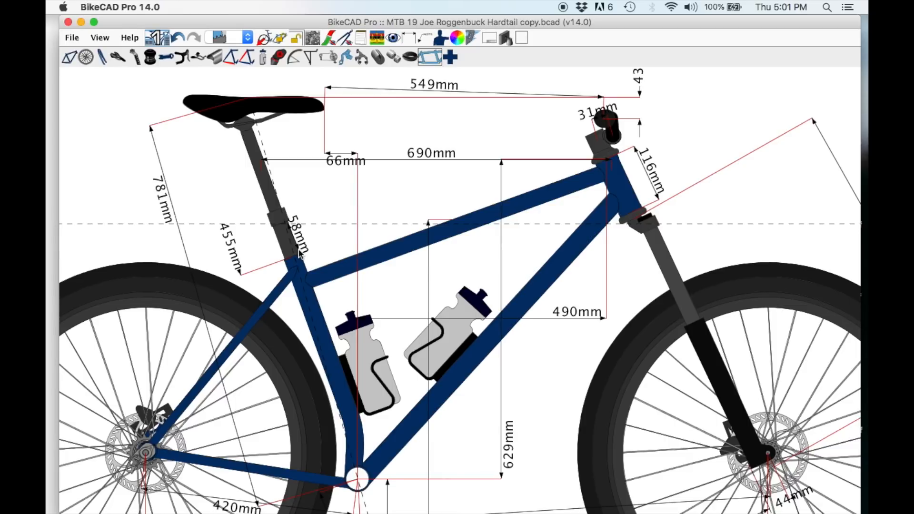
{"action": "right_click", "coordinate": [300, 256]}
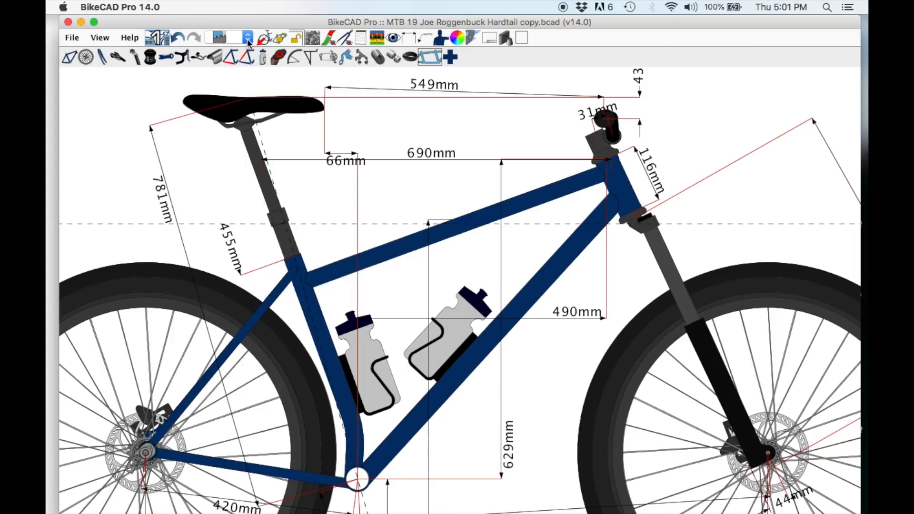
- Switch the drawing to plain line rendering, then back to full colour rendering
{"action": "left_click", "coordinate": [247, 37]}
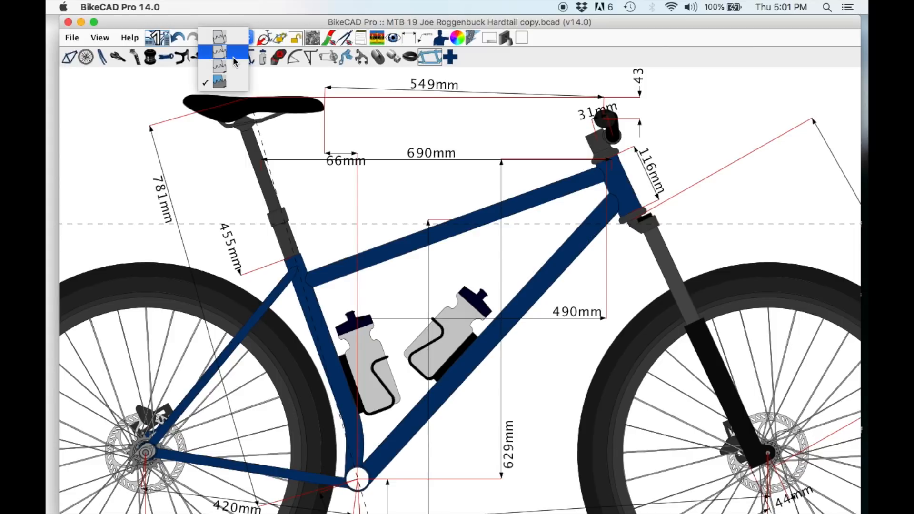
{"action": "left_click", "coordinate": [224, 53]}
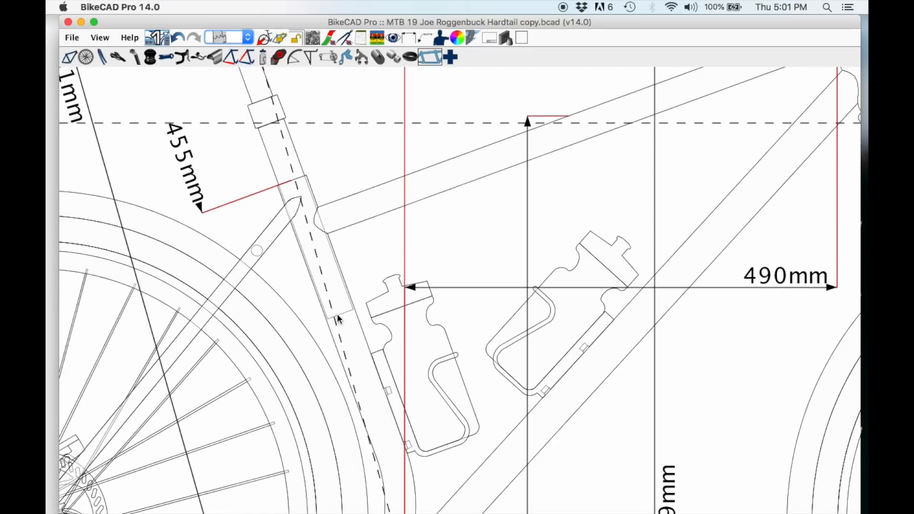
{"action": "mouse_move", "coordinate": [291, 184]}
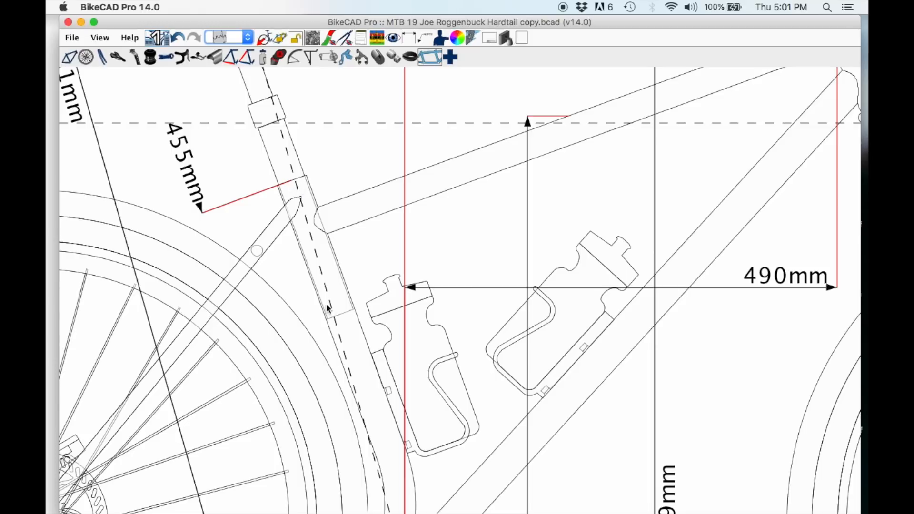
{"action": "mouse_move", "coordinate": [350, 314]}
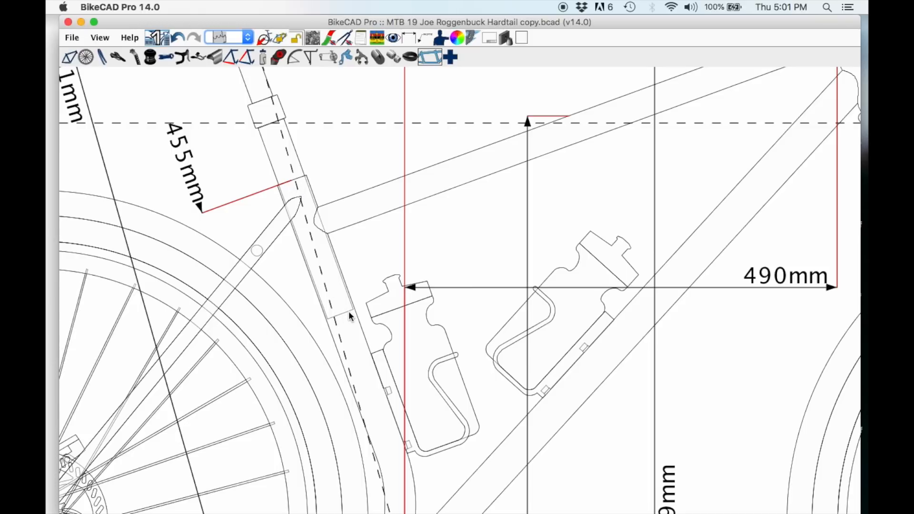
{"action": "mouse_move", "coordinate": [309, 255]}
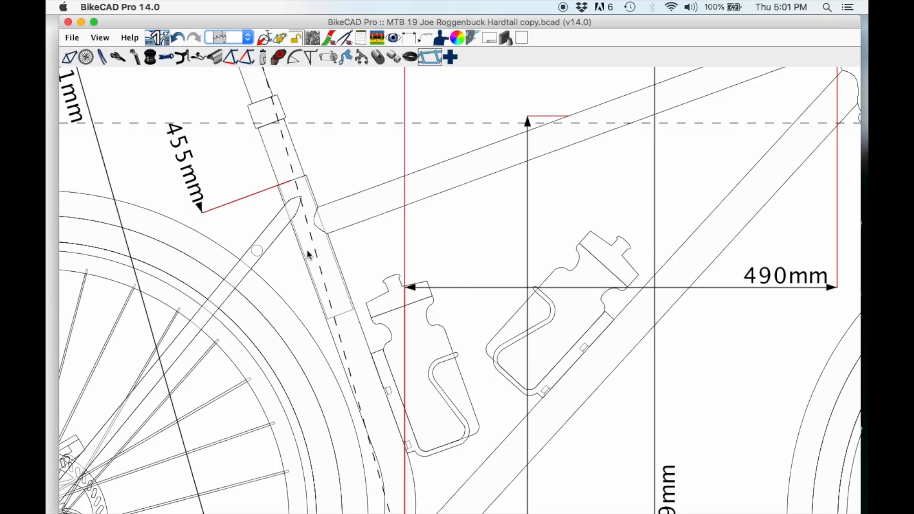
{"action": "mouse_move", "coordinate": [310, 247]}
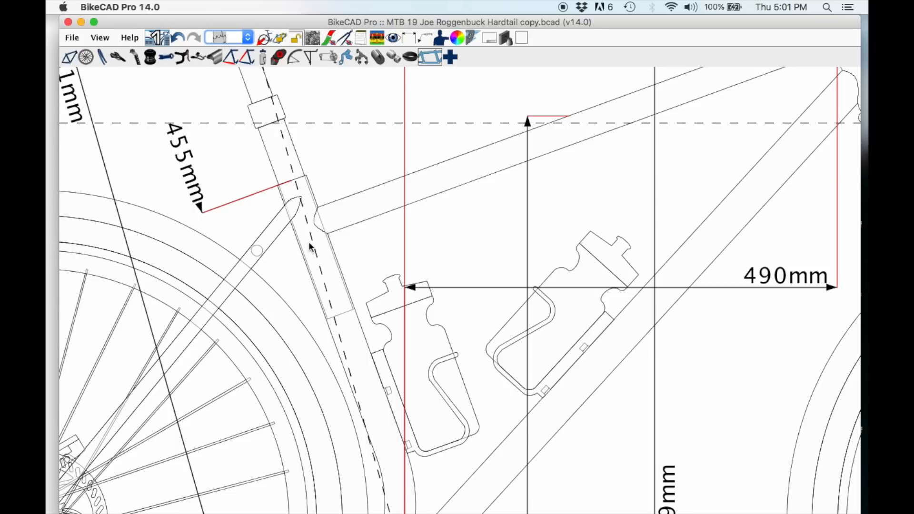
{"action": "mouse_move", "coordinate": [284, 156]}
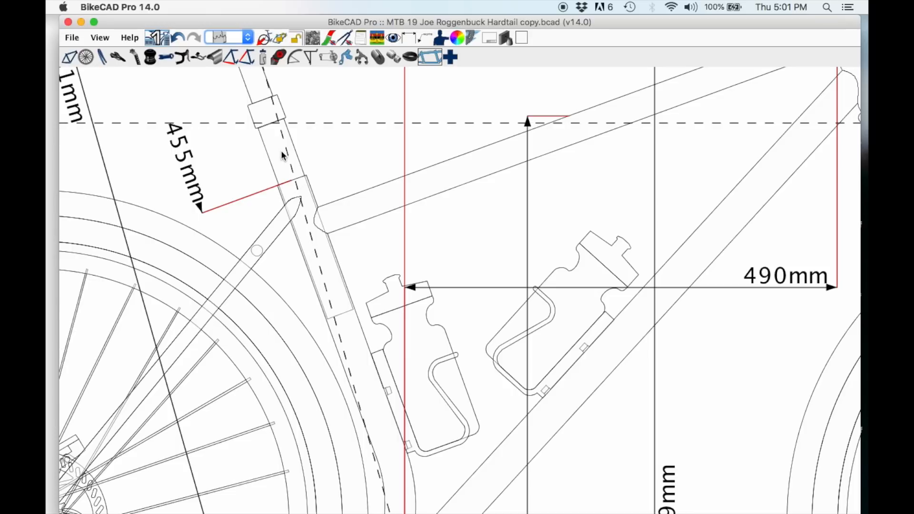
{"action": "mouse_move", "coordinate": [301, 325]}
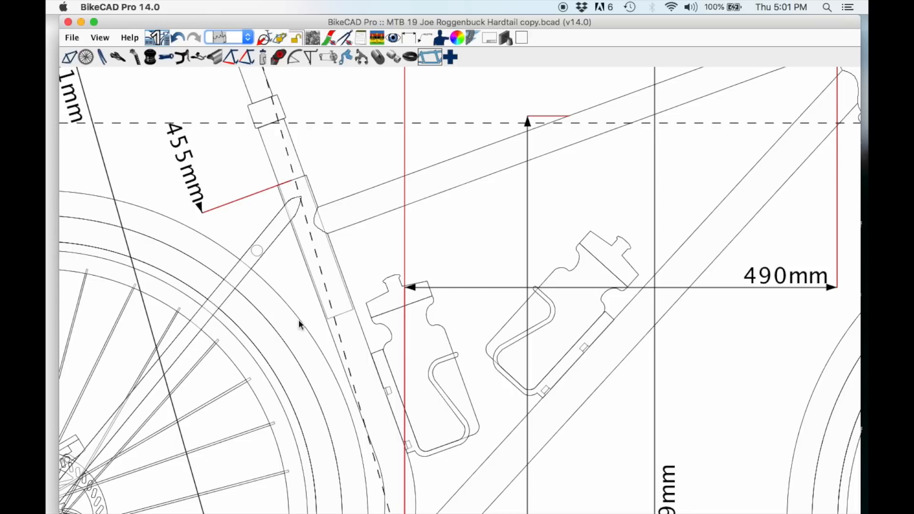
{"action": "mouse_move", "coordinate": [325, 320]}
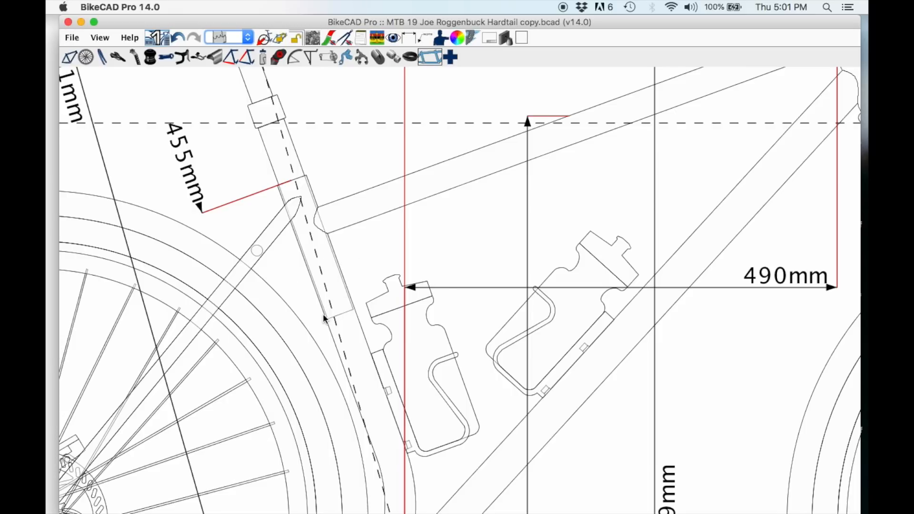
{"action": "mouse_move", "coordinate": [268, 128]}
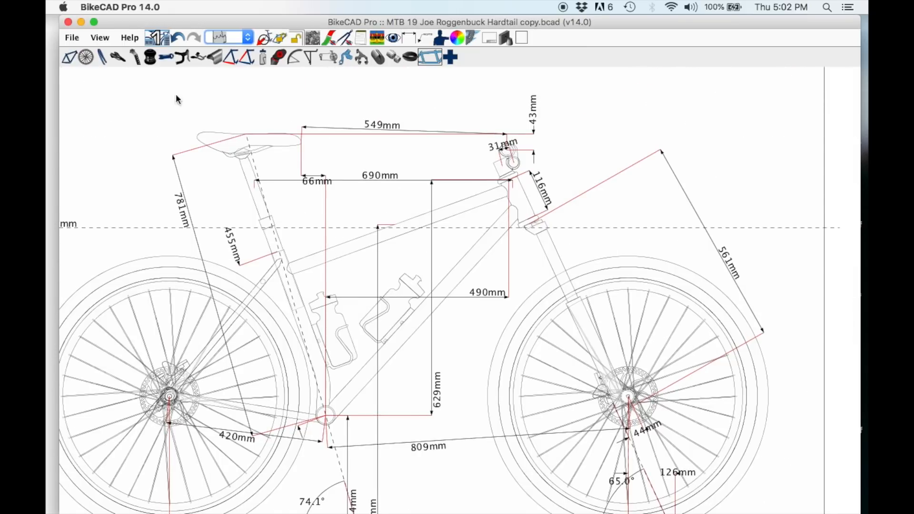
{"action": "left_click", "coordinate": [226, 37]}
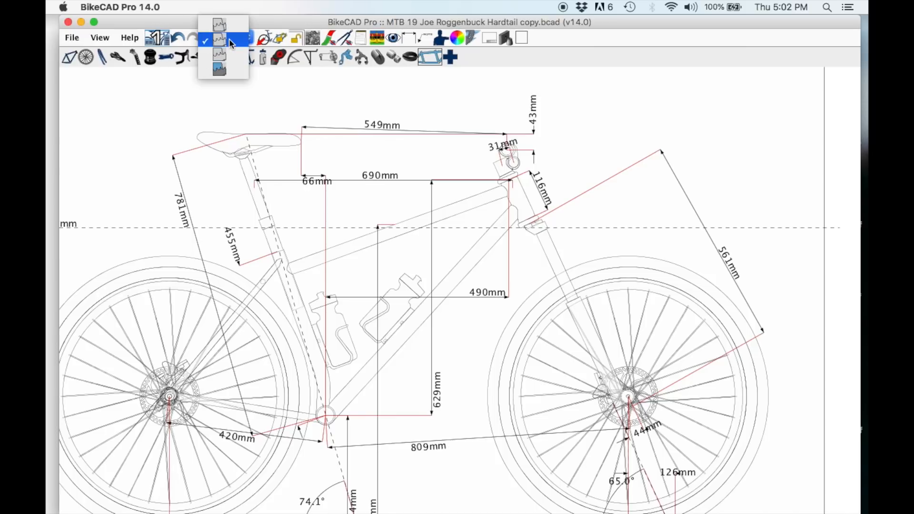
{"action": "left_click", "coordinate": [221, 40]}
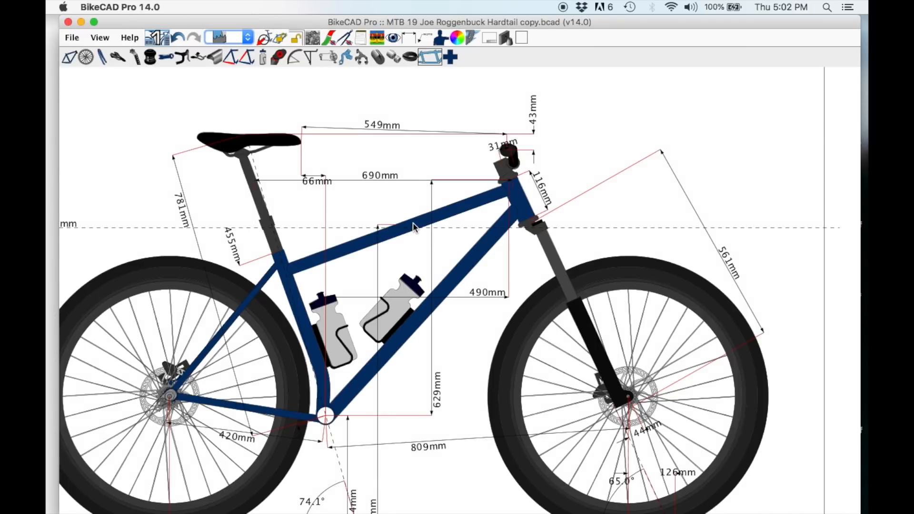
{"action": "mouse_move", "coordinate": [396, 244]}
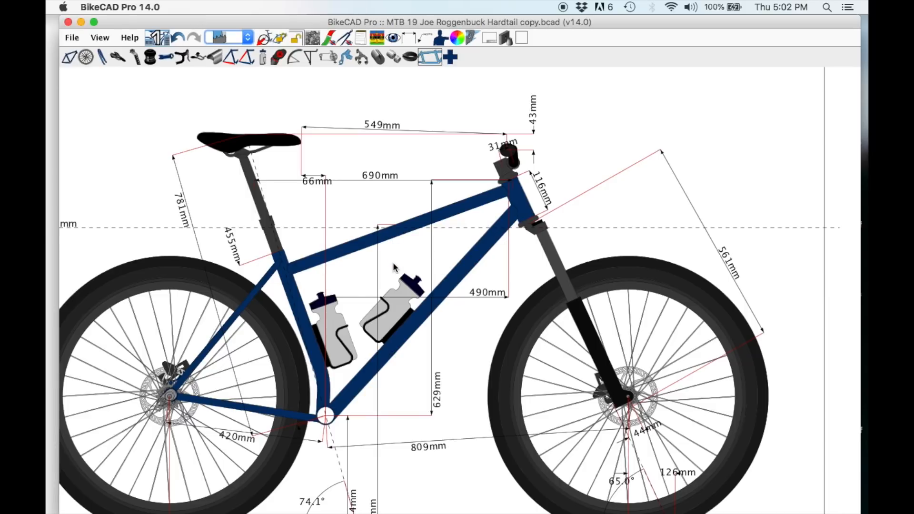
{"action": "mouse_move", "coordinate": [395, 270]}
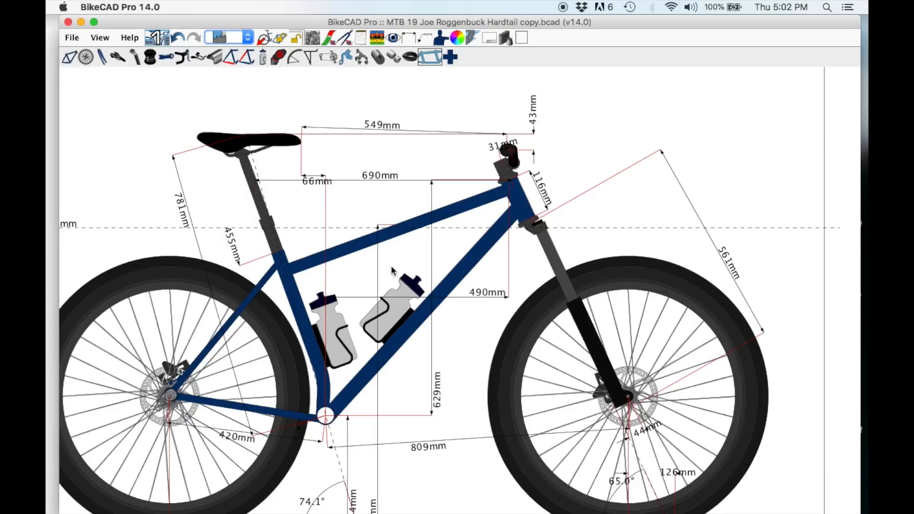
{"action": "mouse_move", "coordinate": [470, 334]}
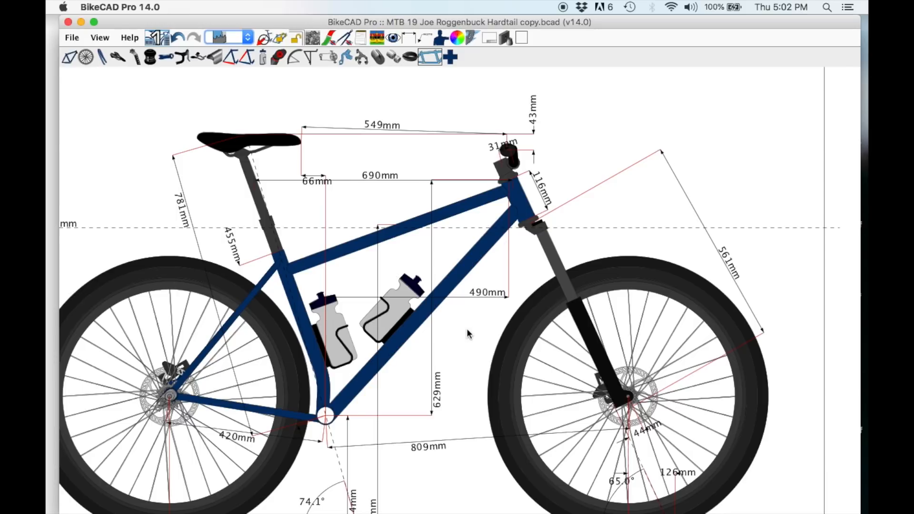
{"action": "mouse_move", "coordinate": [494, 348]}
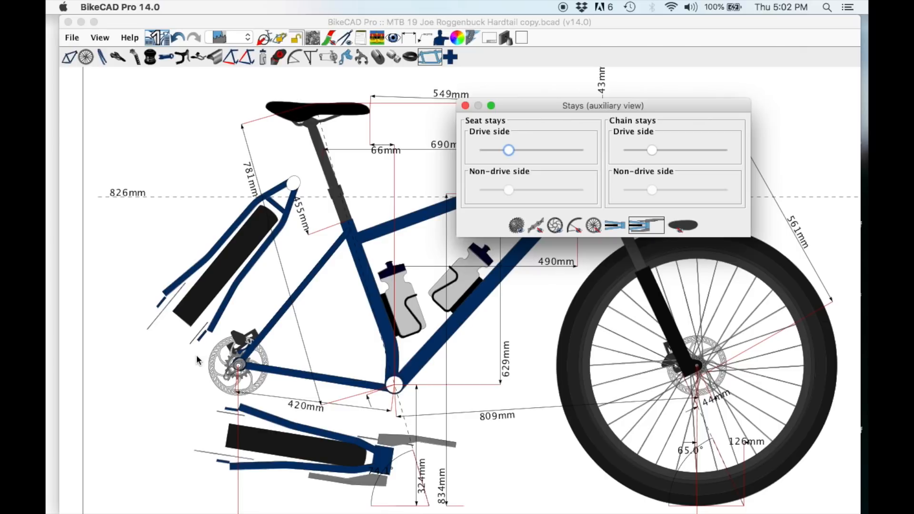
{"action": "mouse_move", "coordinate": [266, 234]}
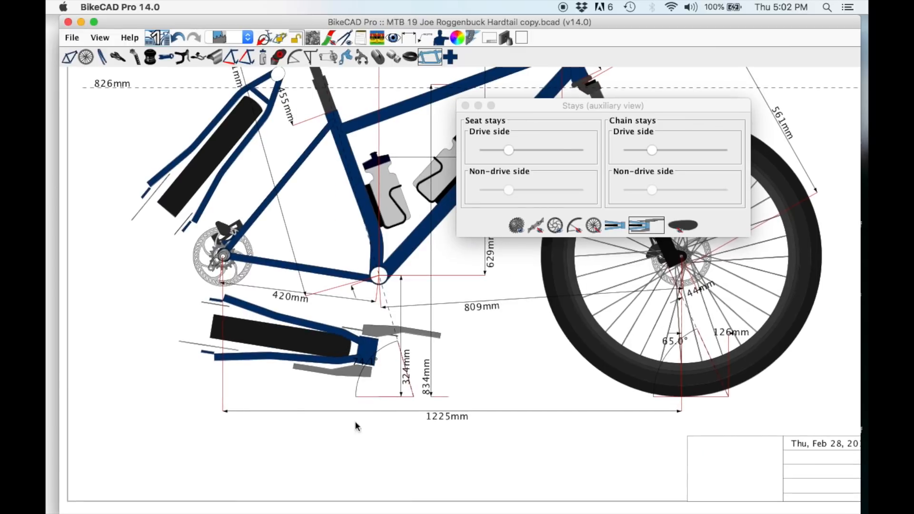
{"action": "mouse_move", "coordinate": [335, 418]}
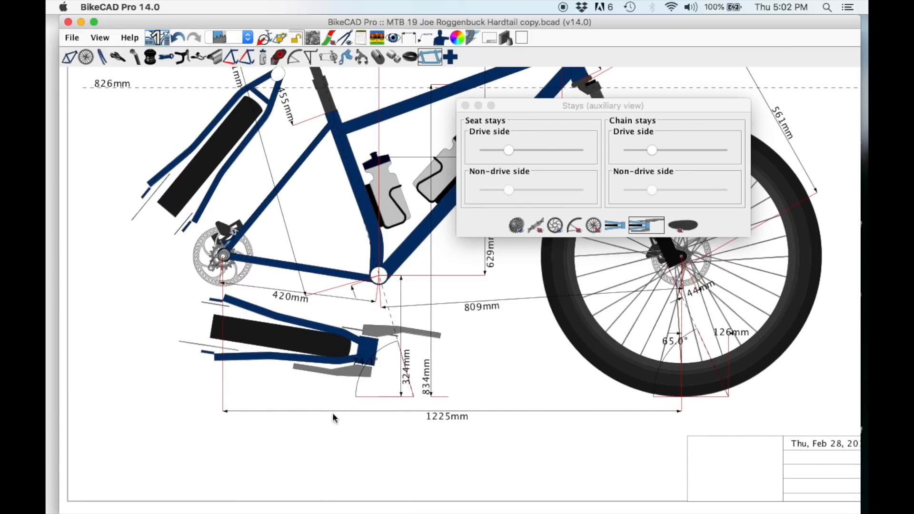
{"action": "mouse_move", "coordinate": [221, 344]}
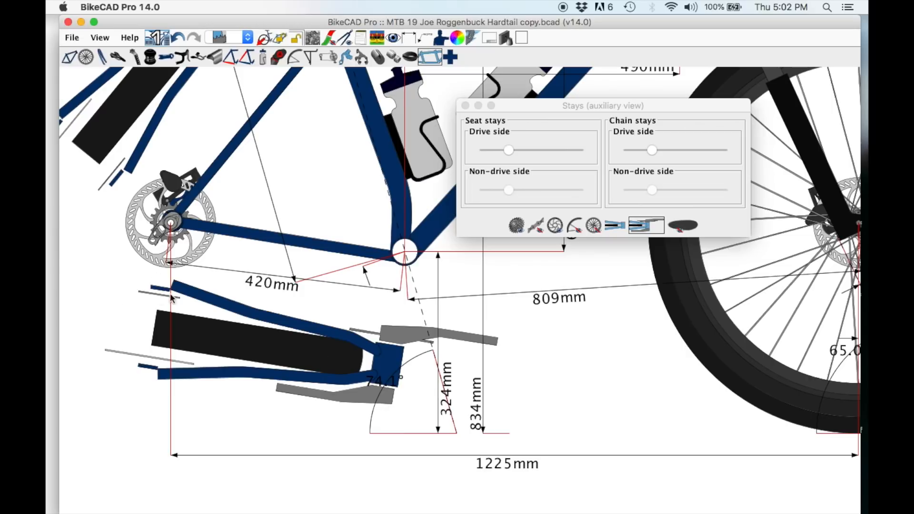
{"action": "mouse_move", "coordinate": [186, 302]}
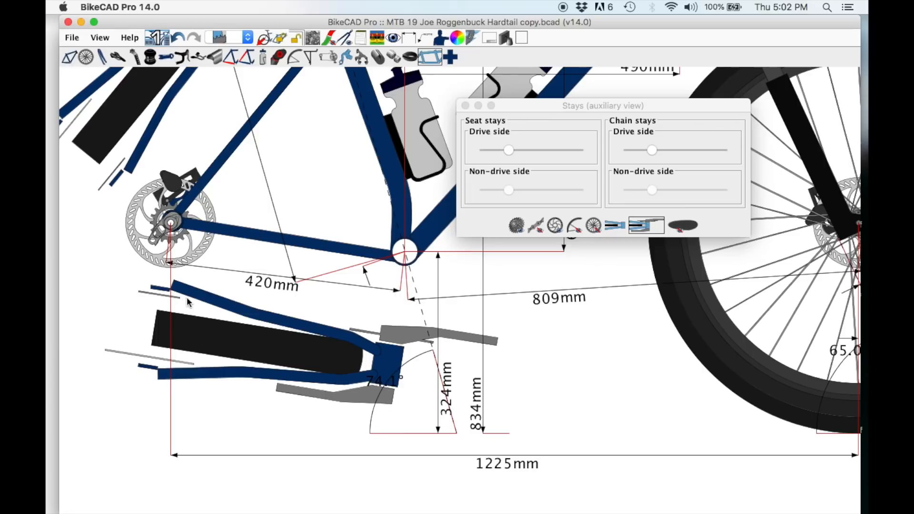
{"action": "mouse_move", "coordinate": [373, 354]}
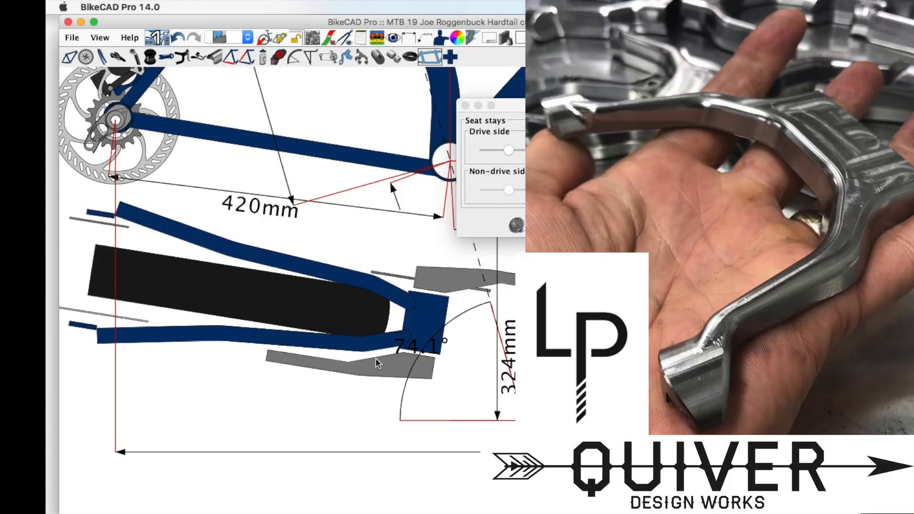
{"action": "mouse_move", "coordinate": [424, 331]}
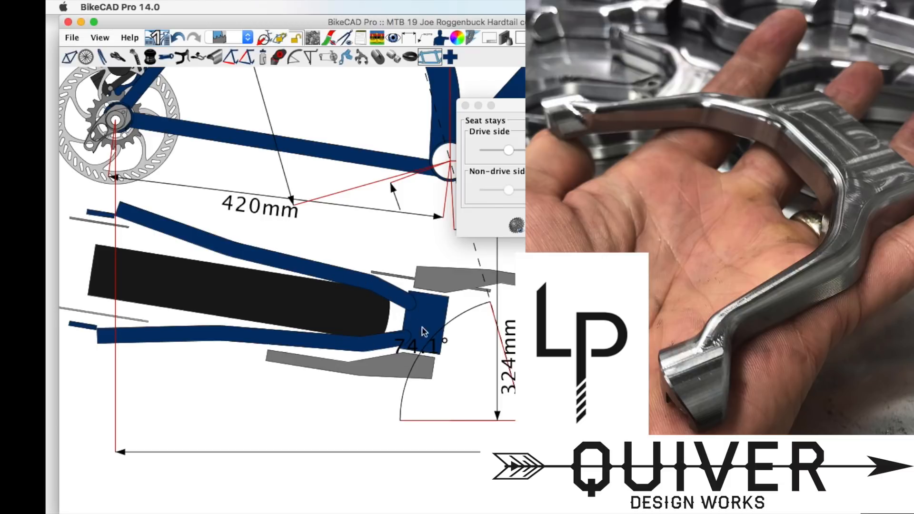
{"action": "mouse_move", "coordinate": [380, 340]}
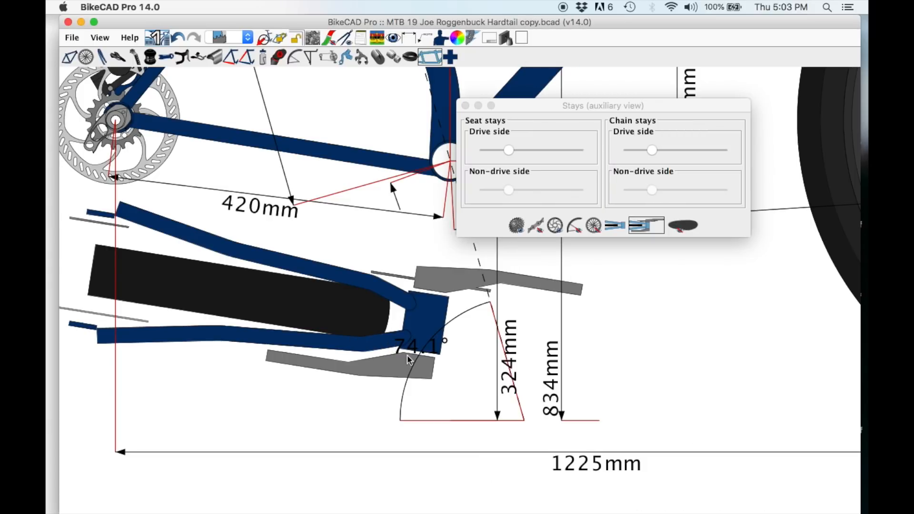
{"action": "mouse_move", "coordinate": [400, 355]}
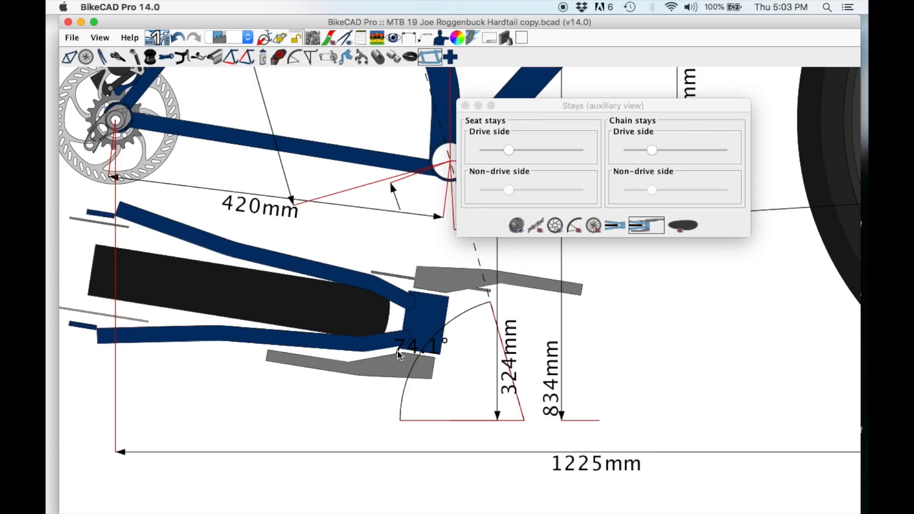
{"action": "mouse_move", "coordinate": [382, 367]}
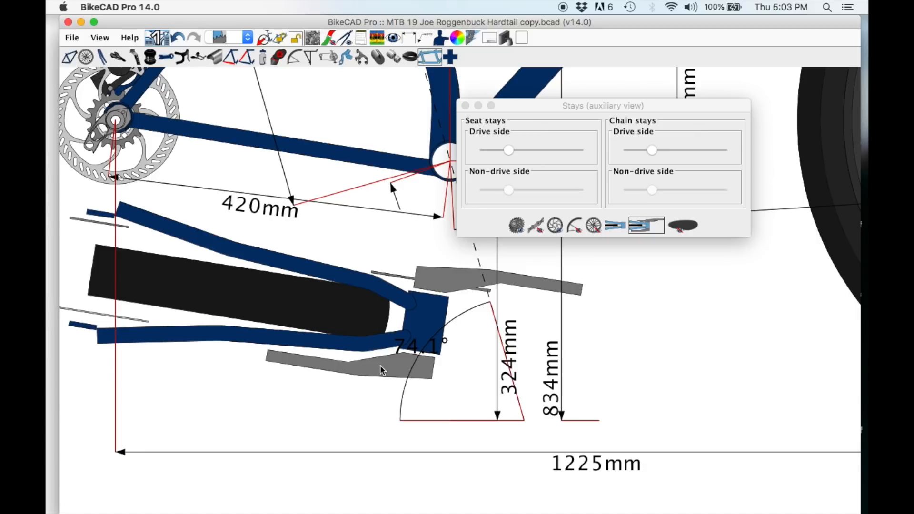
{"action": "mouse_move", "coordinate": [361, 333]}
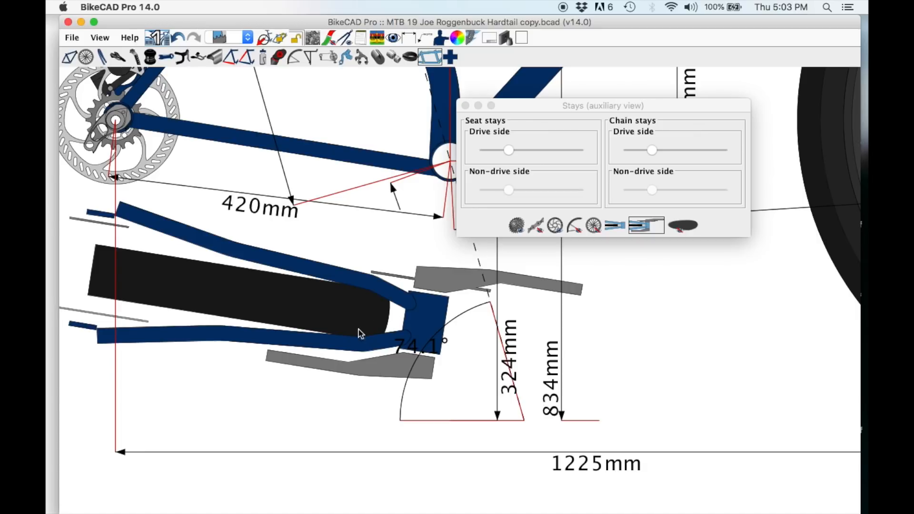
{"action": "mouse_move", "coordinate": [397, 325]}
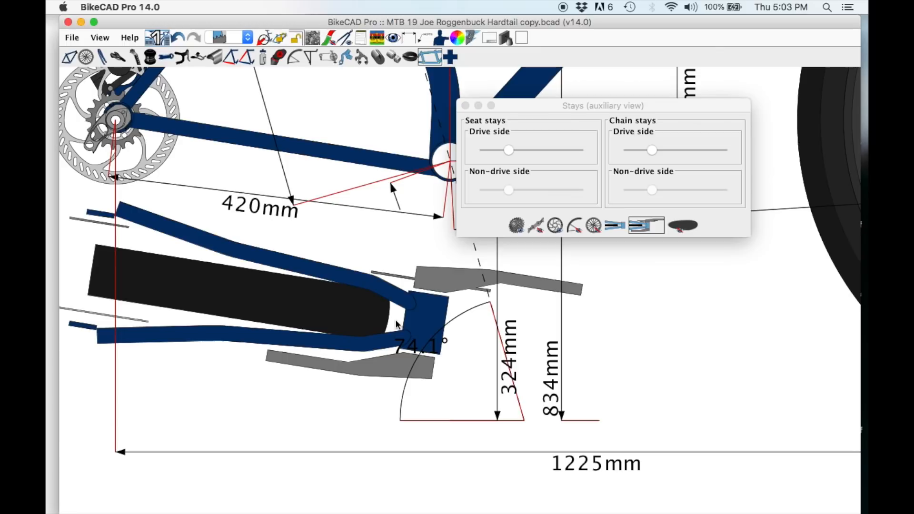
{"action": "mouse_move", "coordinate": [437, 268]}
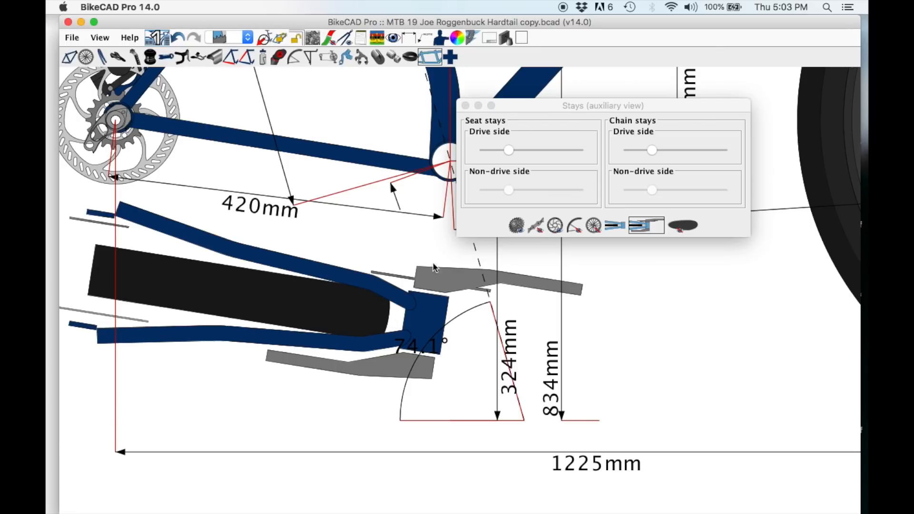
{"action": "mouse_move", "coordinate": [370, 270]}
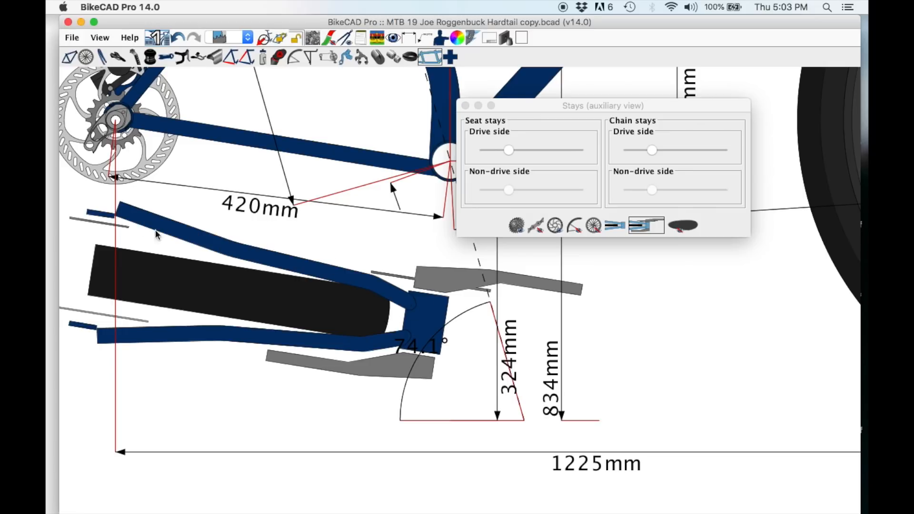
{"action": "mouse_move", "coordinate": [234, 244]}
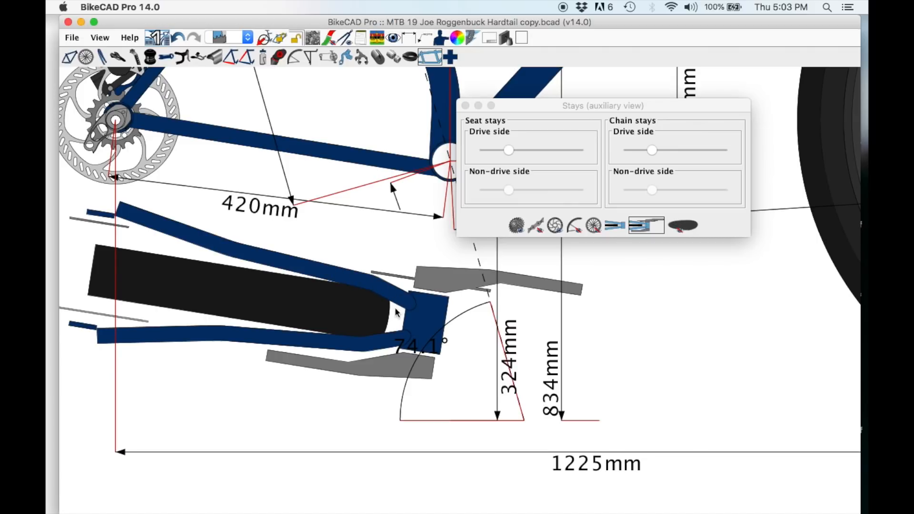
{"action": "mouse_move", "coordinate": [350, 303]}
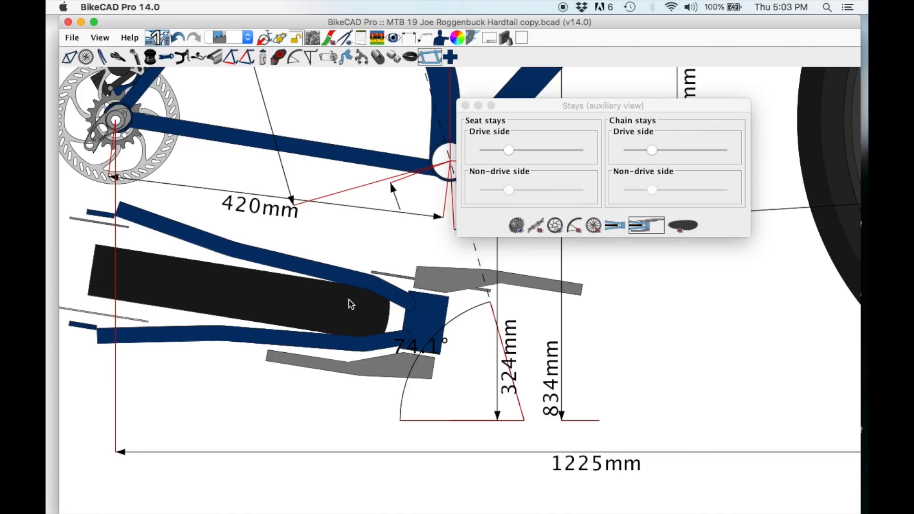
{"action": "mouse_move", "coordinate": [379, 301]}
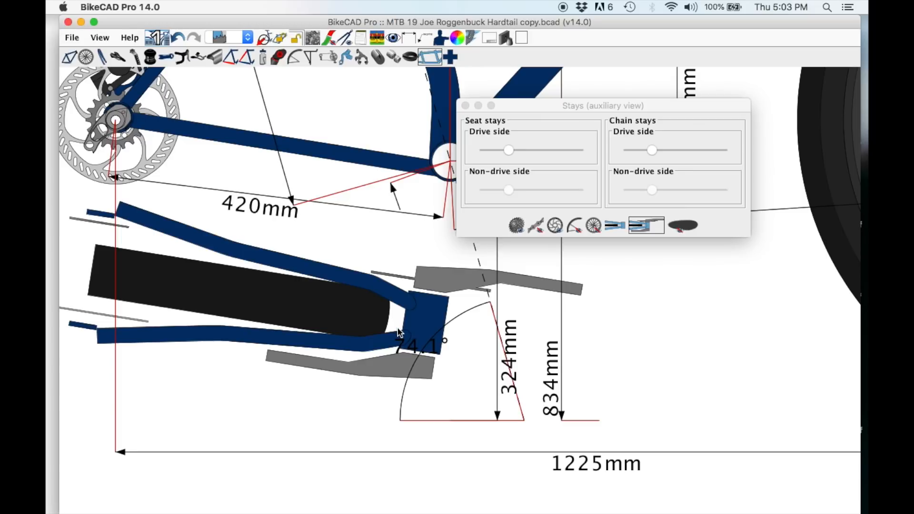
{"action": "mouse_move", "coordinate": [391, 297]}
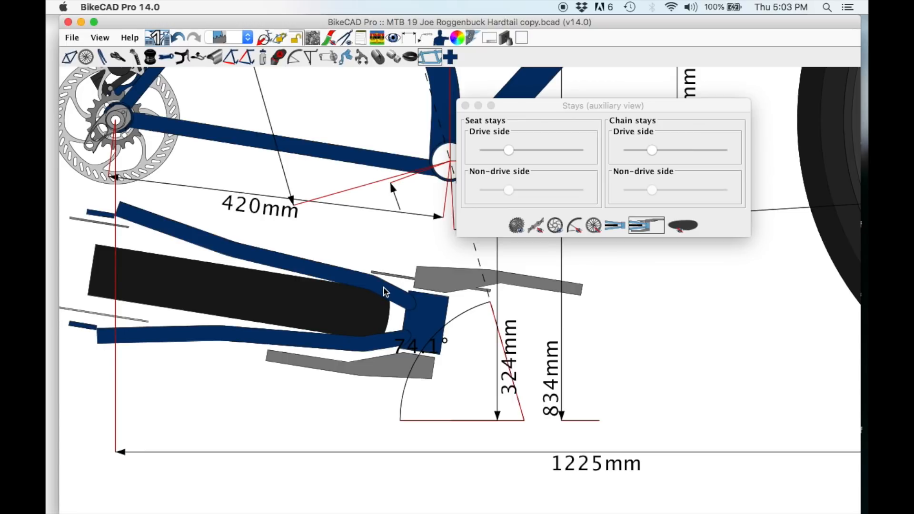
{"action": "mouse_move", "coordinate": [460, 292]}
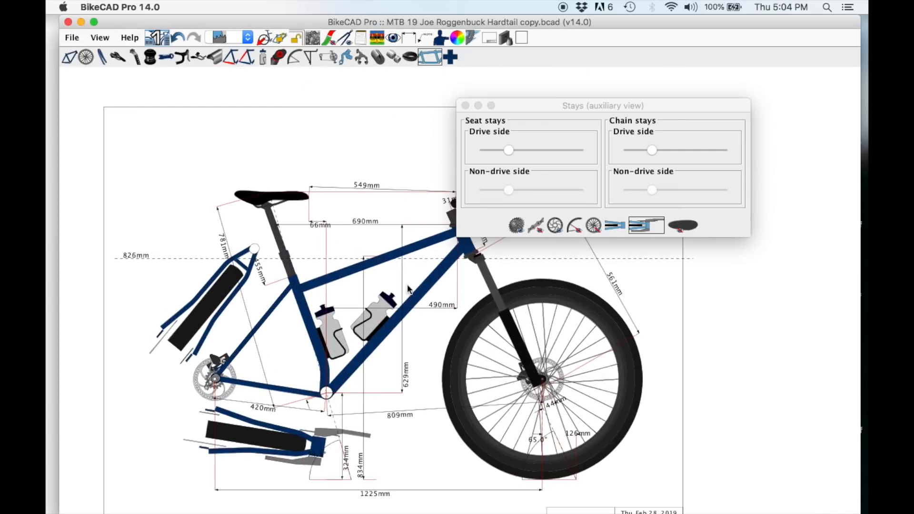
{"action": "left_click", "coordinate": [465, 106]}
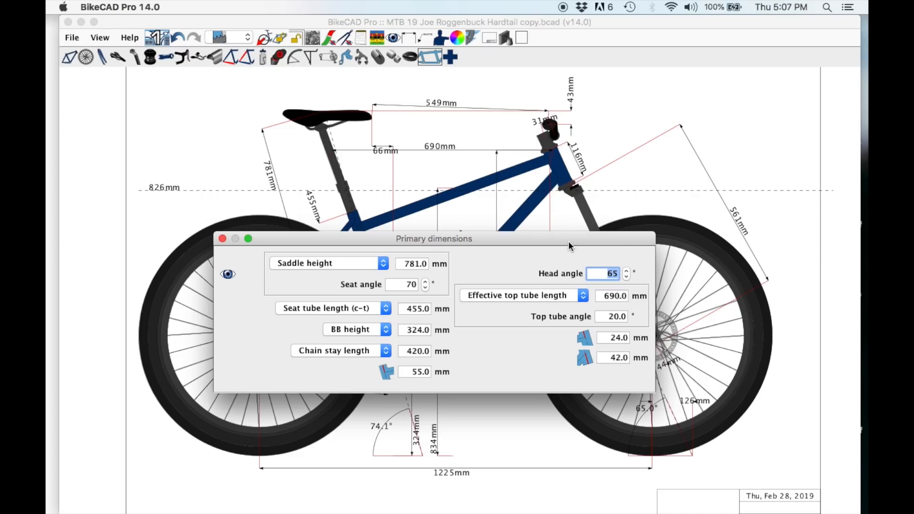
{"action": "mouse_move", "coordinate": [590, 268]}
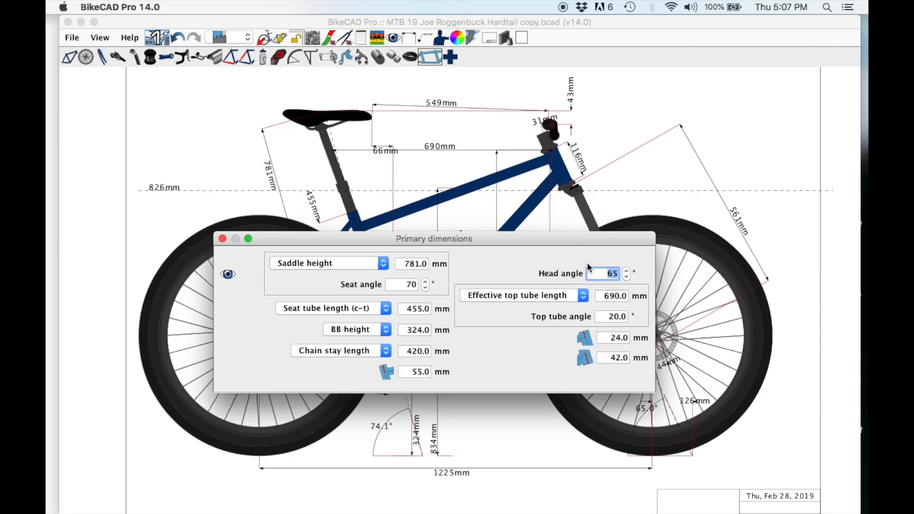
{"action": "left_click", "coordinate": [627, 273]}
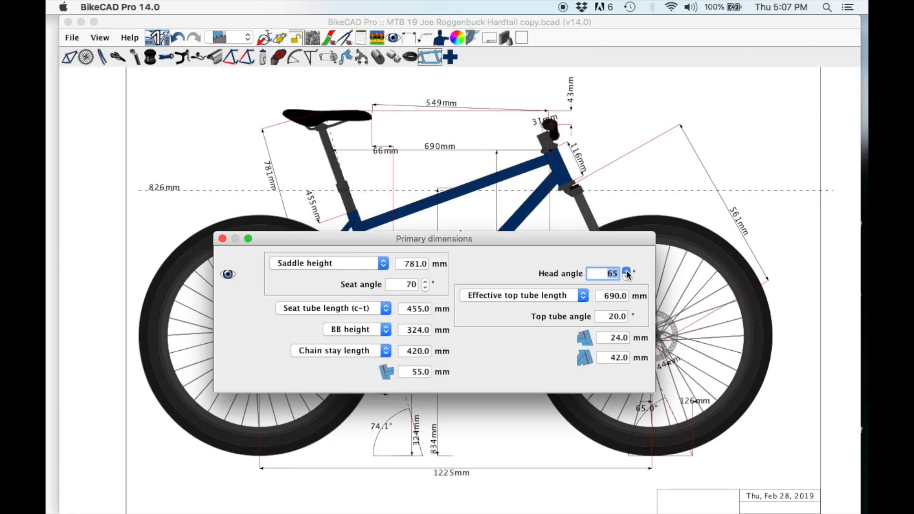
{"action": "left_click", "coordinate": [626, 271]}
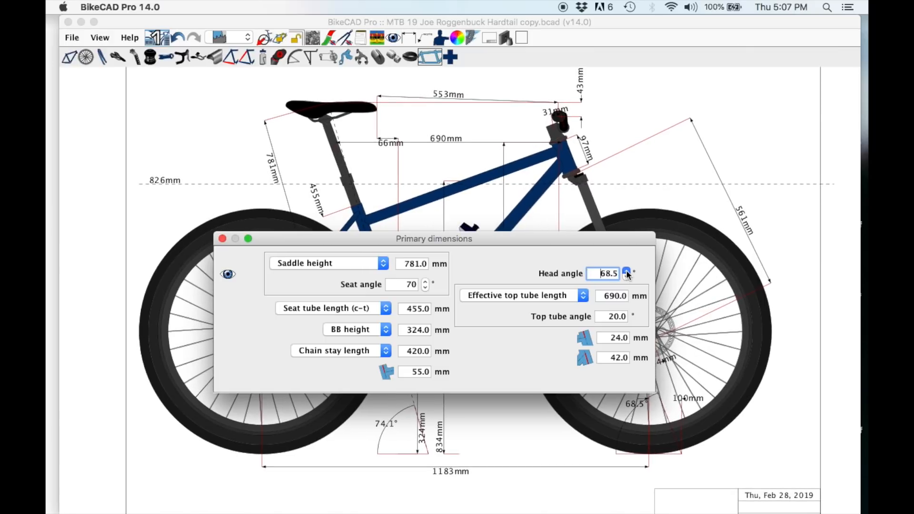
{"action": "left_click", "coordinate": [626, 270]}
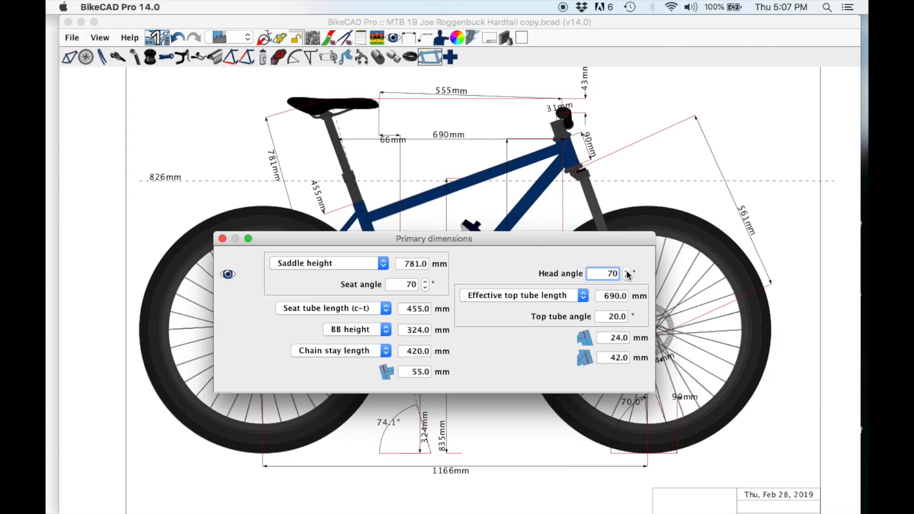
{"action": "mouse_move", "coordinate": [626, 279]}
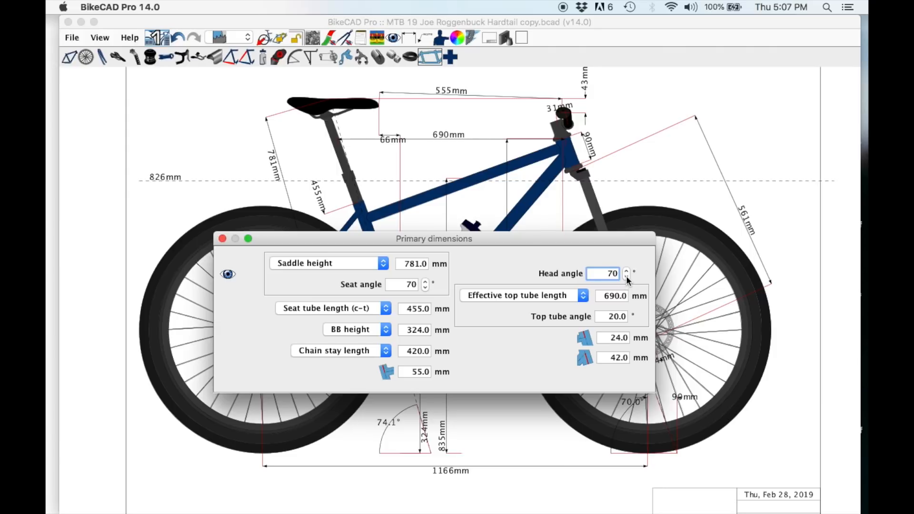
{"action": "left_click", "coordinate": [626, 276]}
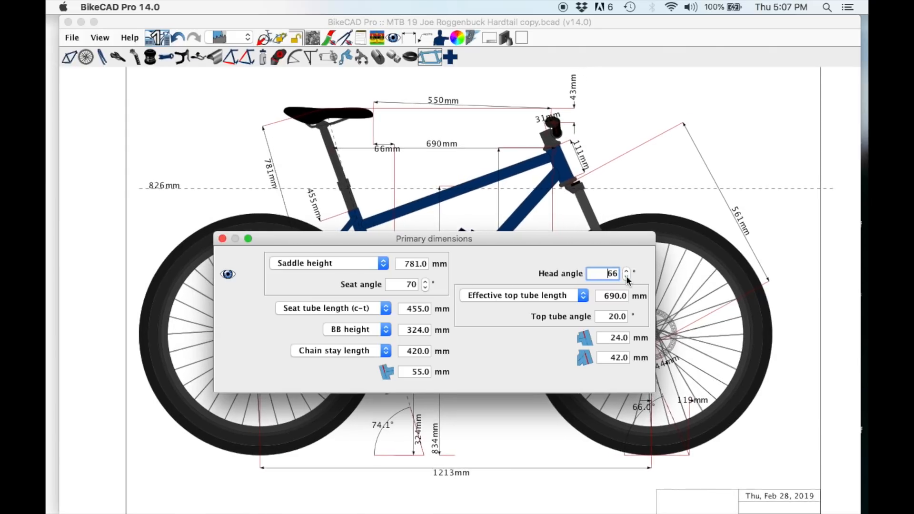
{"action": "left_click", "coordinate": [626, 277]}
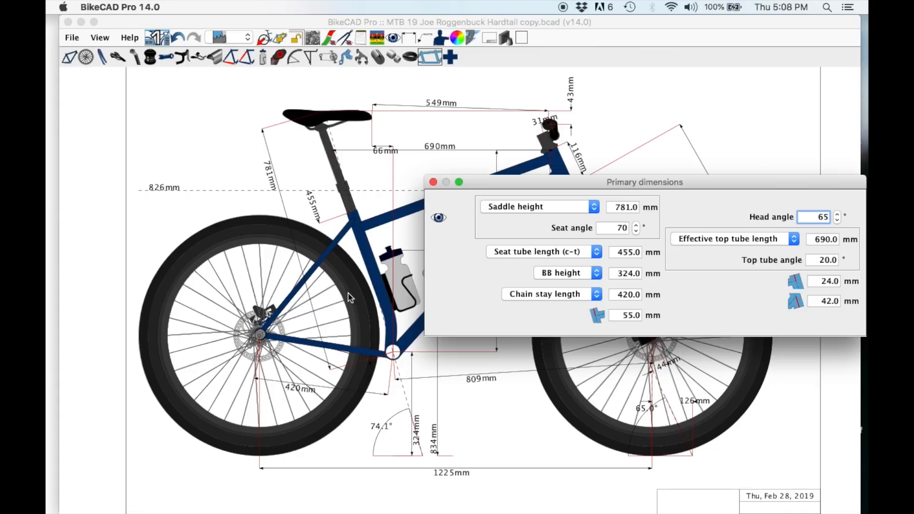
{"action": "mouse_move", "coordinate": [408, 363]}
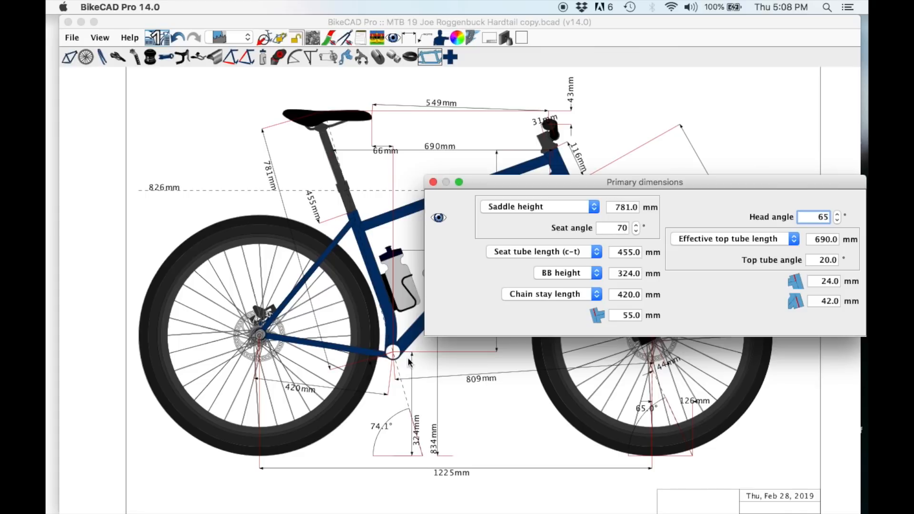
{"action": "left_click", "coordinate": [380, 431]}
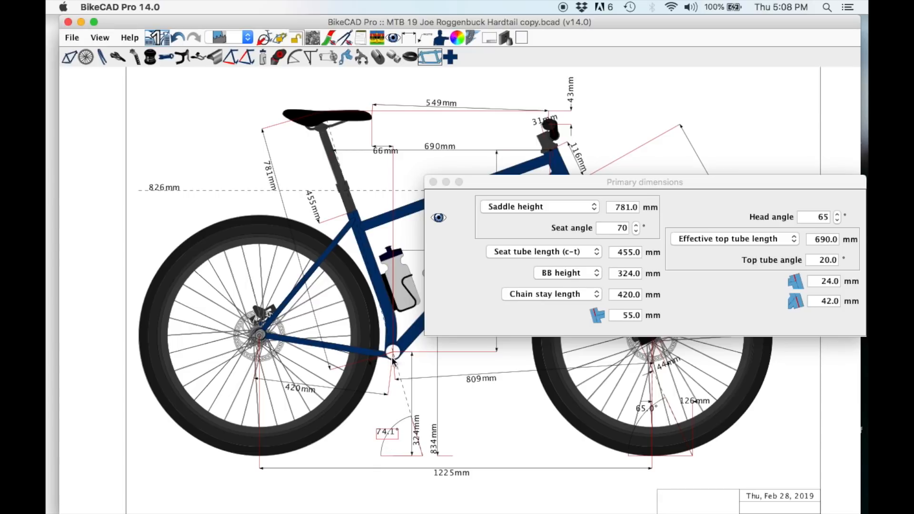
{"action": "mouse_move", "coordinate": [359, 228]}
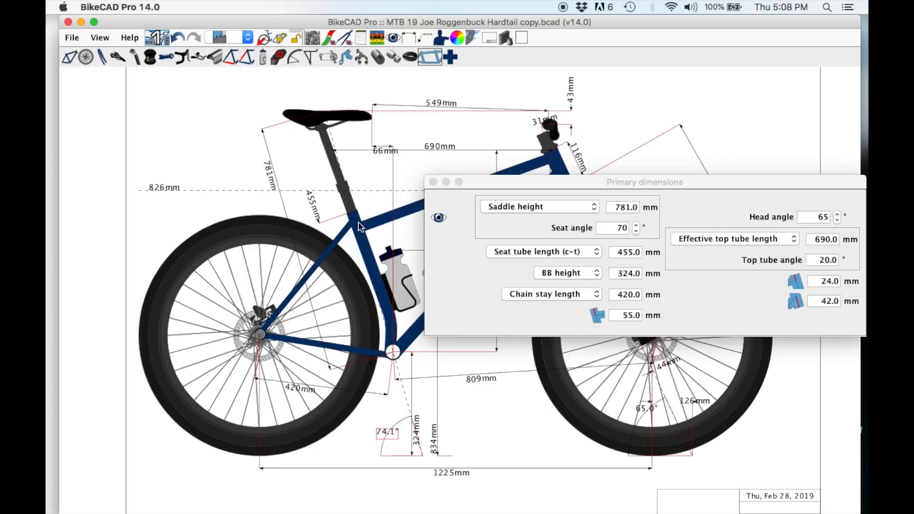
{"action": "mouse_move", "coordinate": [387, 389]}
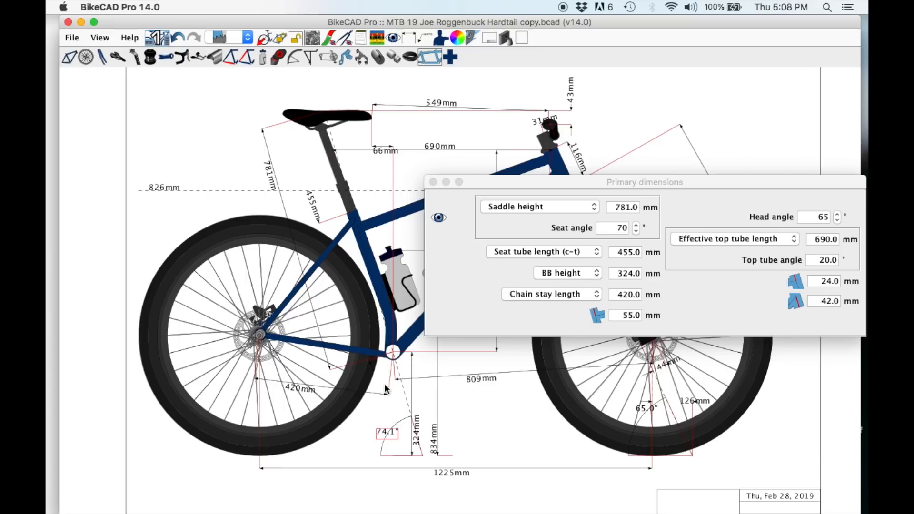
{"action": "mouse_move", "coordinate": [431, 405]}
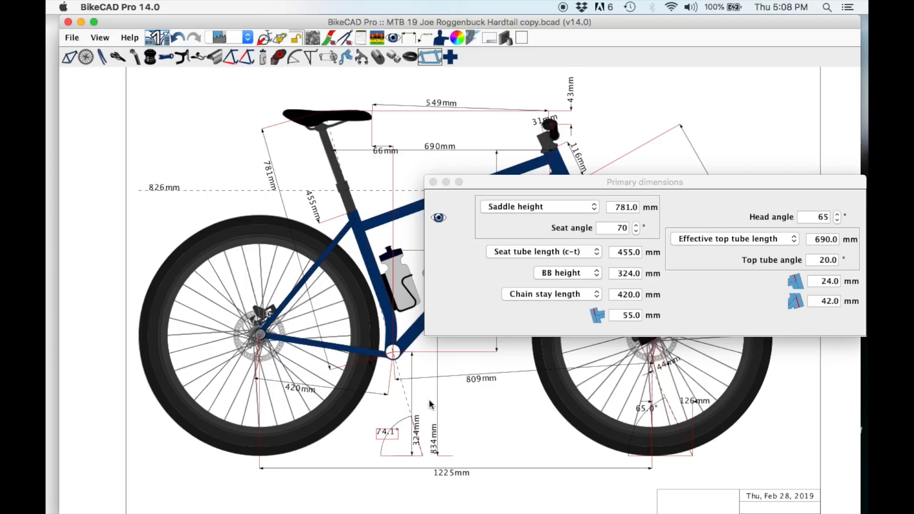
{"action": "mouse_move", "coordinate": [623, 243]}
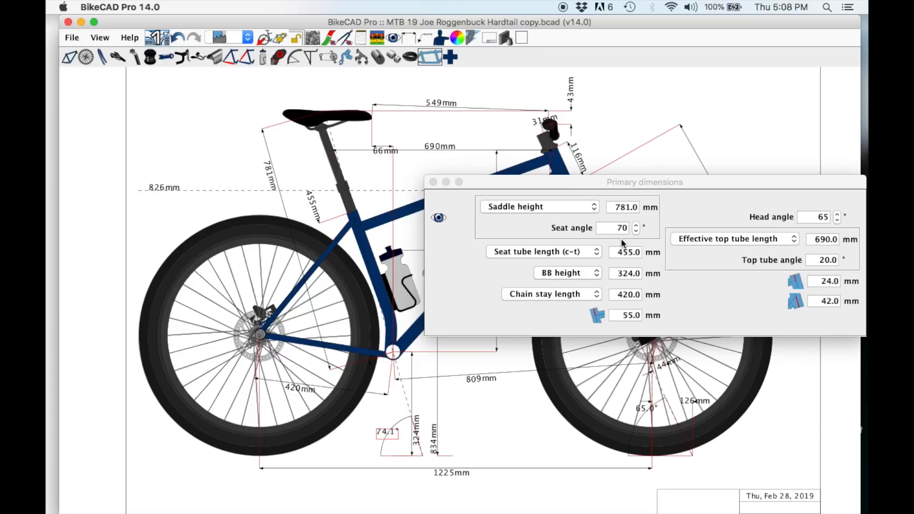
{"action": "left_click", "coordinate": [620, 228]}
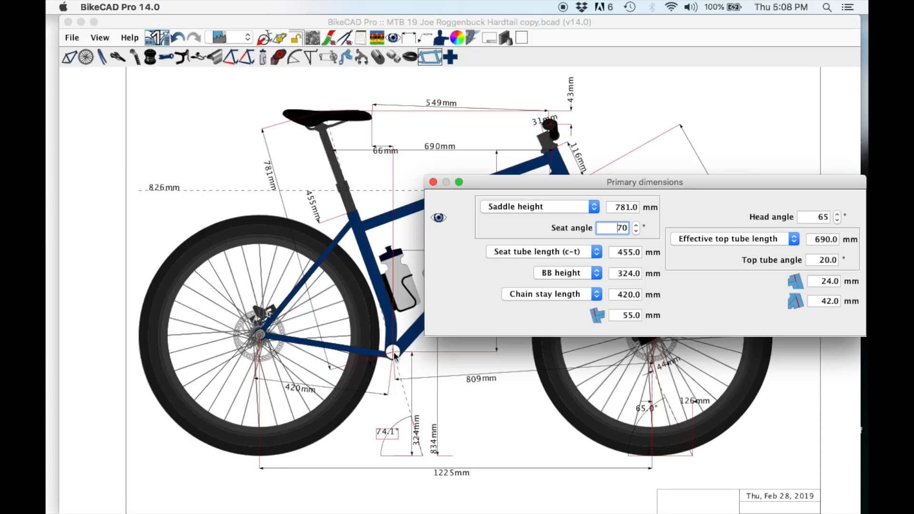
{"action": "mouse_move", "coordinate": [317, 120]}
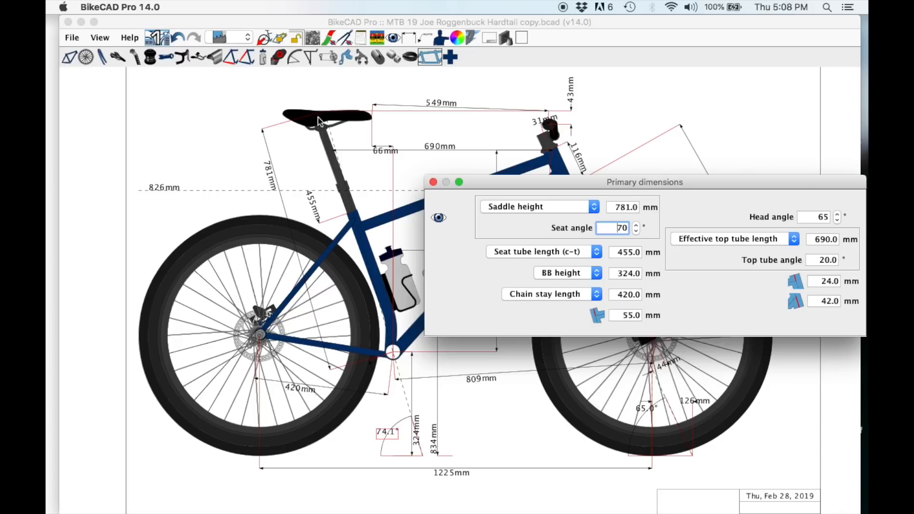
{"action": "mouse_move", "coordinate": [394, 365]}
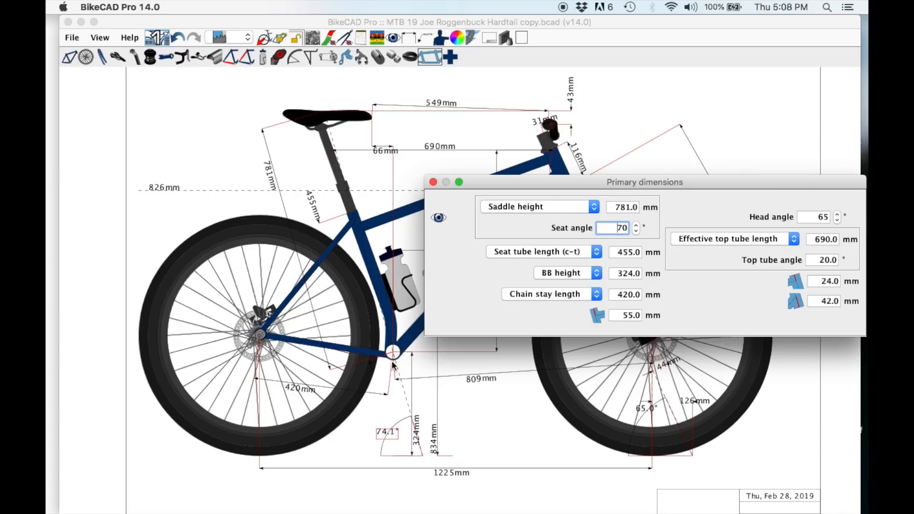
{"action": "mouse_move", "coordinate": [306, 362]}
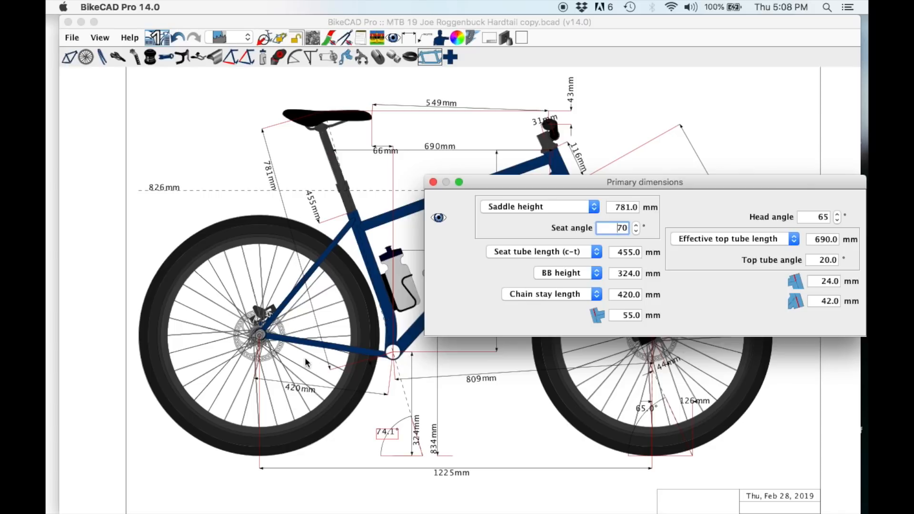
{"action": "mouse_move", "coordinate": [392, 283]}
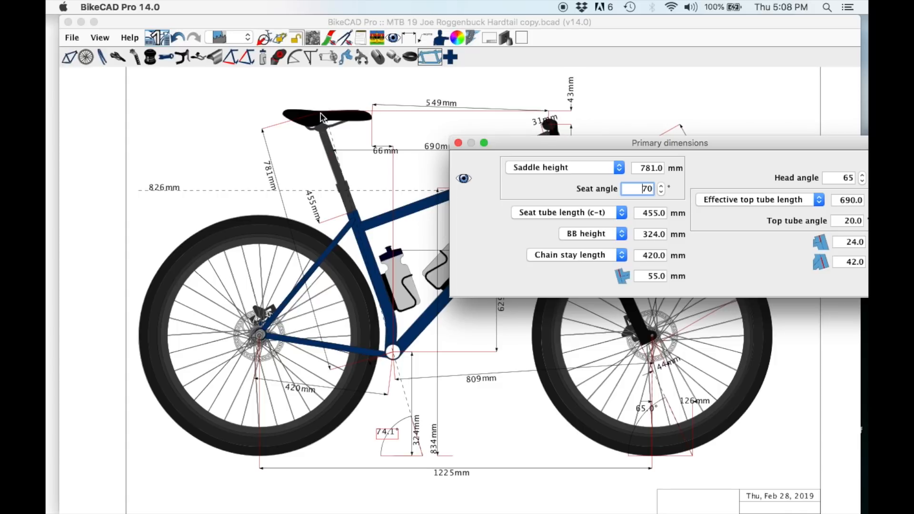
{"action": "mouse_move", "coordinate": [392, 363]}
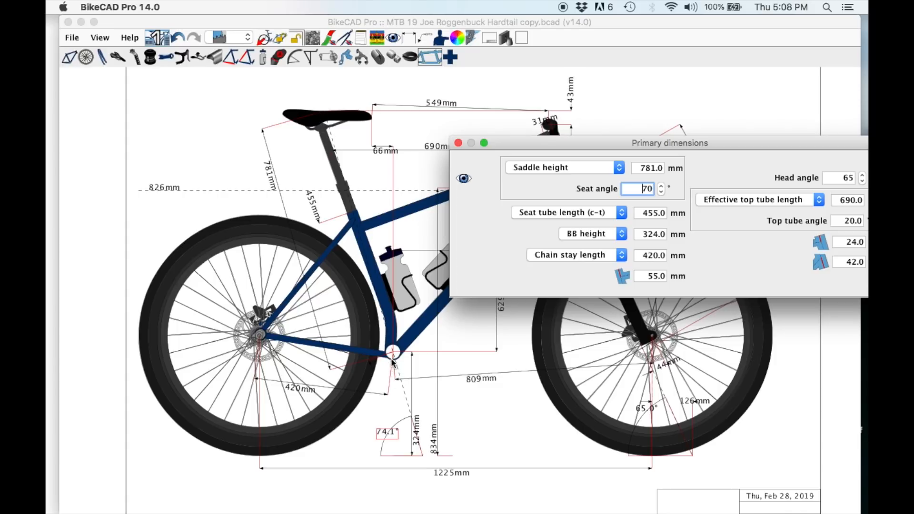
{"action": "mouse_move", "coordinate": [390, 298]}
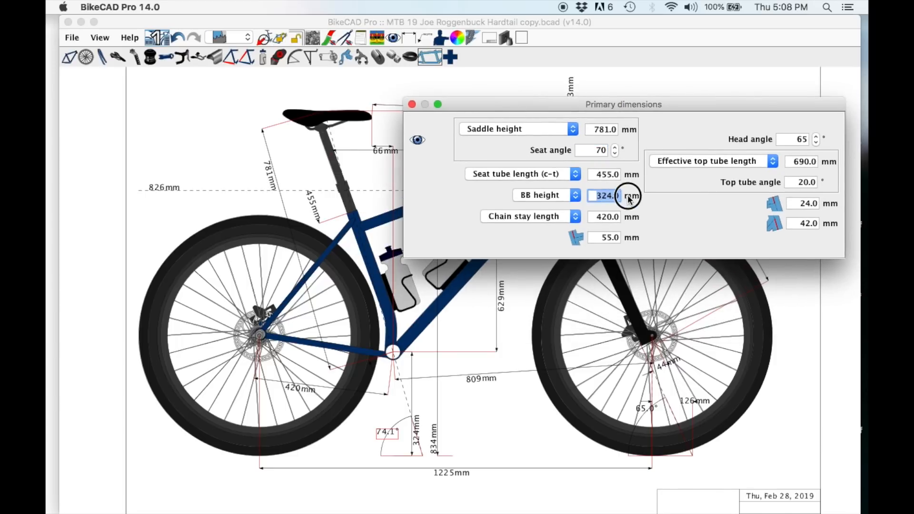
{"action": "mouse_move", "coordinate": [672, 215]}
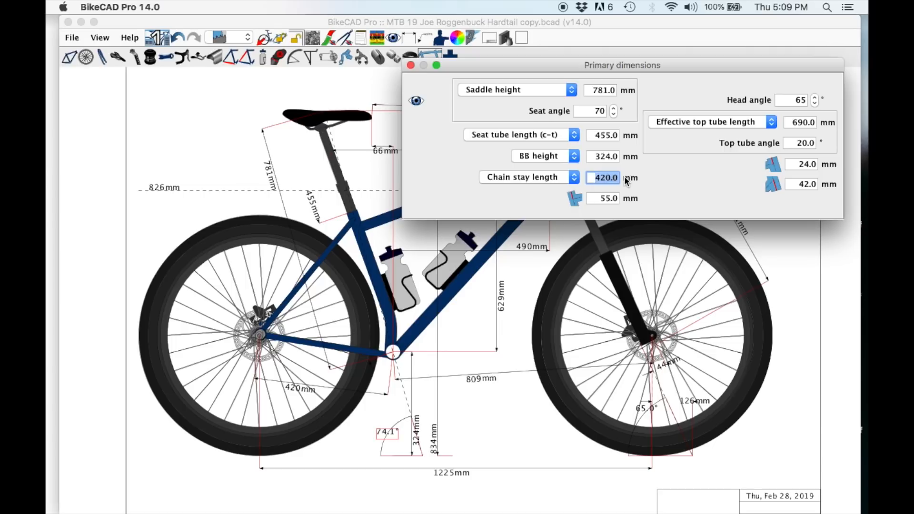
{"action": "mouse_move", "coordinate": [586, 215]}
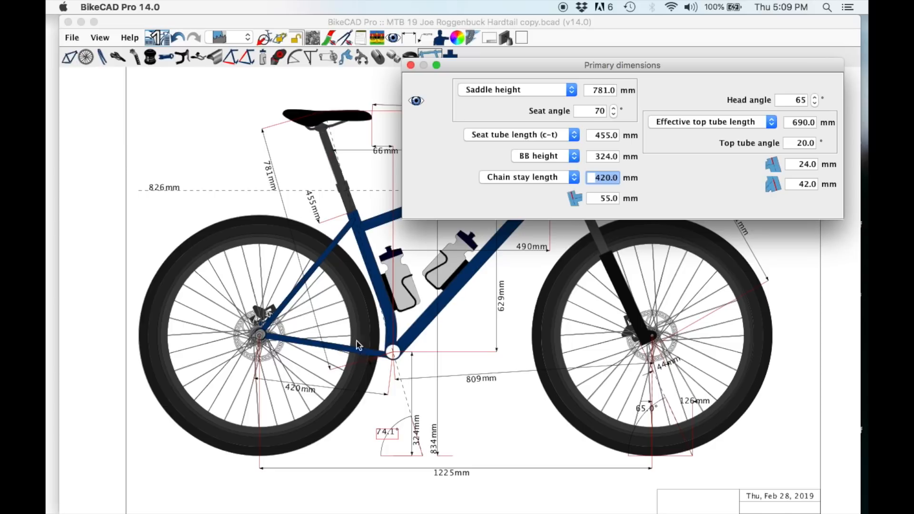
{"action": "mouse_move", "coordinate": [548, 334]}
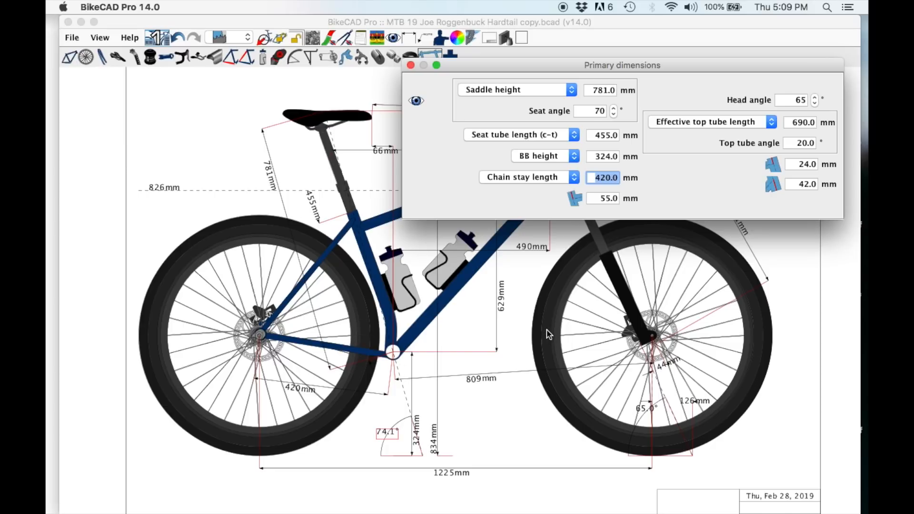
{"action": "mouse_move", "coordinate": [446, 81]}
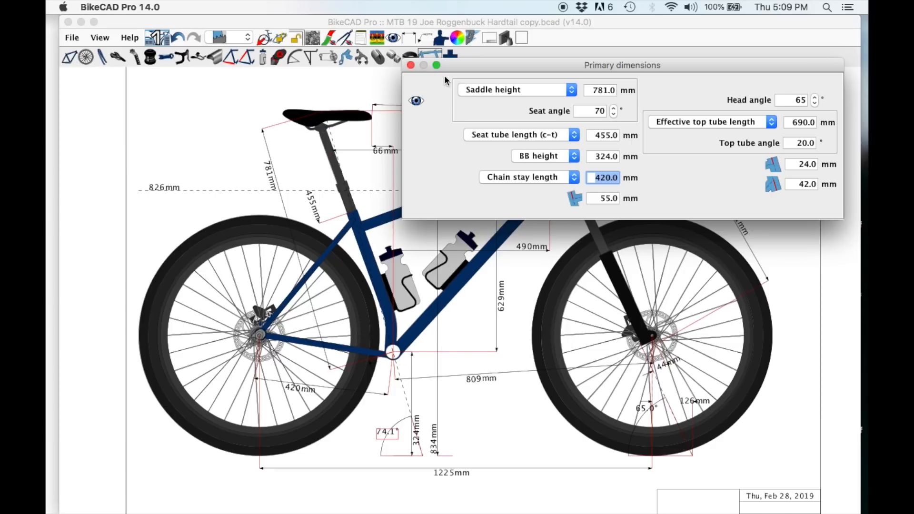
{"action": "left_click", "coordinate": [411, 65]}
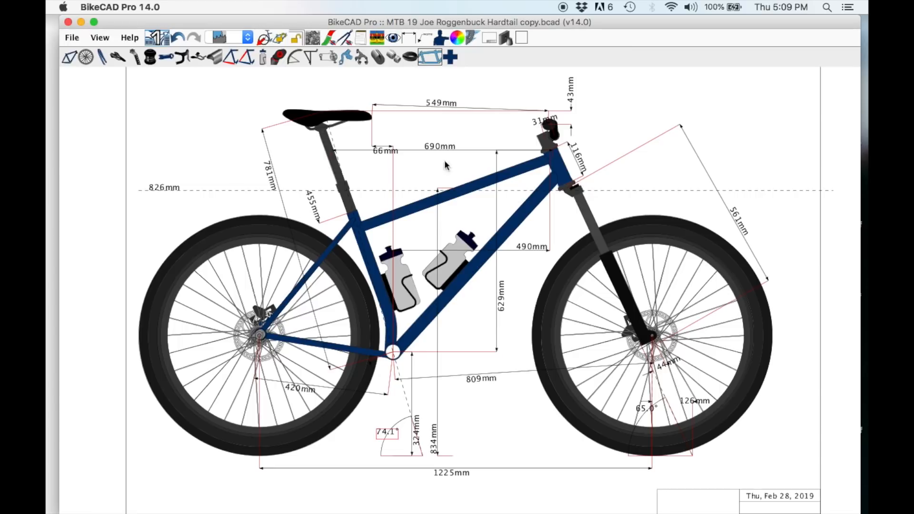
{"action": "mouse_move", "coordinate": [462, 197]}
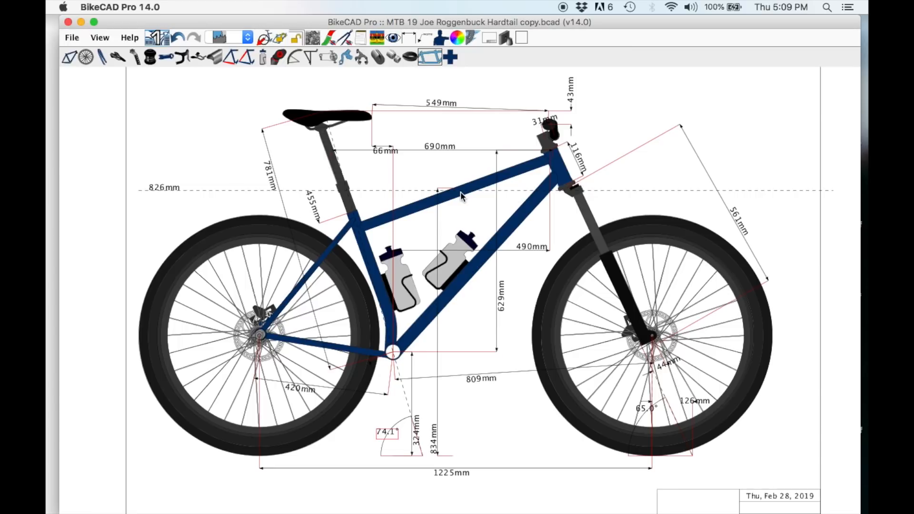
{"action": "mouse_move", "coordinate": [384, 143]}
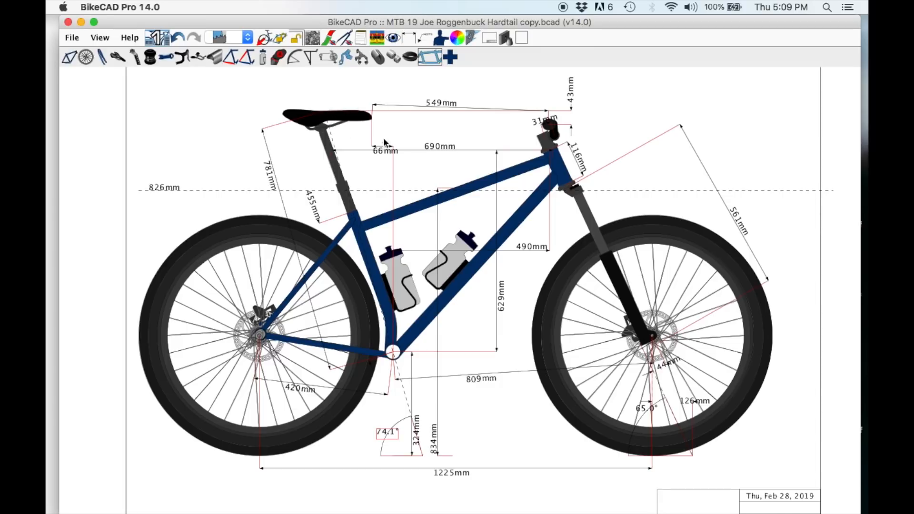
{"action": "mouse_move", "coordinate": [560, 148]}
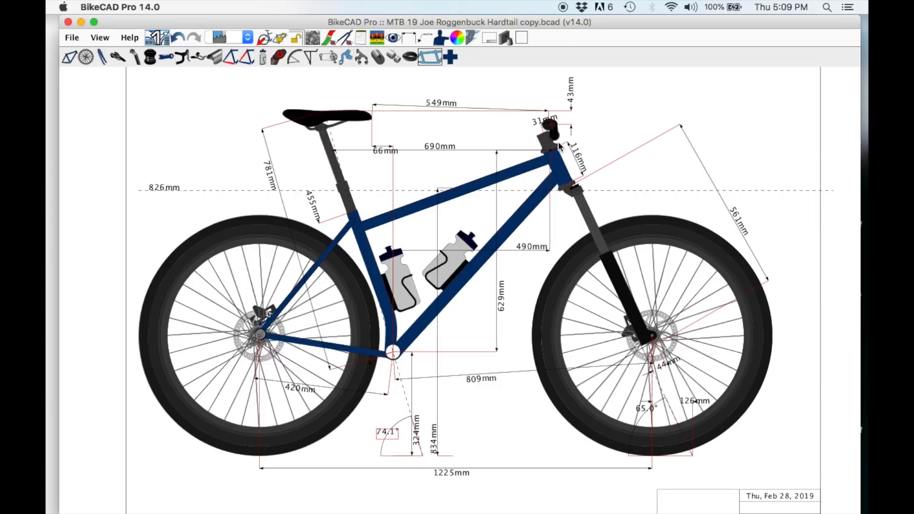
{"action": "mouse_move", "coordinate": [587, 145]}
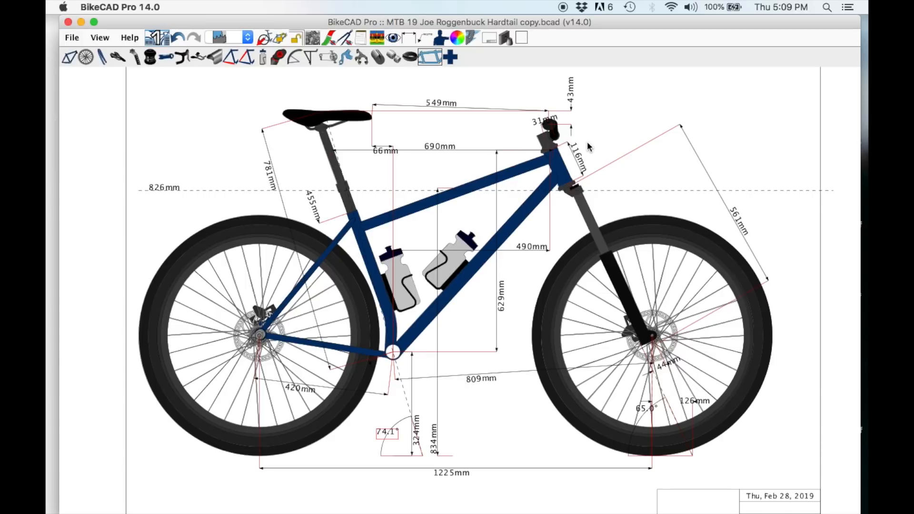
{"action": "mouse_move", "coordinate": [565, 153]}
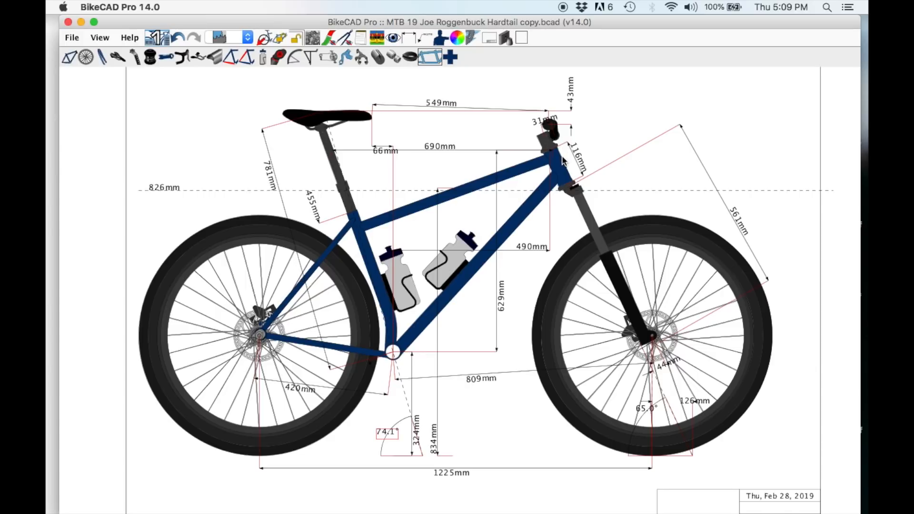
{"action": "mouse_move", "coordinate": [543, 132]}
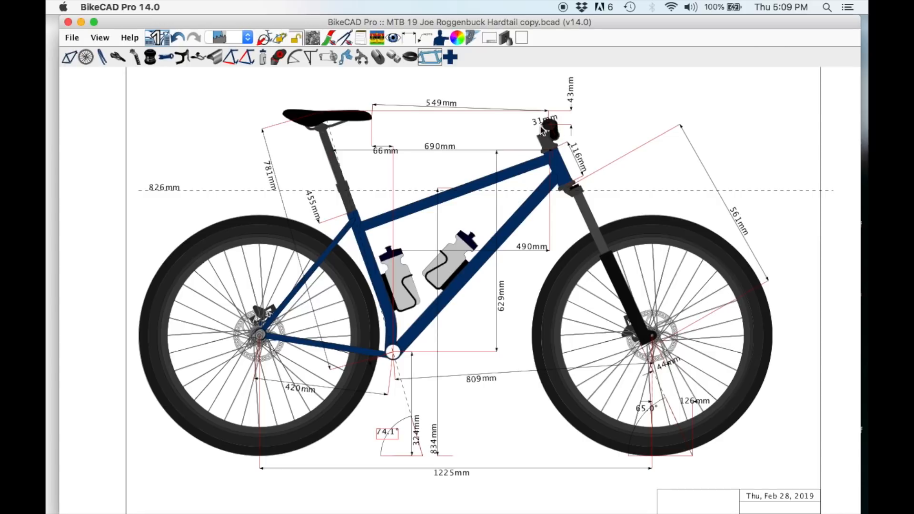
{"action": "mouse_move", "coordinate": [504, 157]}
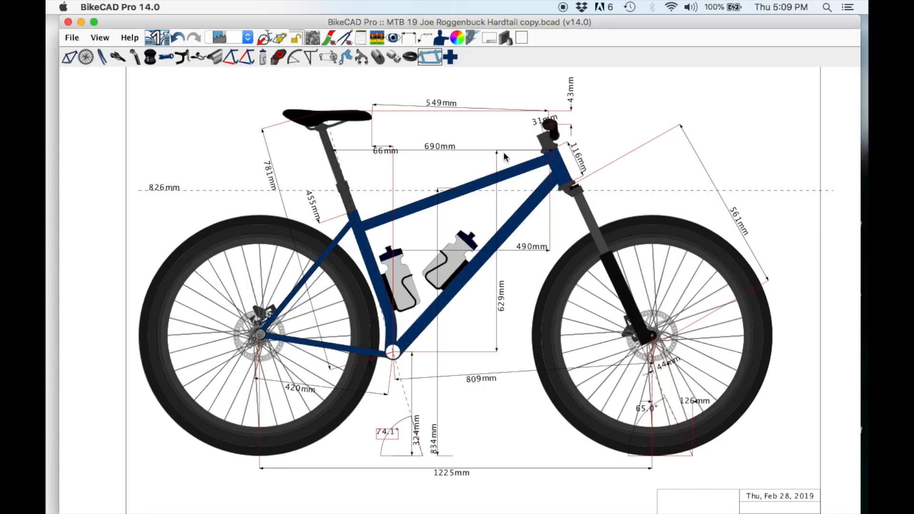
{"action": "mouse_move", "coordinate": [411, 288]}
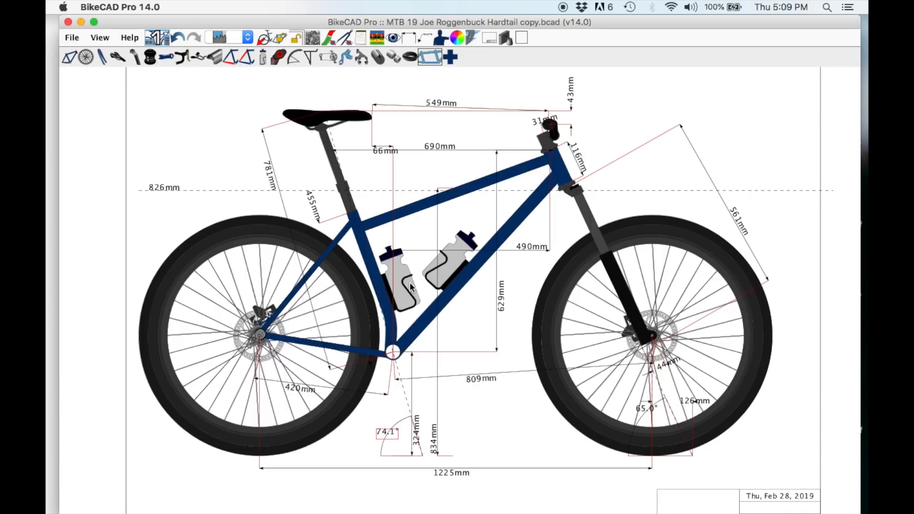
{"action": "mouse_move", "coordinate": [565, 166]}
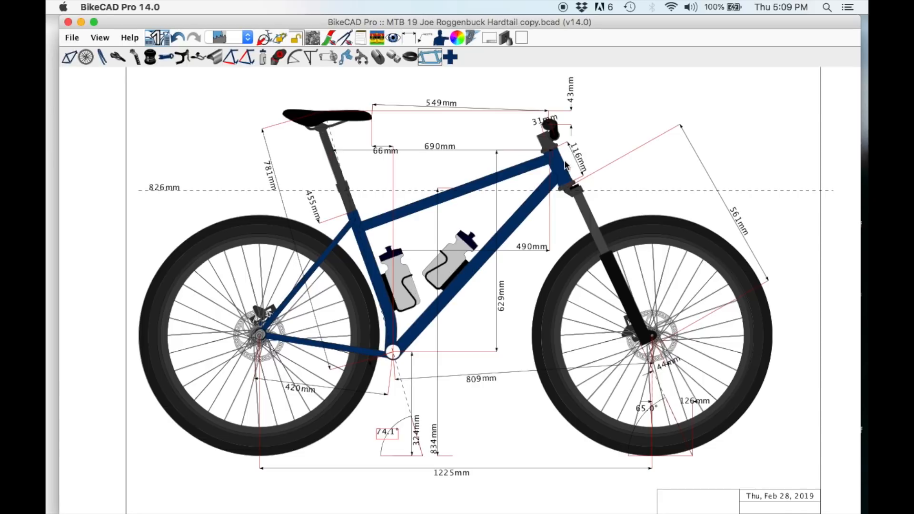
{"action": "mouse_move", "coordinate": [499, 169]}
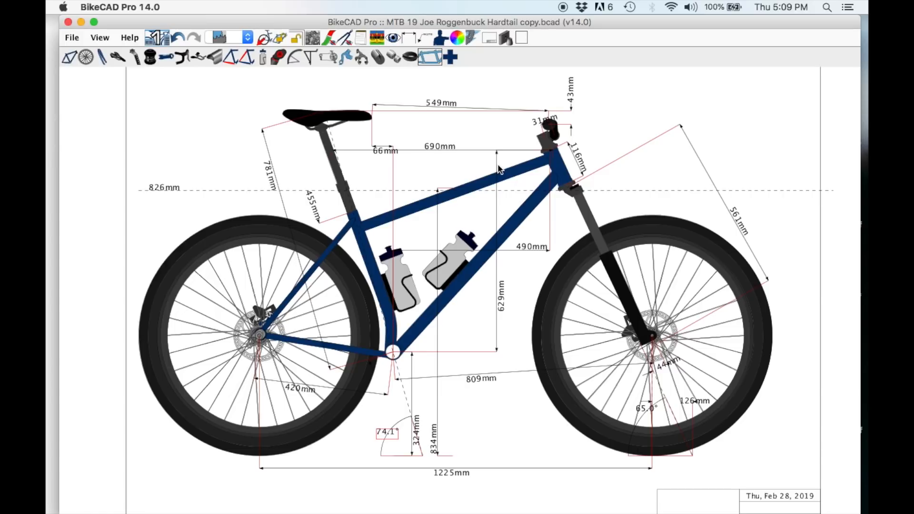
{"action": "mouse_move", "coordinate": [623, 140]}
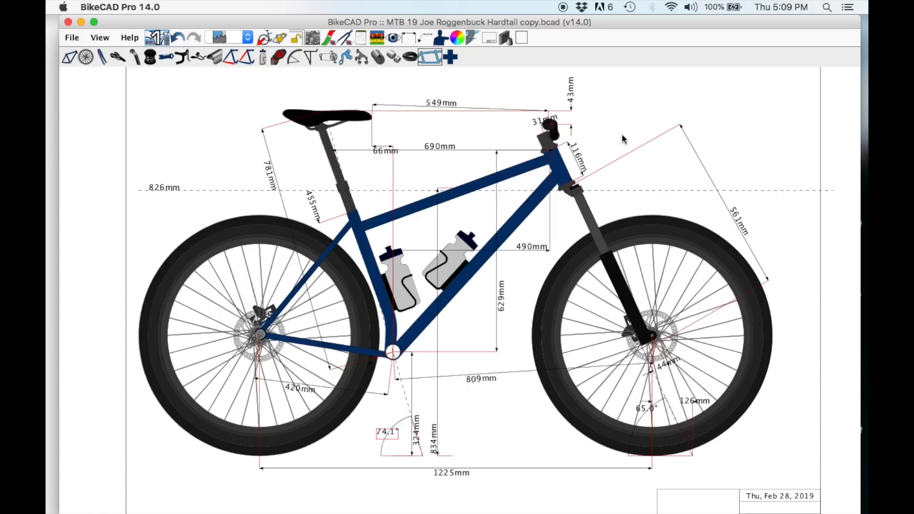
{"action": "mouse_move", "coordinate": [359, 269]}
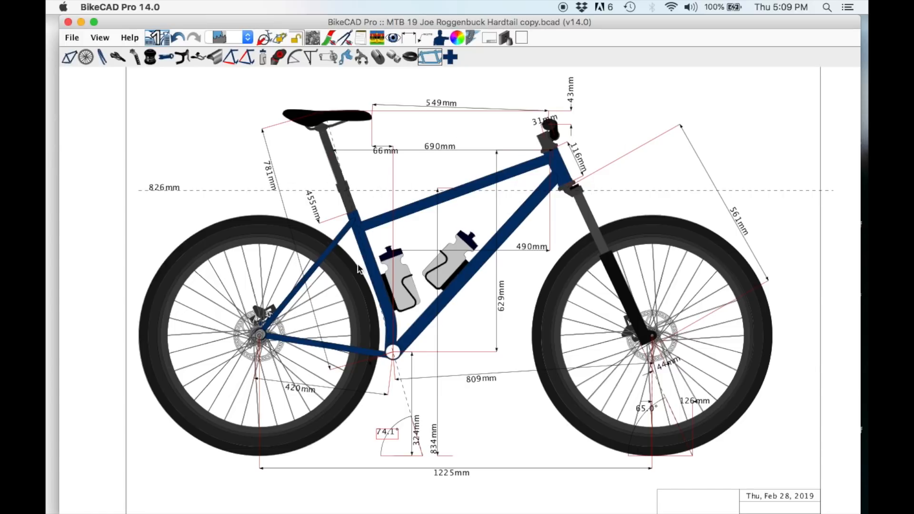
{"action": "mouse_move", "coordinate": [574, 146]}
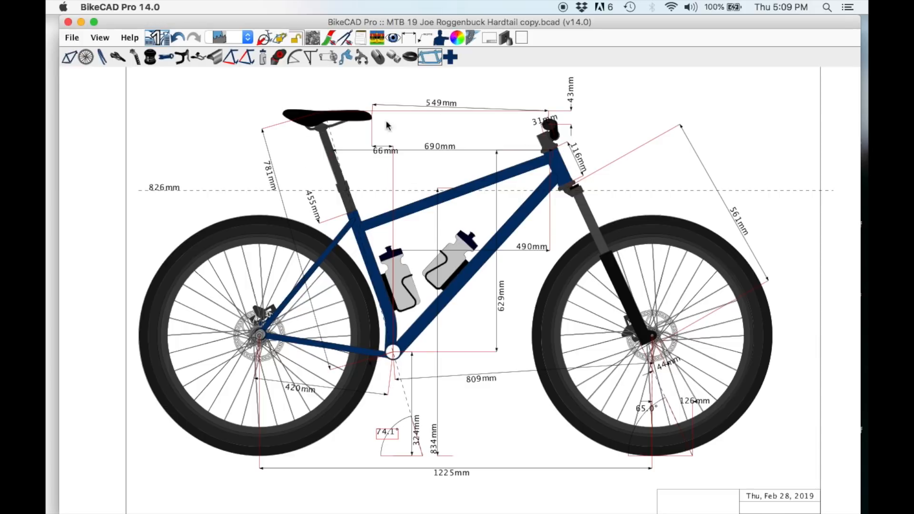
{"action": "mouse_move", "coordinate": [407, 356]}
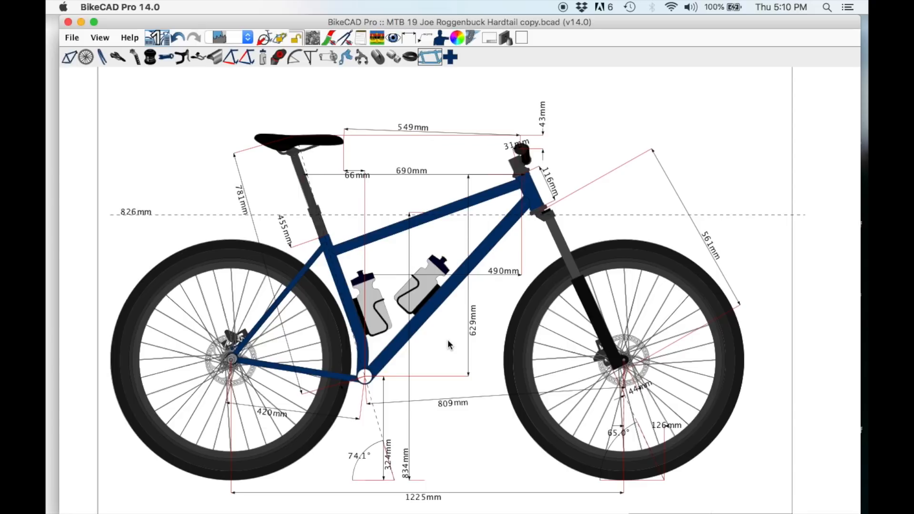
{"action": "mouse_move", "coordinate": [420, 182]}
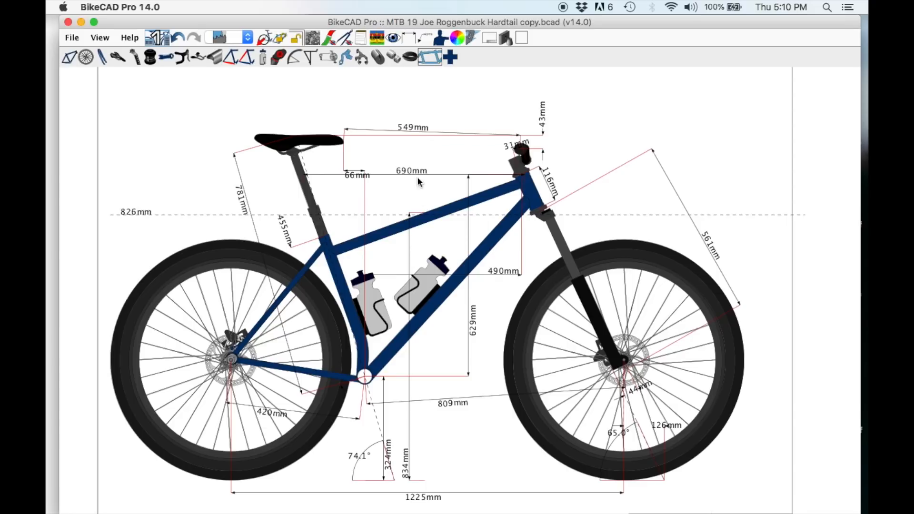
- Move the 549mm dimension higher and the 690mm dimension lower so labels don't overlap
{"action": "left_click", "coordinate": [411, 127]}
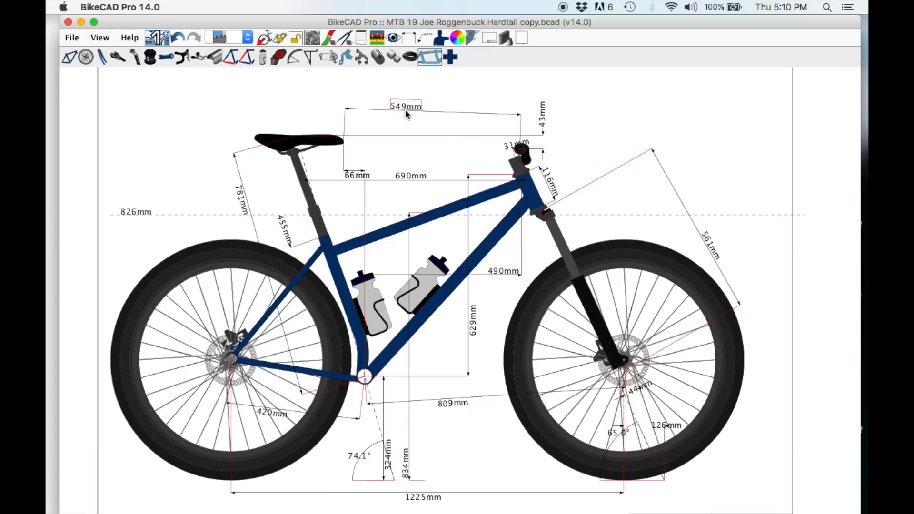
{"action": "left_click", "coordinate": [410, 175]}
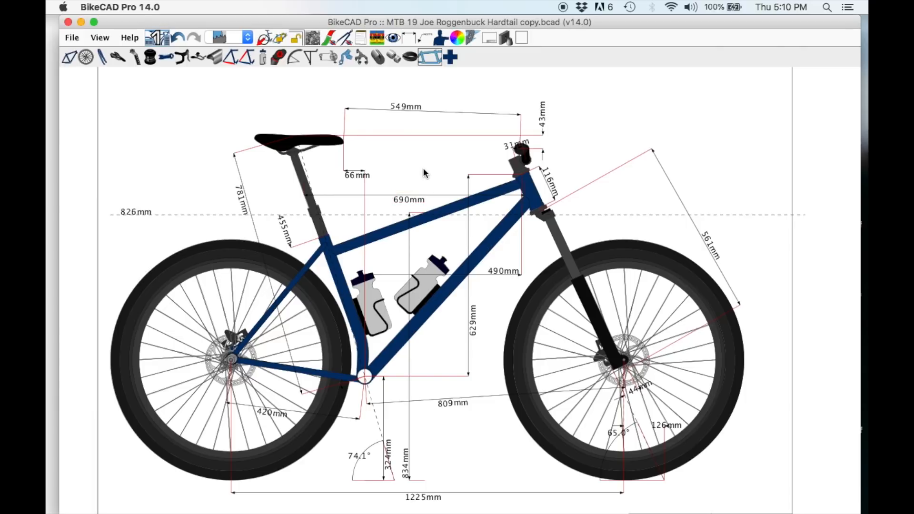
{"action": "mouse_move", "coordinate": [493, 191]}
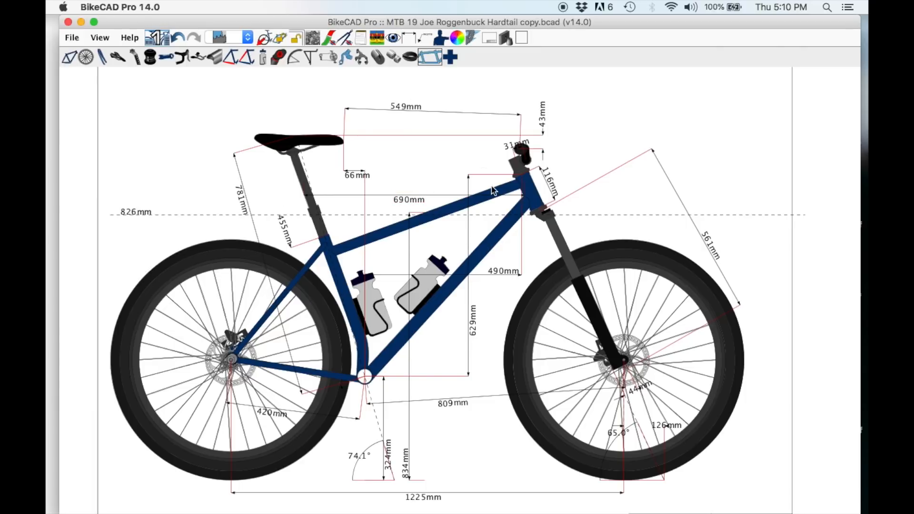
{"action": "mouse_move", "coordinate": [473, 306]}
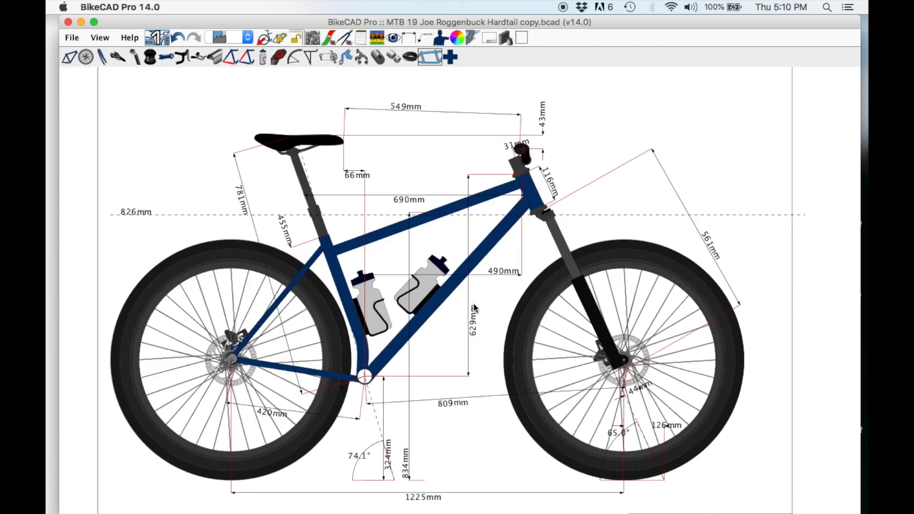
{"action": "mouse_move", "coordinate": [439, 443]}
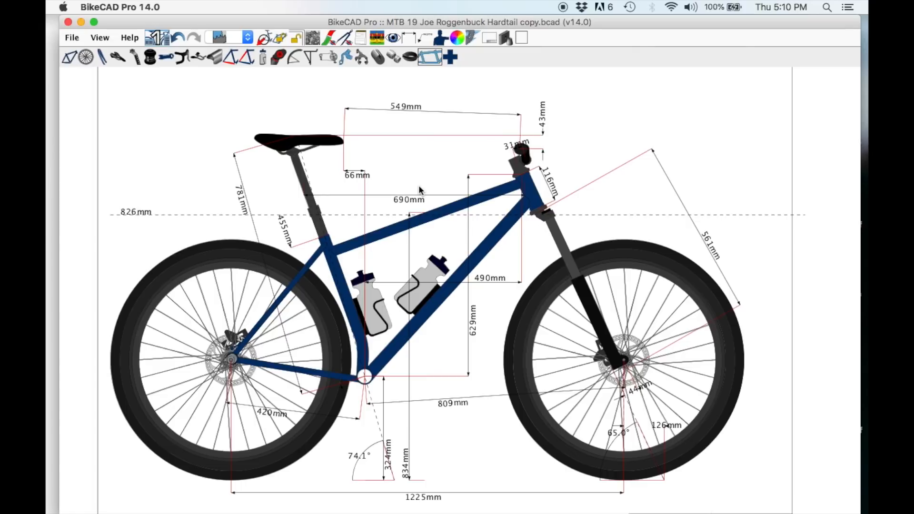
{"action": "mouse_move", "coordinate": [524, 209]}
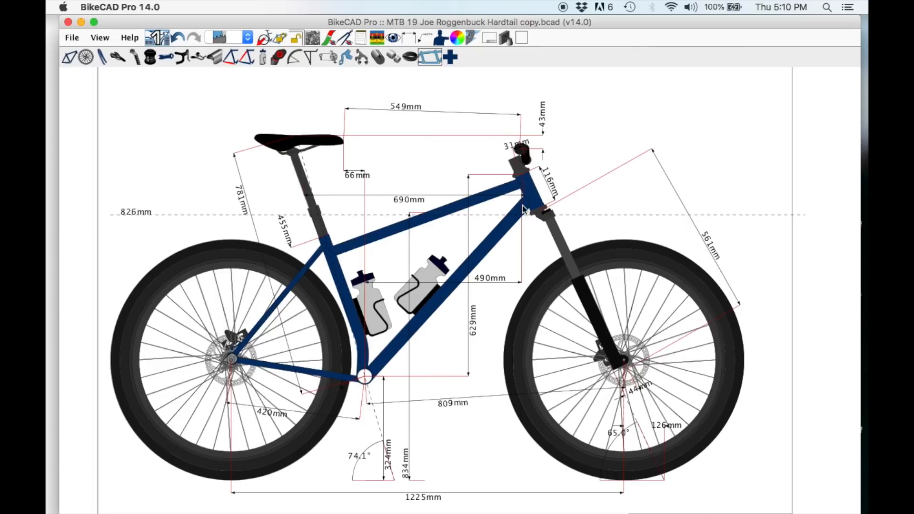
{"action": "mouse_move", "coordinate": [495, 241]}
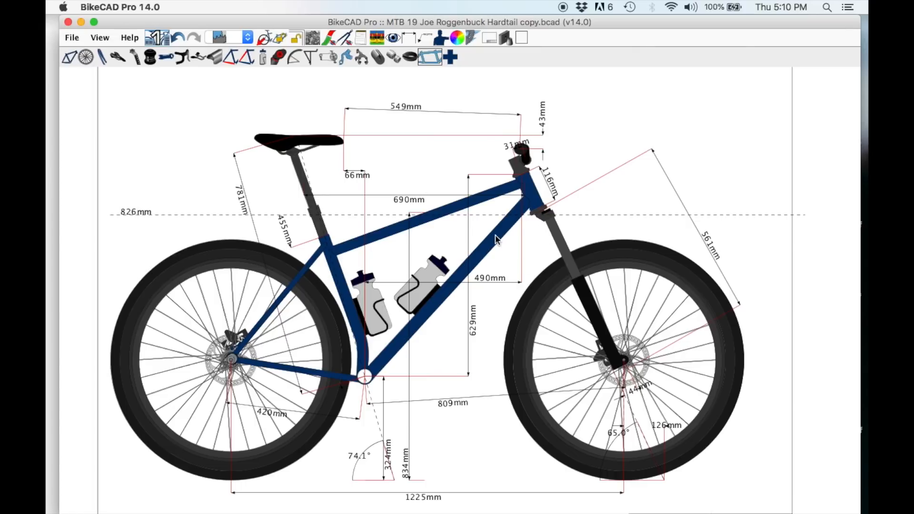
{"action": "mouse_move", "coordinate": [470, 301]}
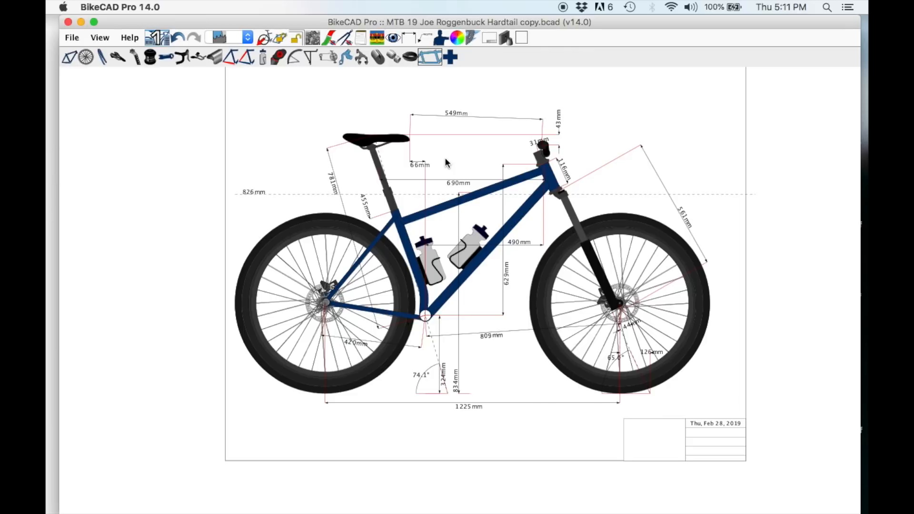
{"action": "mouse_move", "coordinate": [555, 215]}
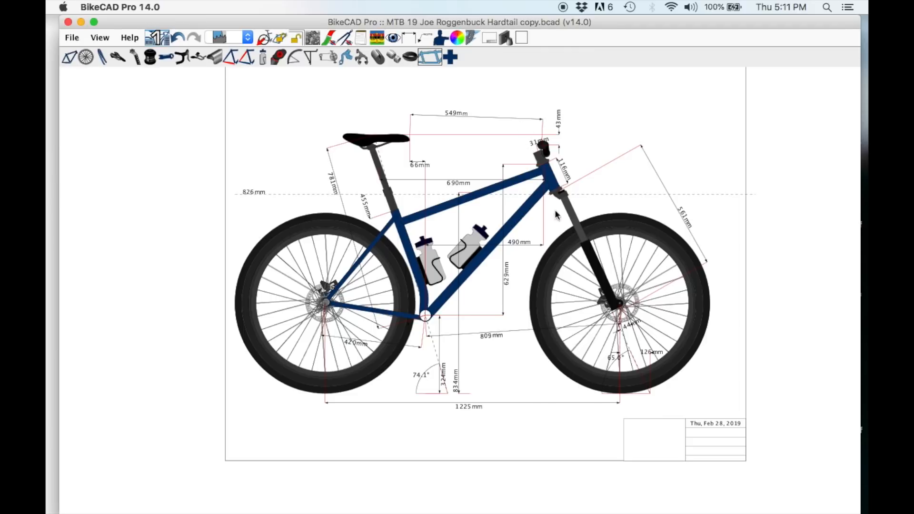
{"action": "mouse_move", "coordinate": [658, 259]}
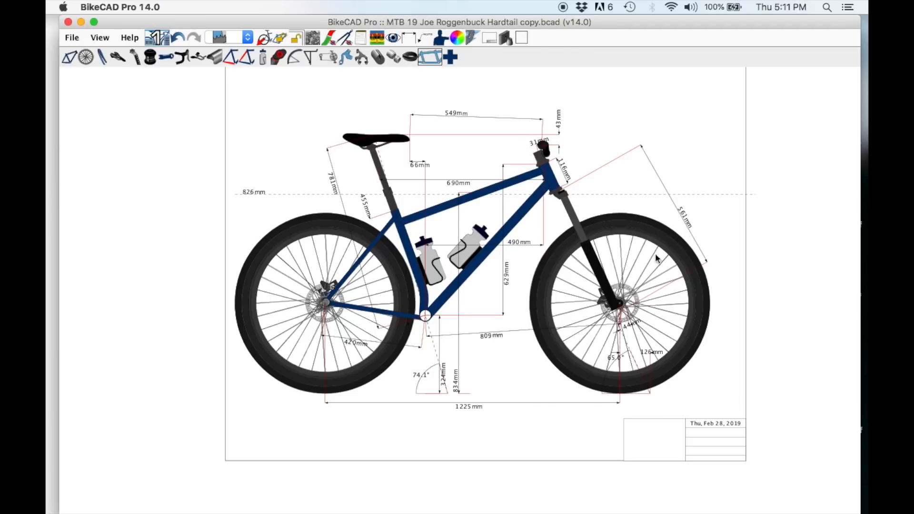
{"action": "mouse_move", "coordinate": [539, 147]}
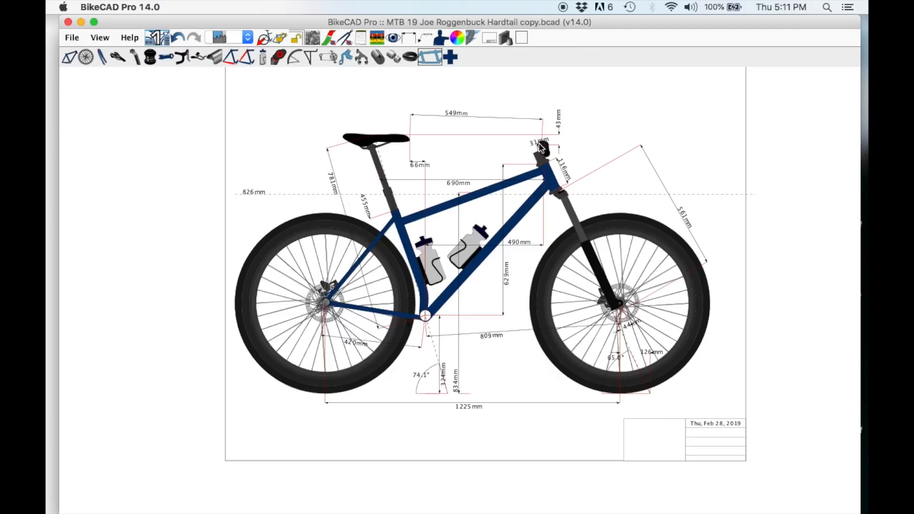
{"action": "mouse_move", "coordinate": [582, 145]}
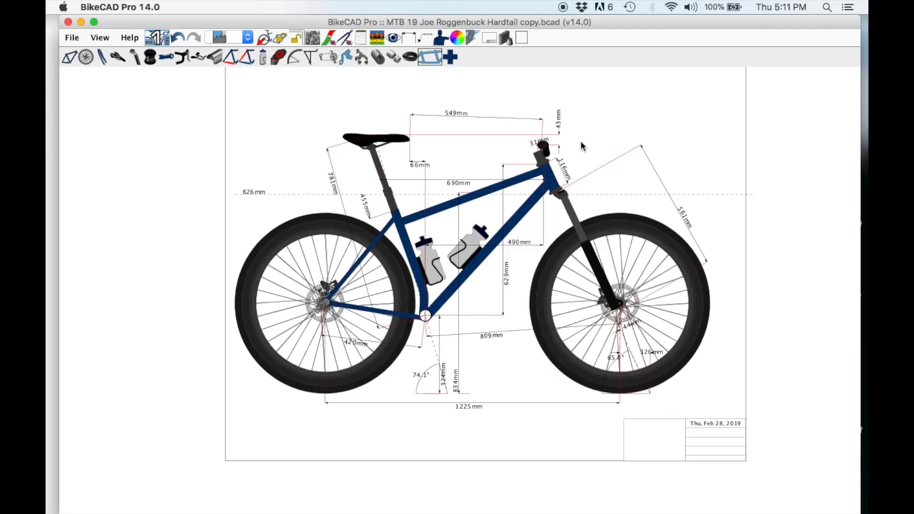
{"action": "mouse_move", "coordinate": [542, 155]}
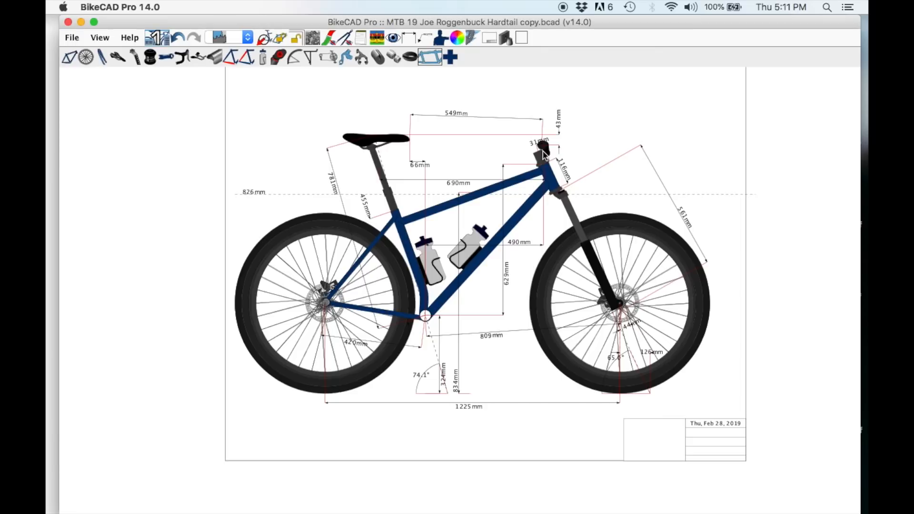
{"action": "mouse_move", "coordinate": [548, 165]}
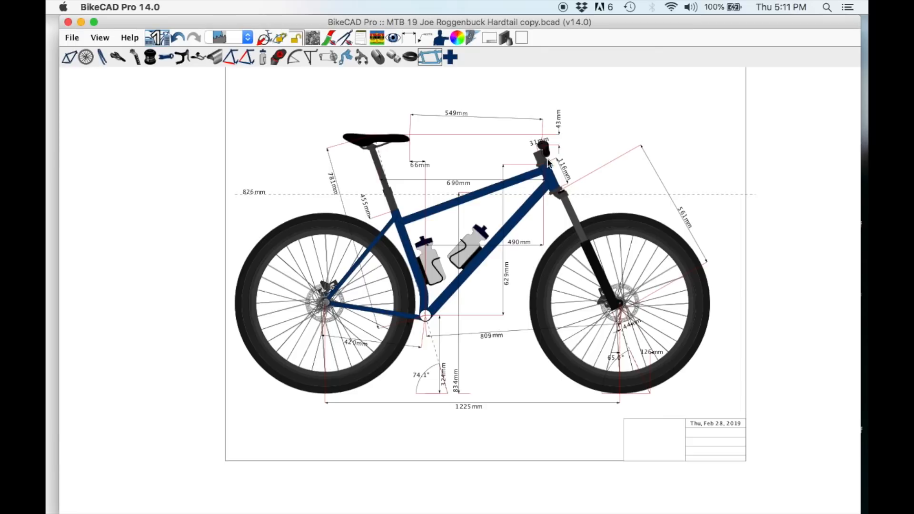
{"action": "mouse_move", "coordinate": [542, 165]}
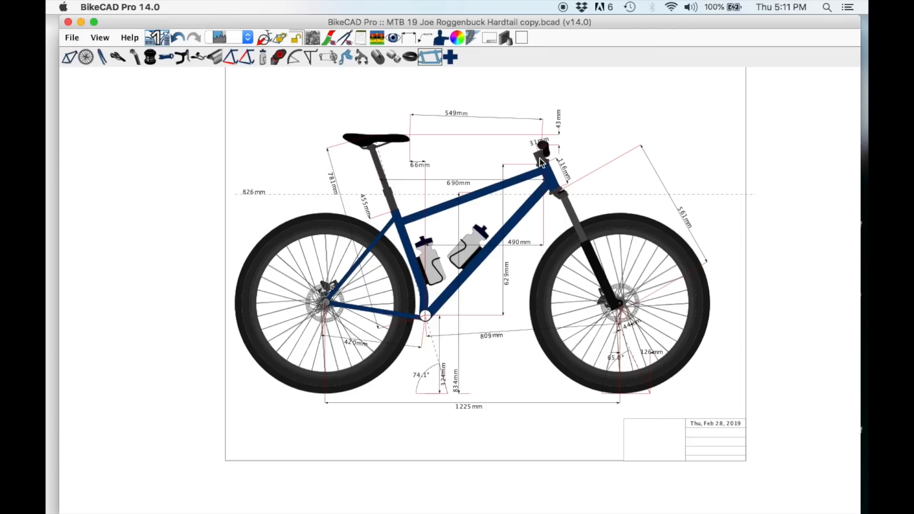
{"action": "mouse_move", "coordinate": [551, 160]}
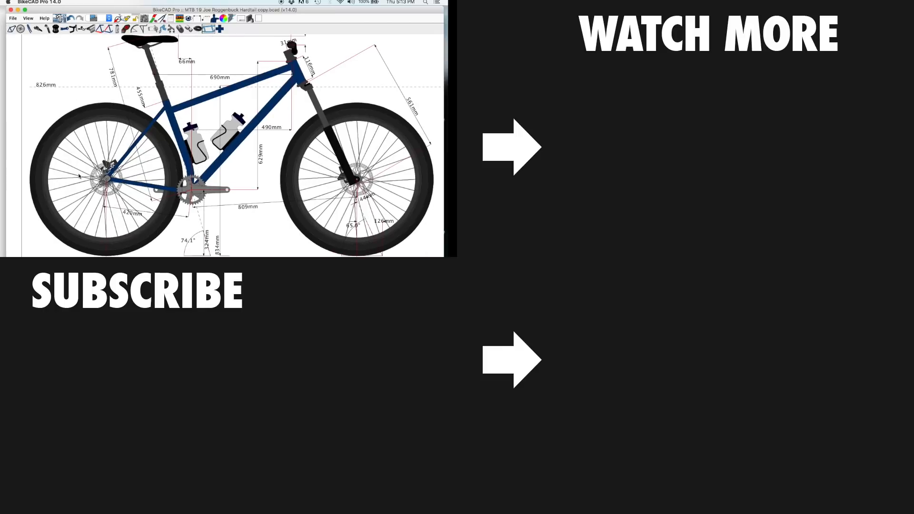
{"action": "mouse_move", "coordinate": [145, 171]}
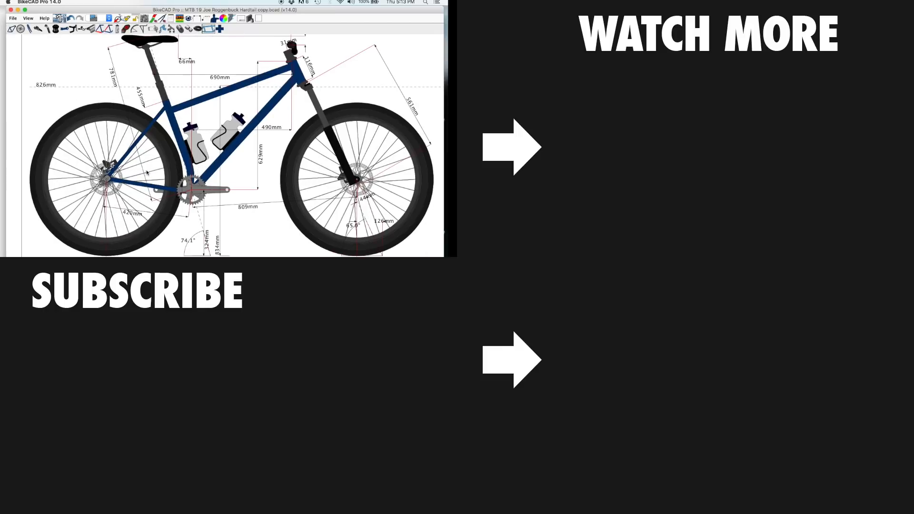